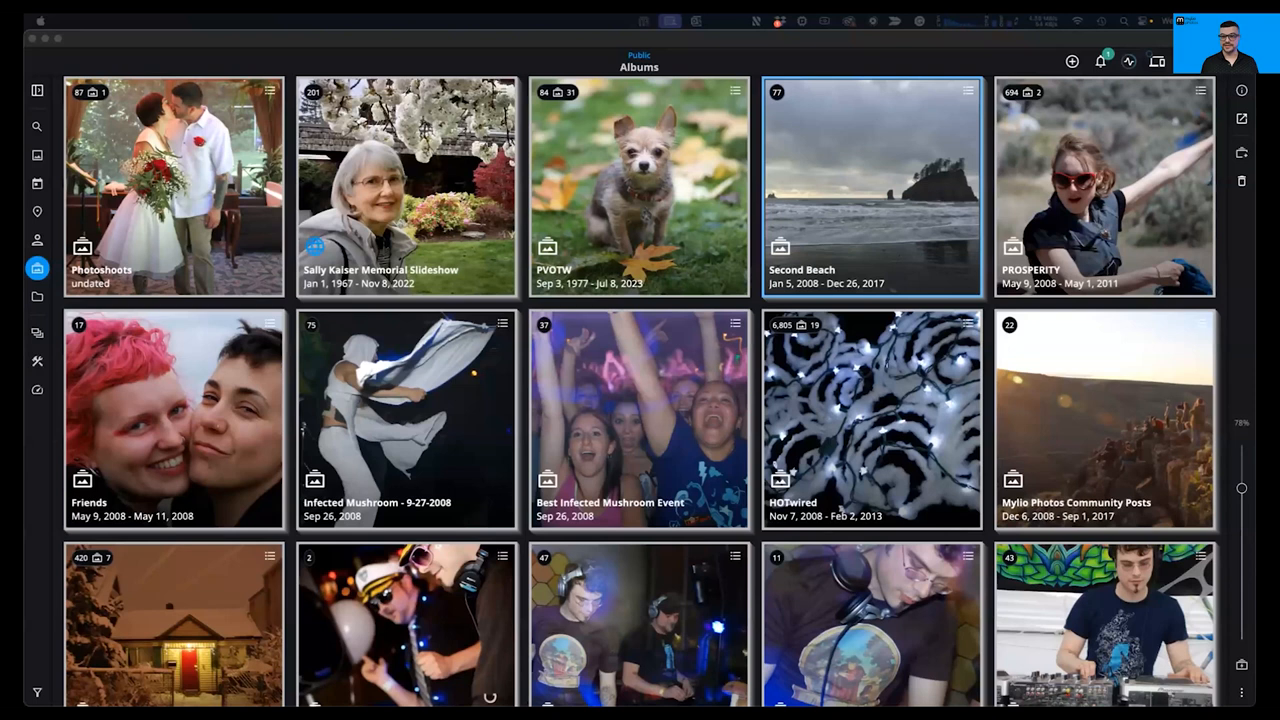
pyautogui.moveTo(508, 356)
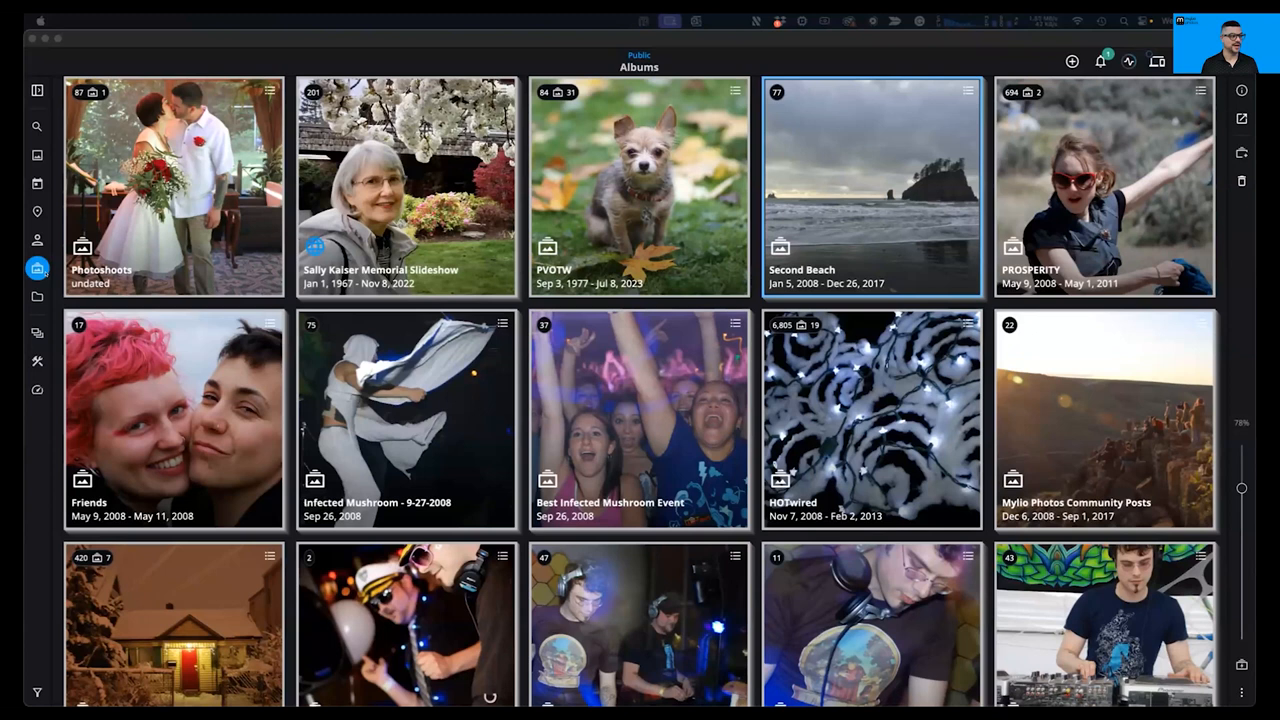
pyautogui.moveTo(36, 268)
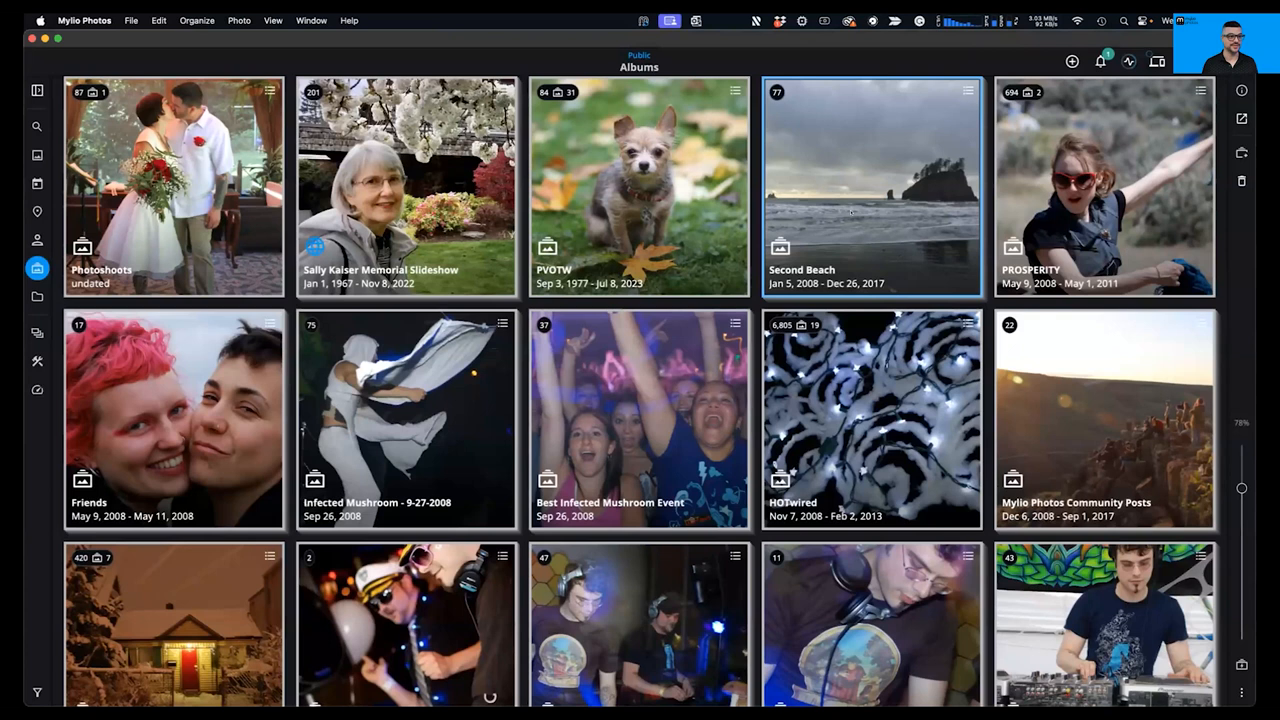
# Step: Open the Second Beach album (77 items, unpublished) and scroll through its photo grid
pyautogui.doubleClick(872, 188)
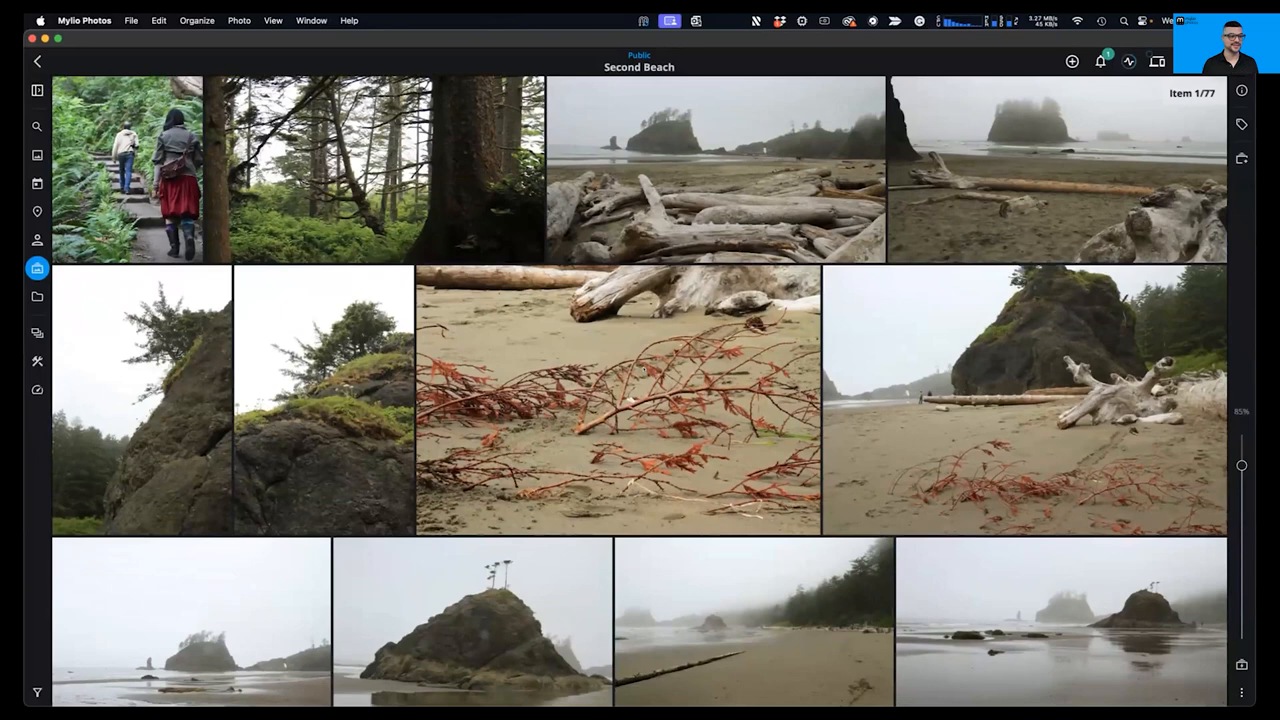
pyautogui.scroll(-3)
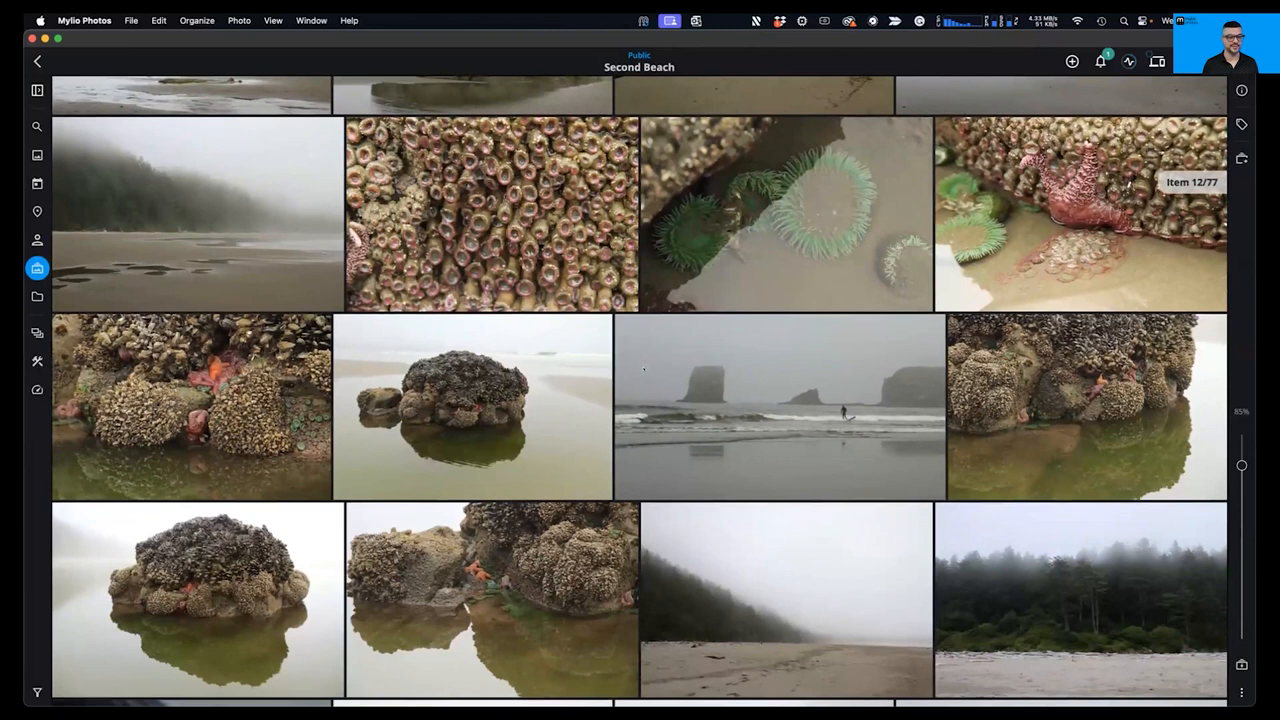
pyautogui.scroll(-3)
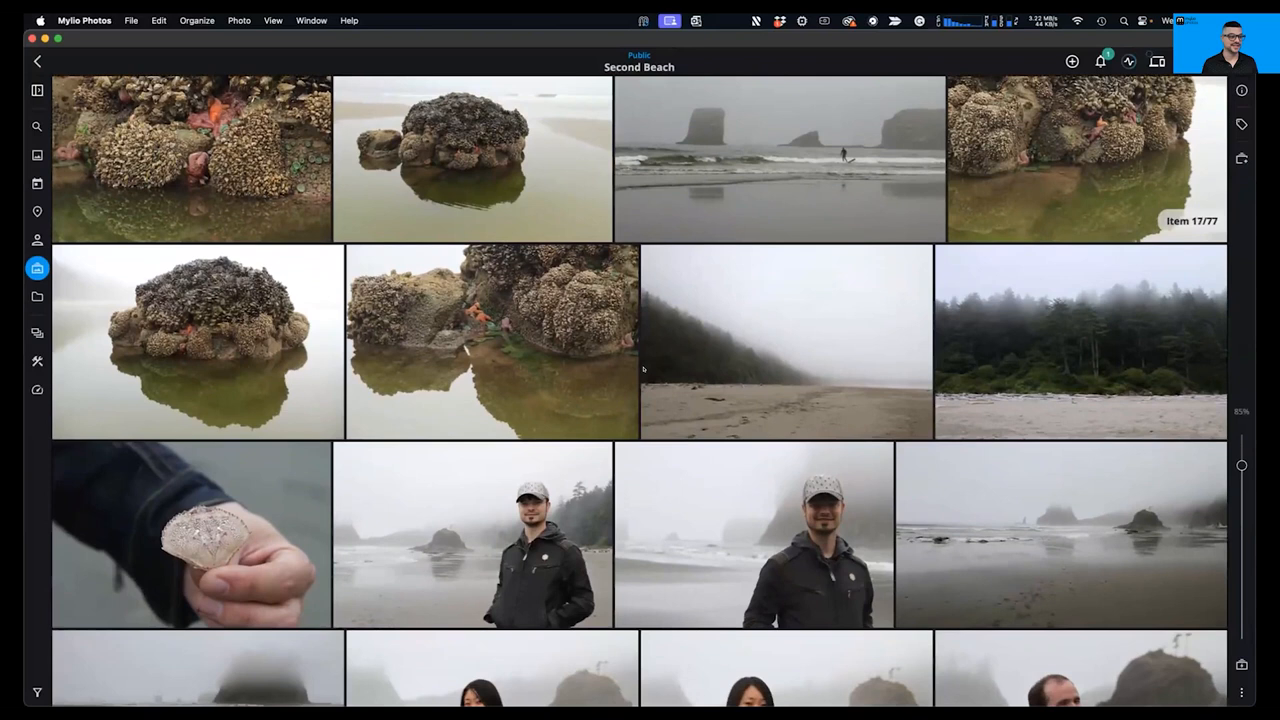
pyautogui.scroll(-3)
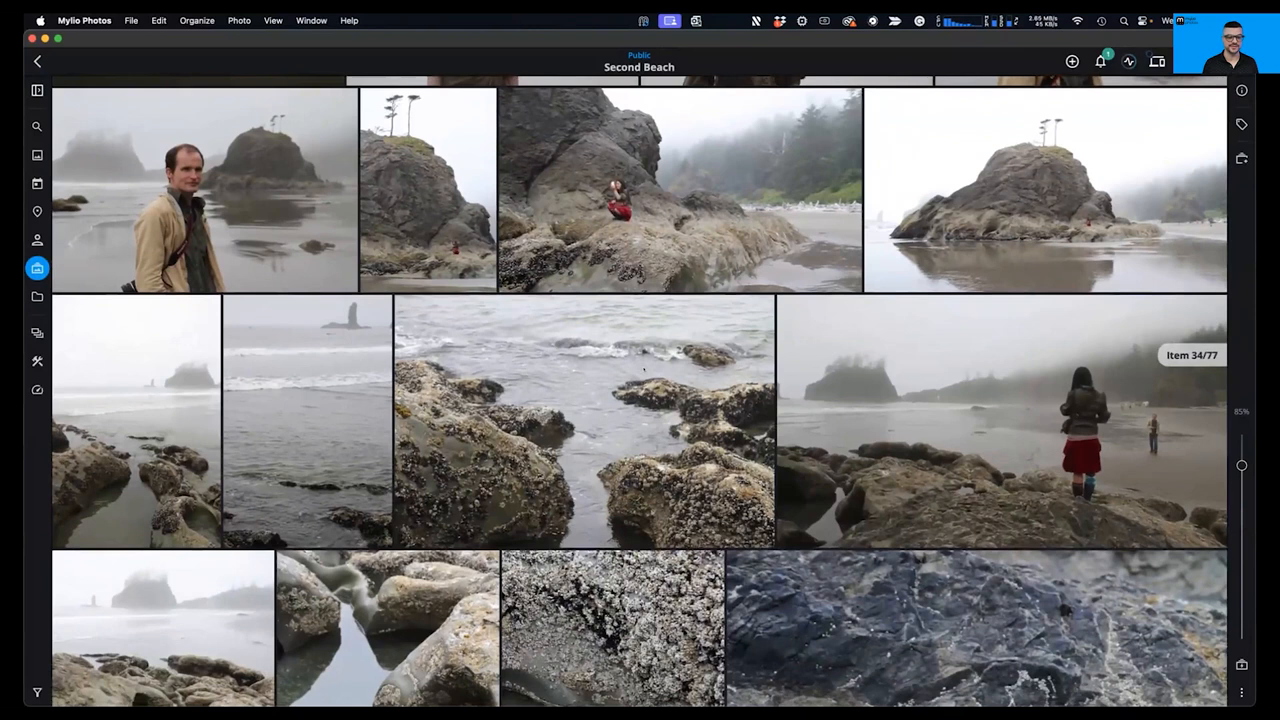
pyautogui.scroll(-3)
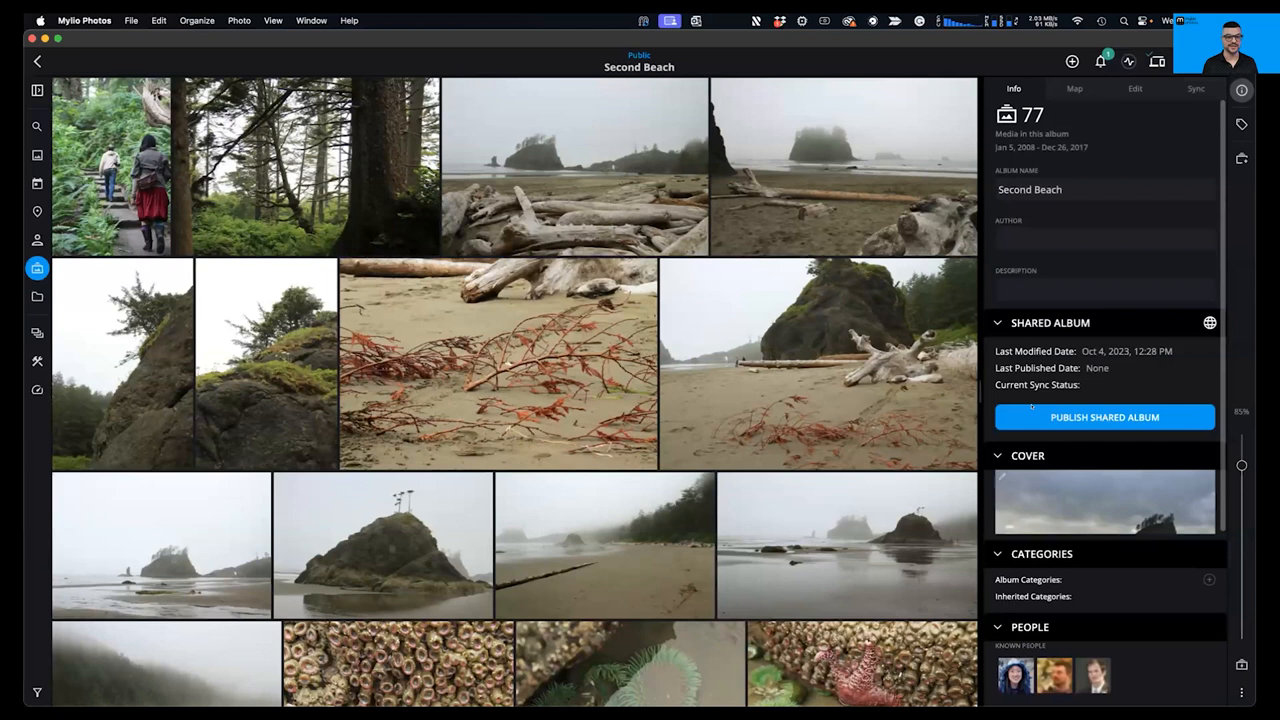
# Step: Start Publish Shared Album for Second Beach from the Info panel's Shared Album section
pyautogui.scroll(-3)
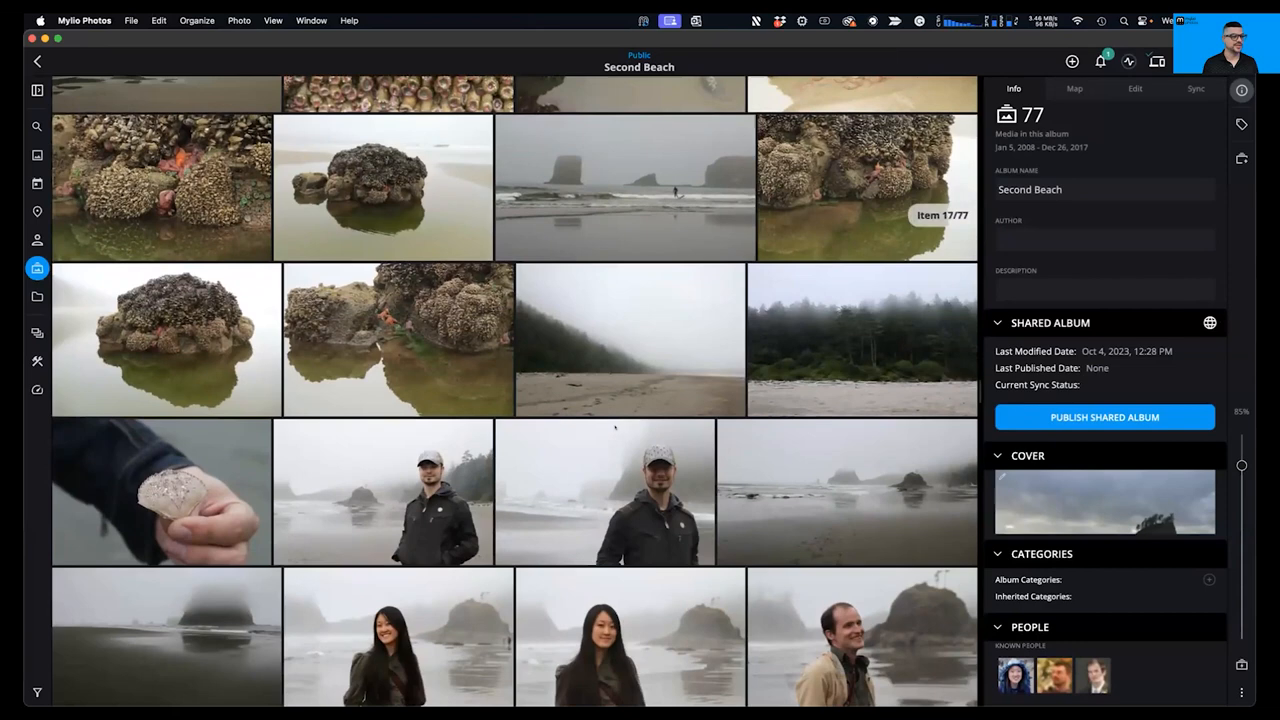
pyautogui.scroll(-3)
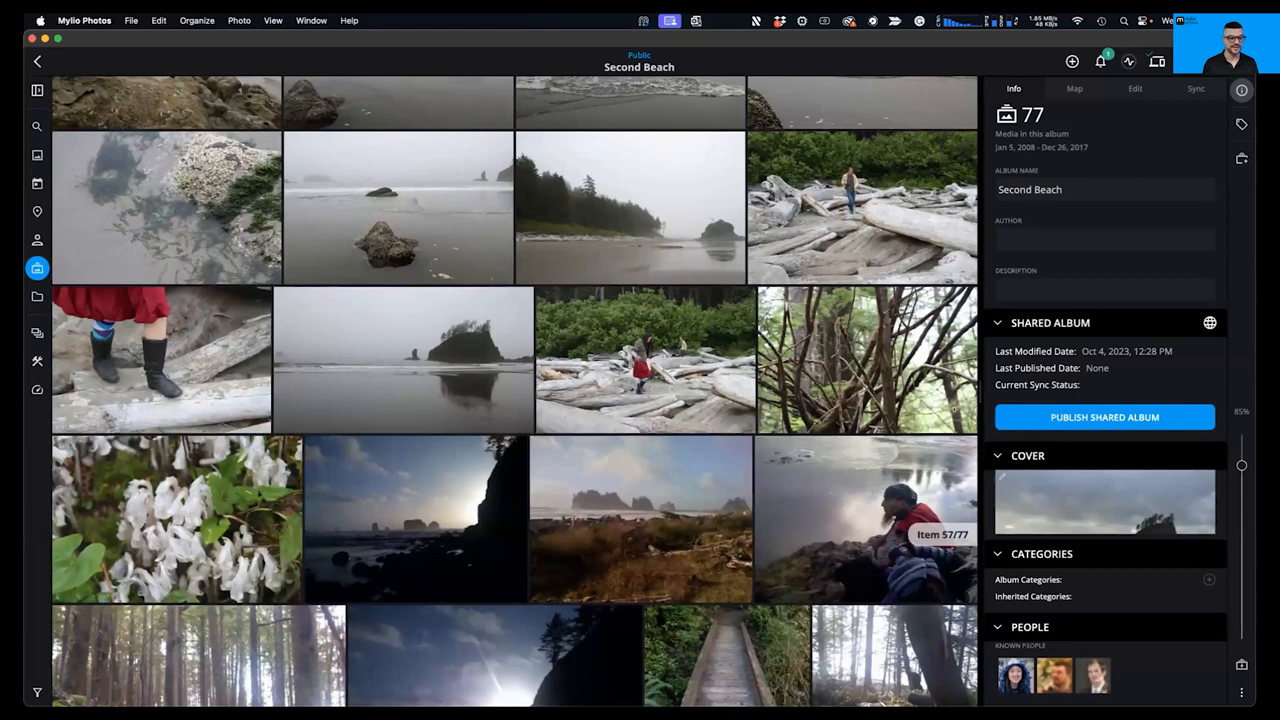
pyautogui.click(1104, 418)
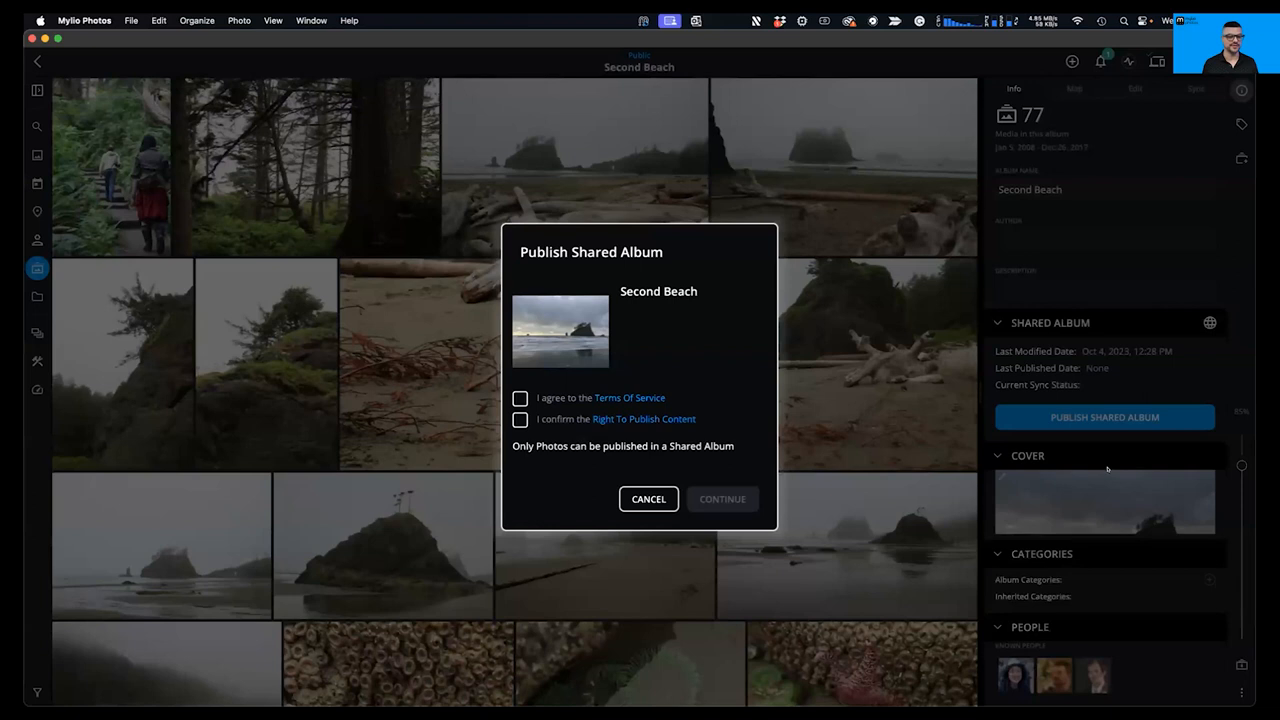
# Step: Tick 'I agree to the Terms of Service' and 'I confirm the Right To Publish Content'
pyautogui.click(520, 396)
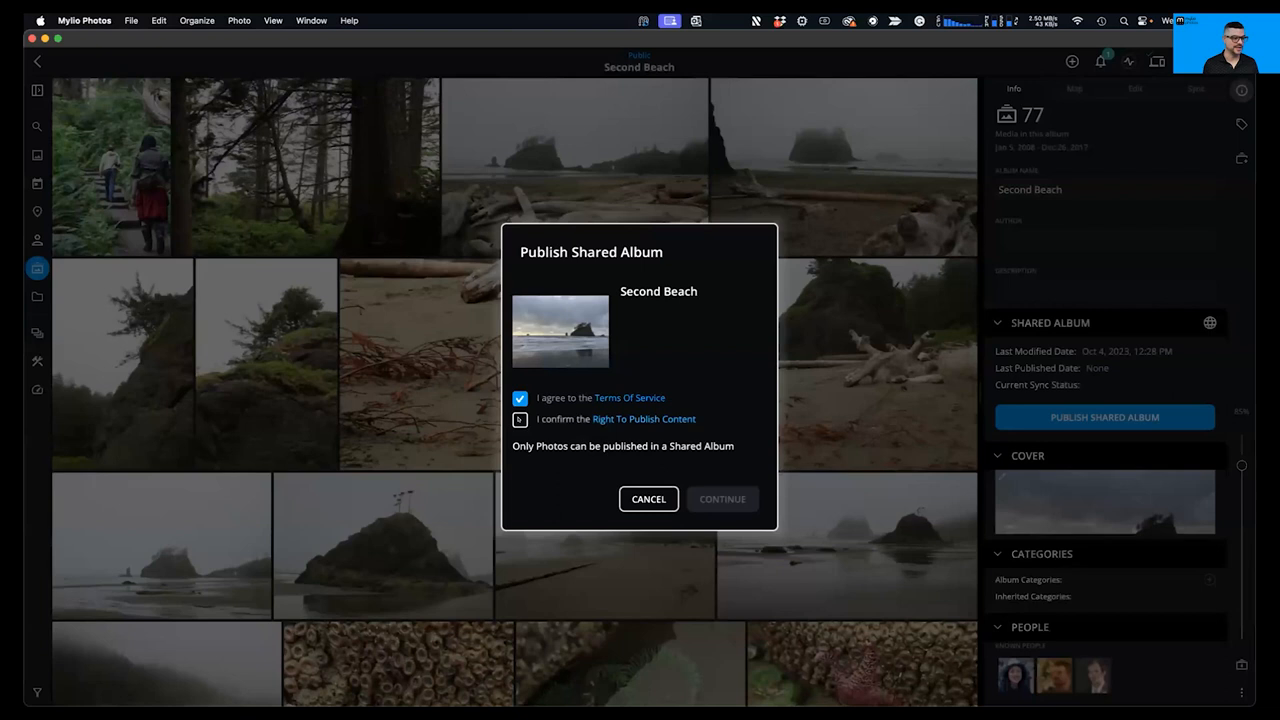
pyautogui.click(520, 418)
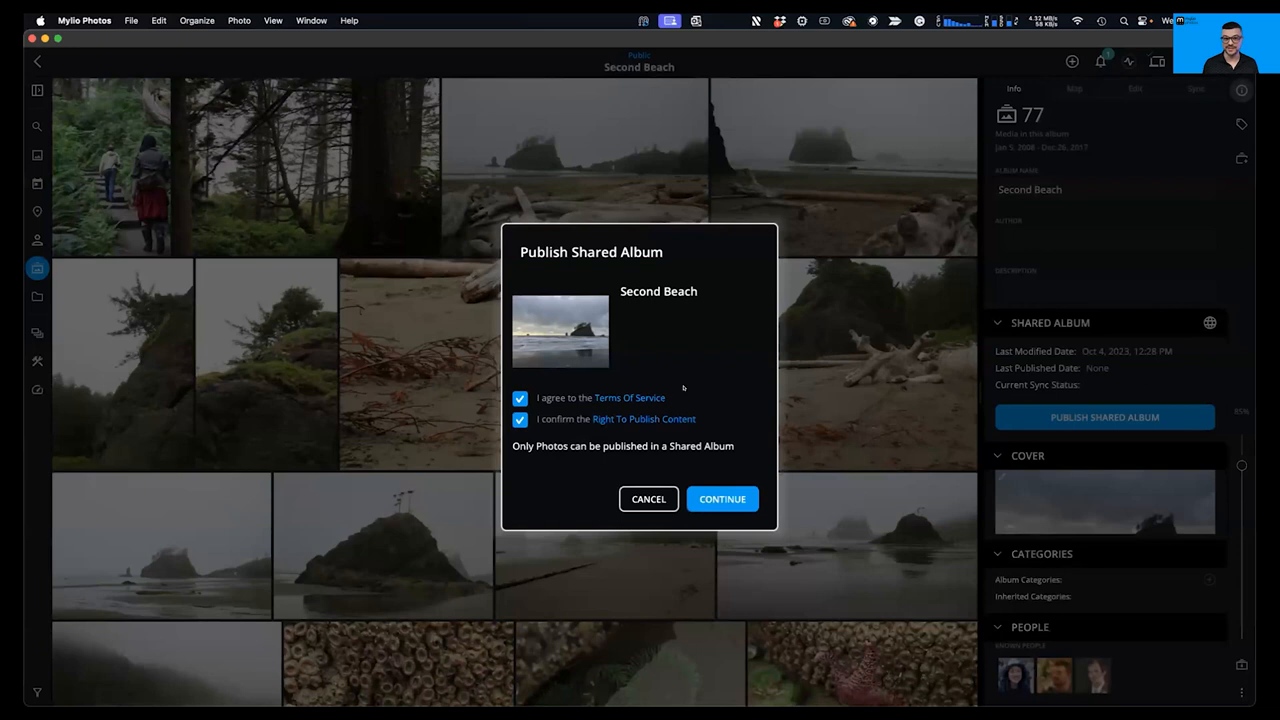
pyautogui.moveTo(684, 368)
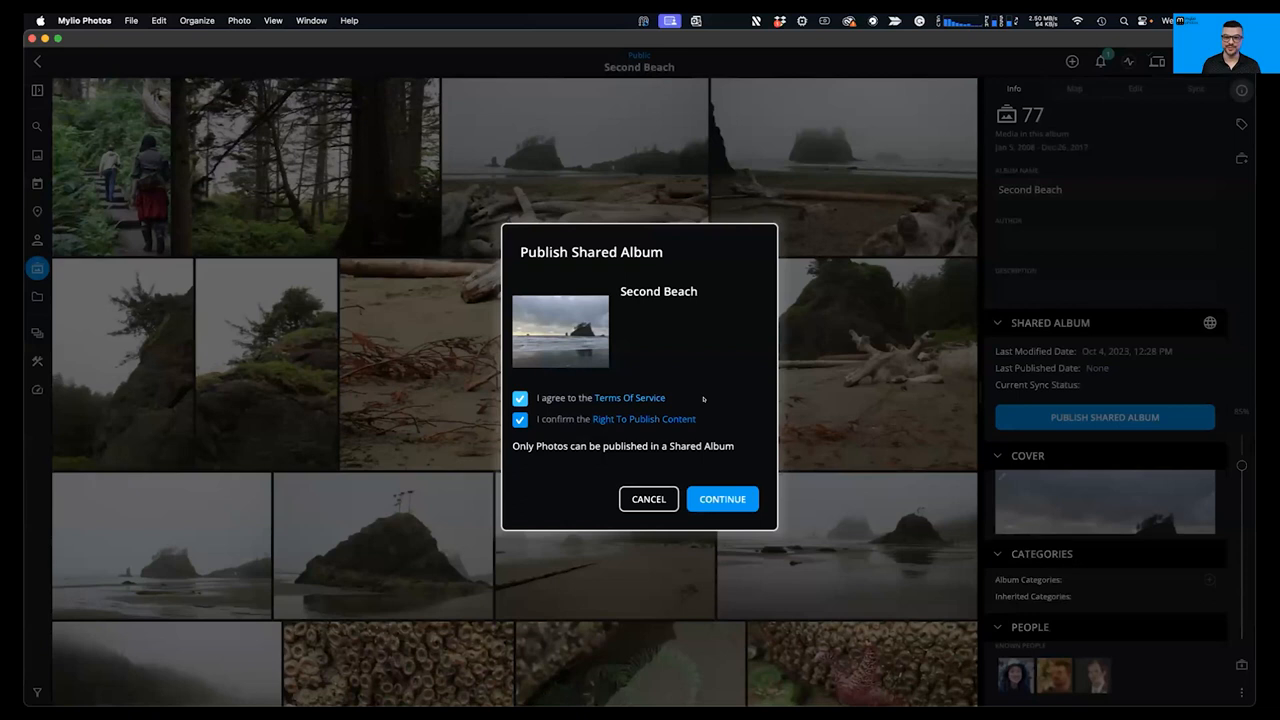
# Step: Continue to sharing options, choose the Gray theme and enable Create Downloadable Archive
pyautogui.click(722, 500)
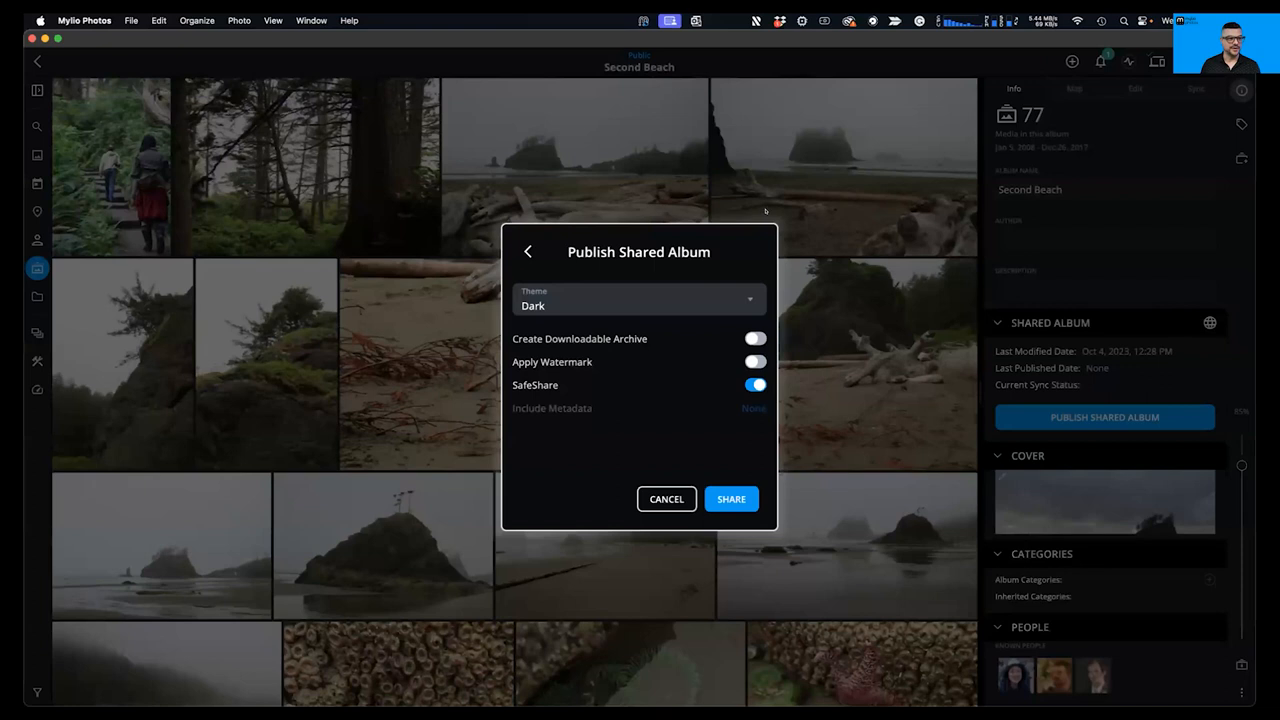
pyautogui.click(640, 300)
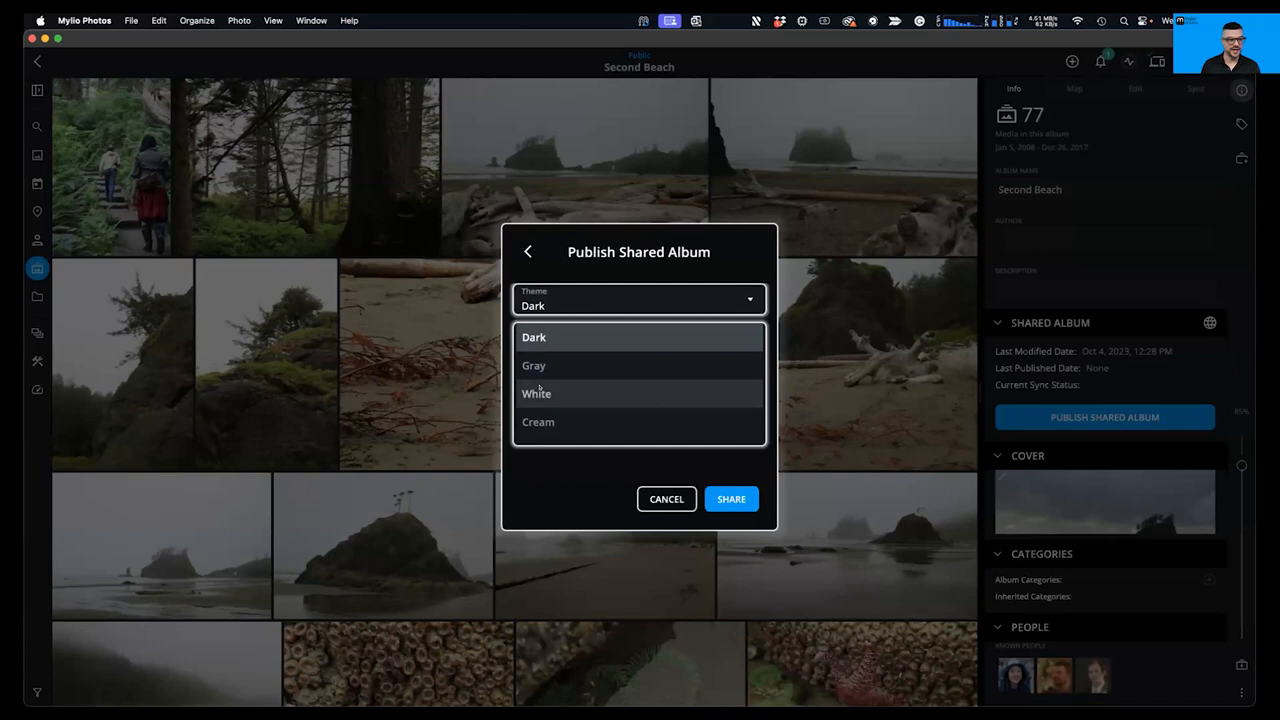
pyautogui.click(532, 364)
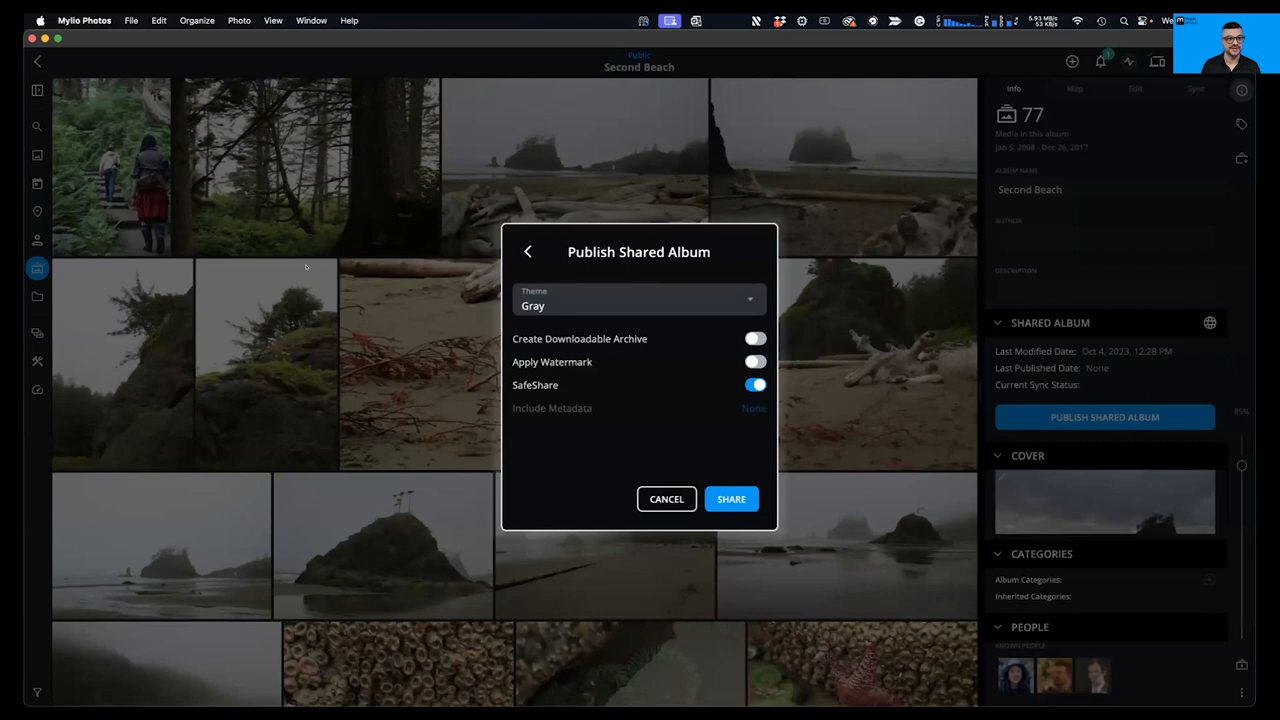
pyautogui.click(756, 338)
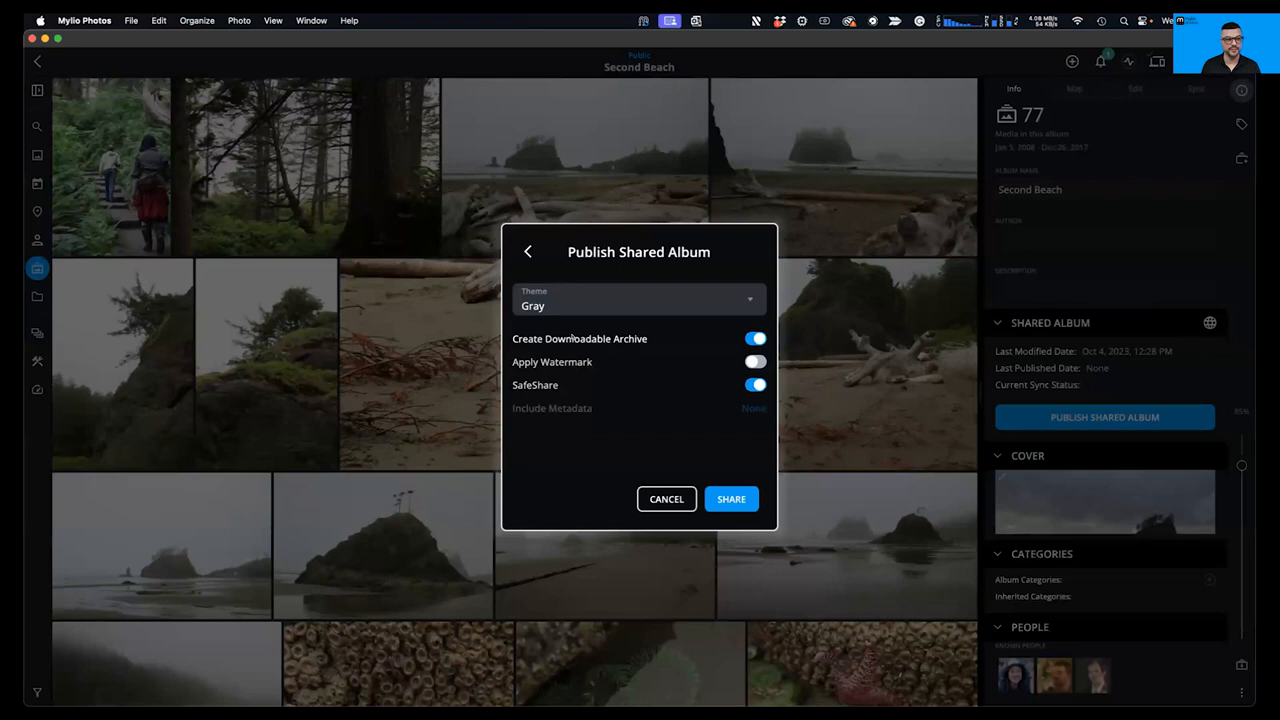
pyautogui.moveTo(572, 336)
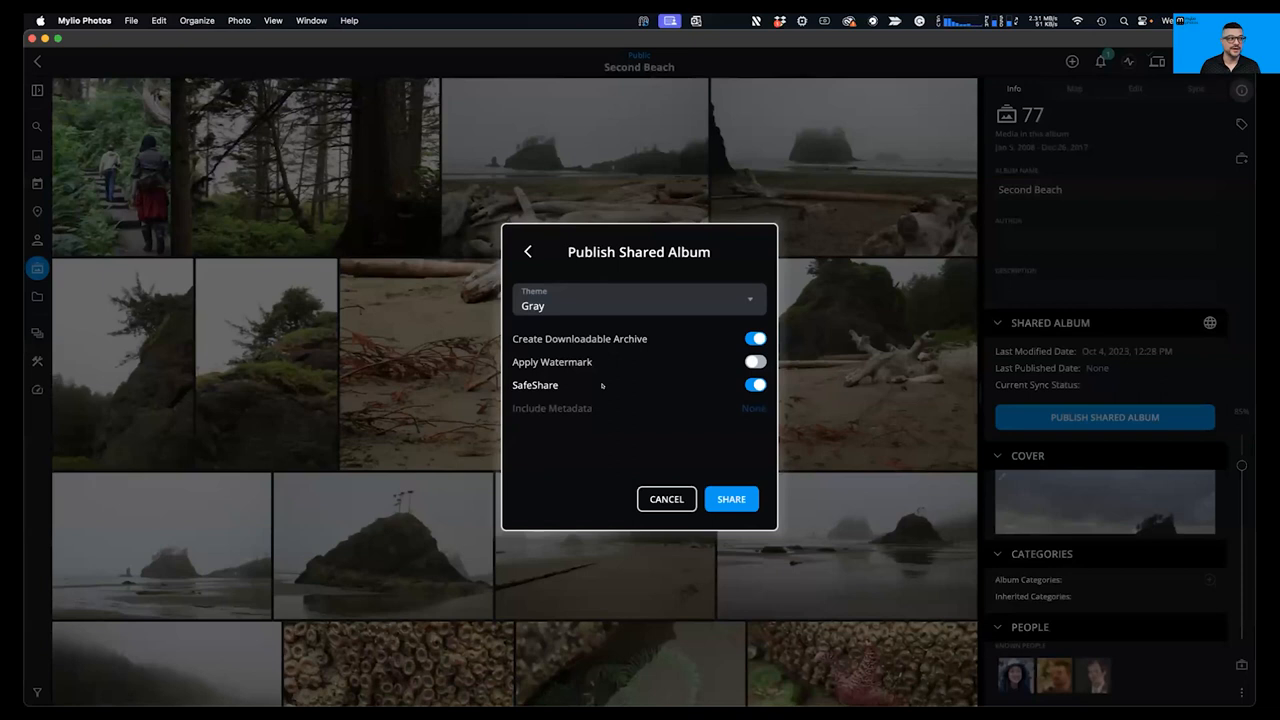
pyautogui.moveTo(652, 398)
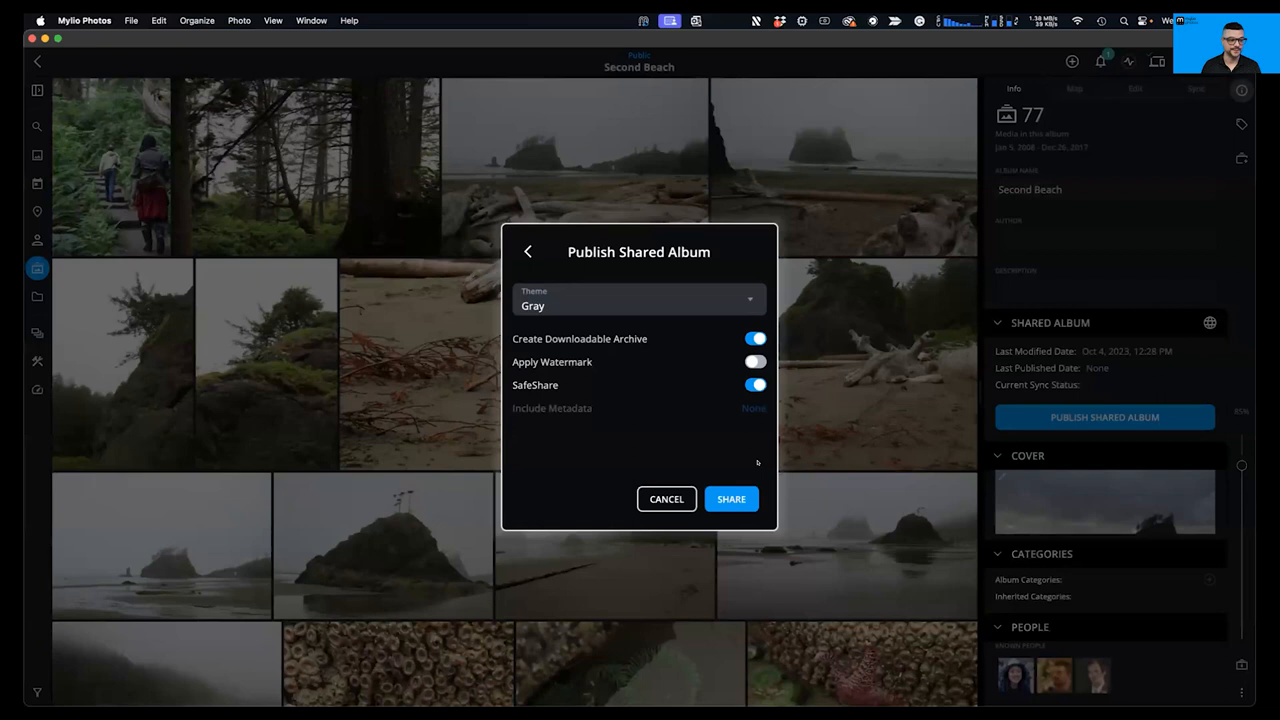
# Step: Share the album to publish it and dismiss the publishing progress dialog
pyautogui.click(732, 498)
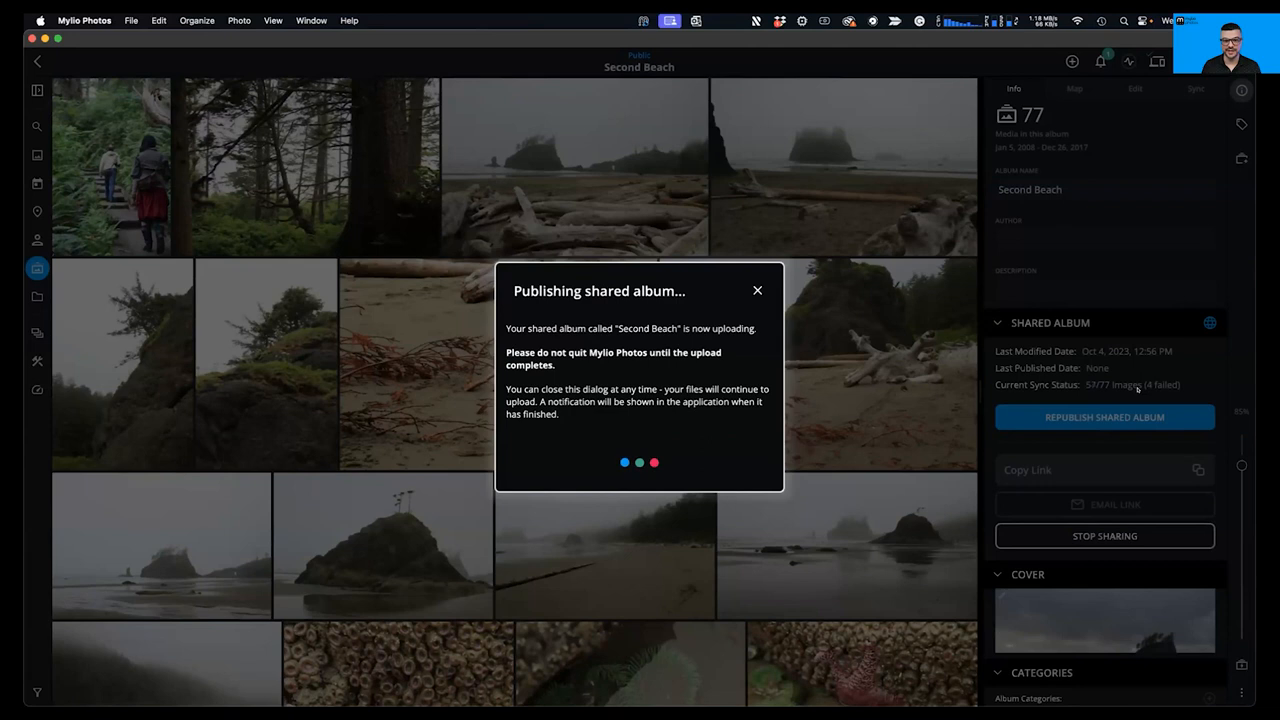
pyautogui.click(756, 290)
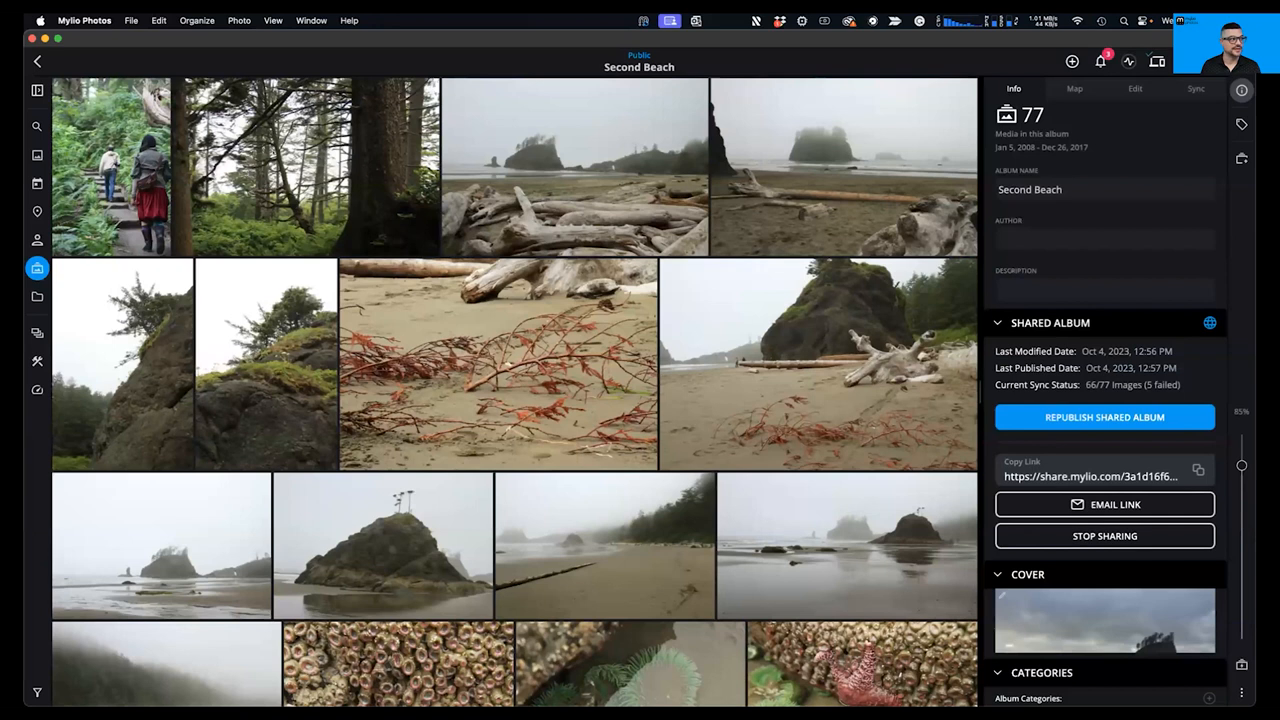
pyautogui.click(36, 60)
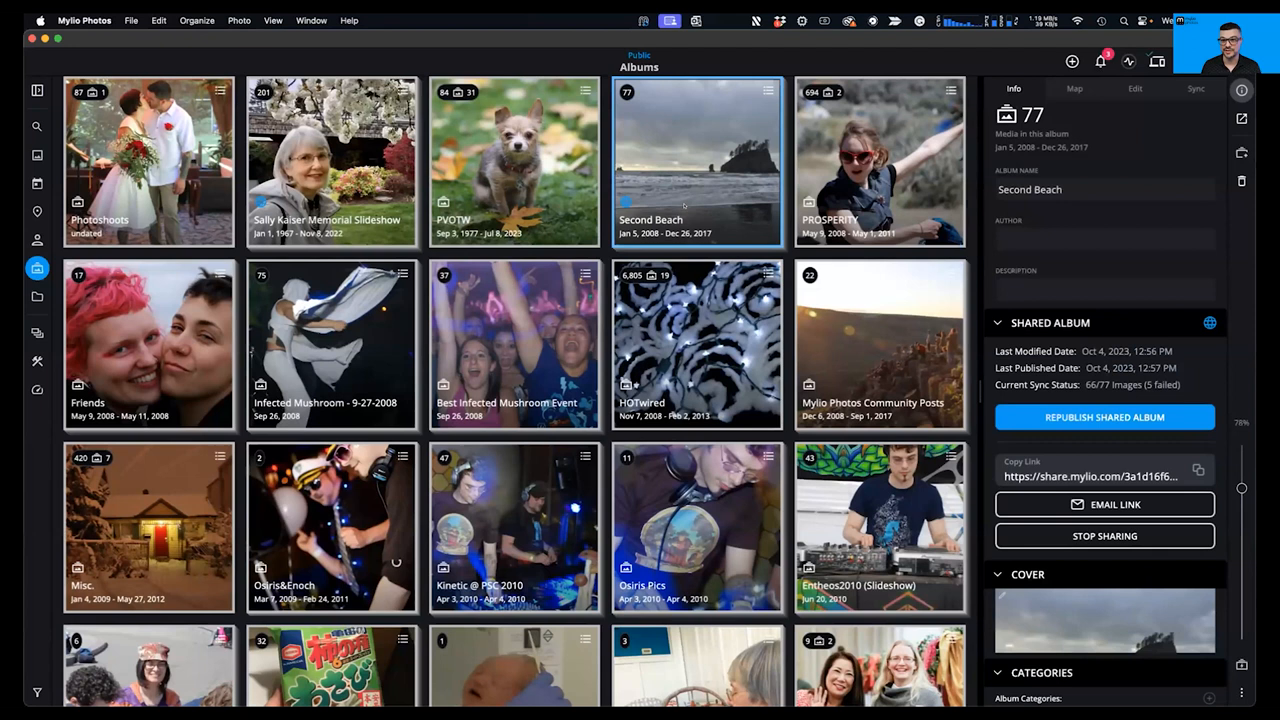
pyautogui.doubleClick(696, 162)
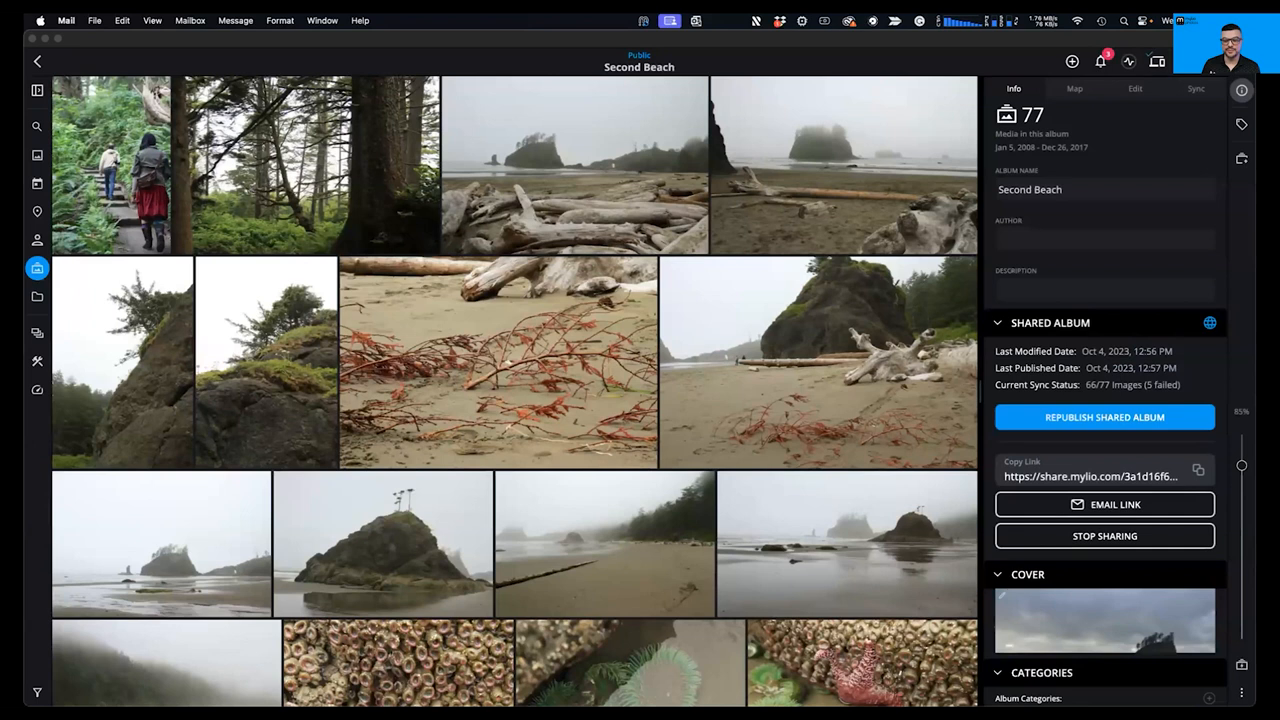
pyautogui.click(1104, 504)
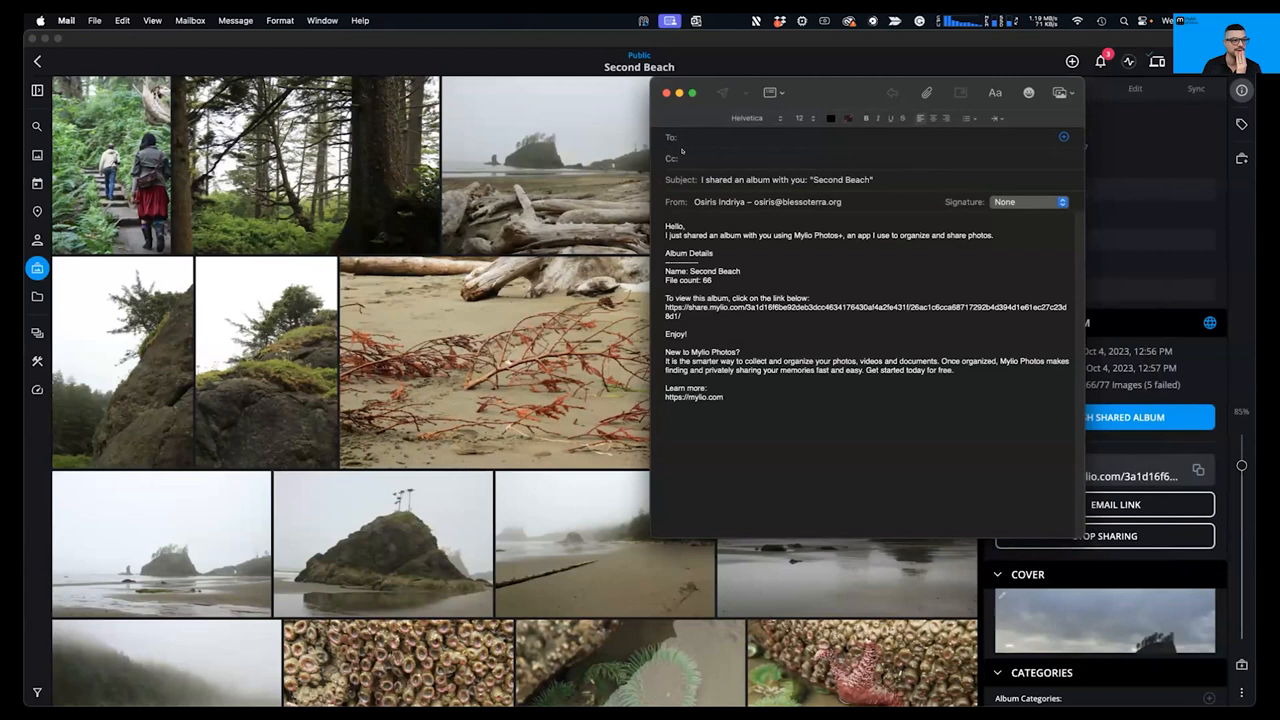
pyautogui.click(700, 136)
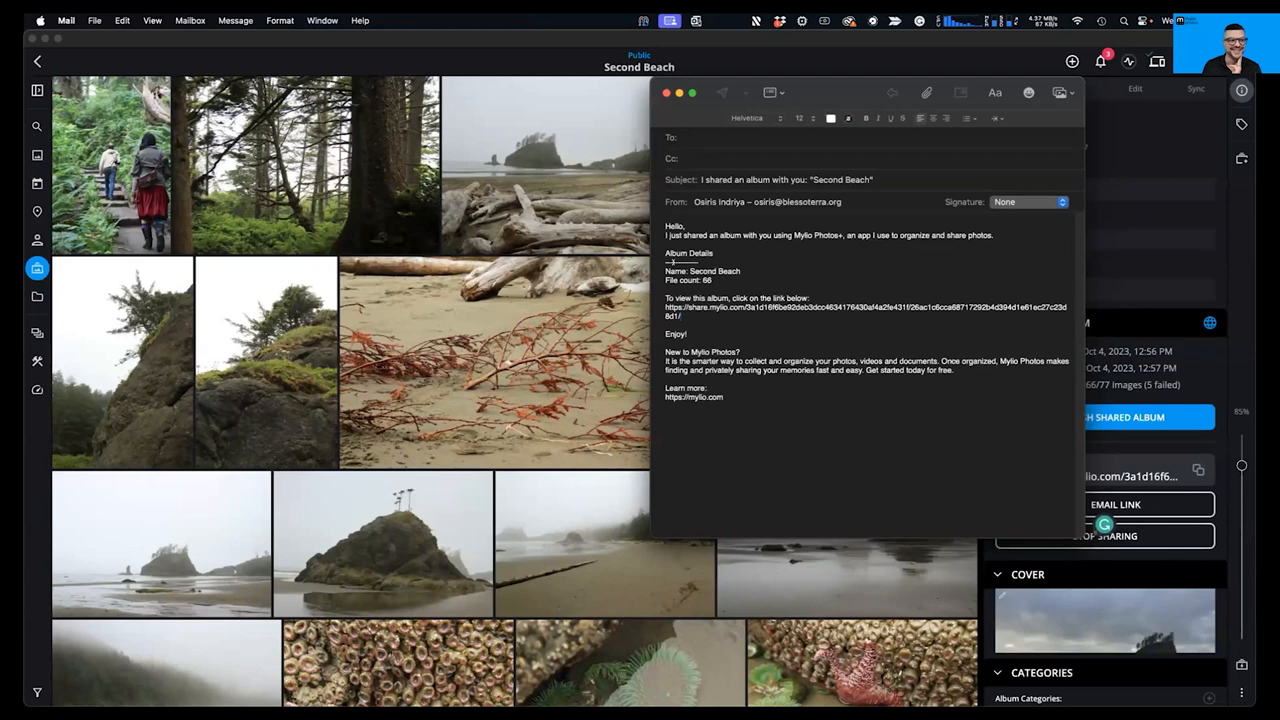
pyautogui.click(666, 92)
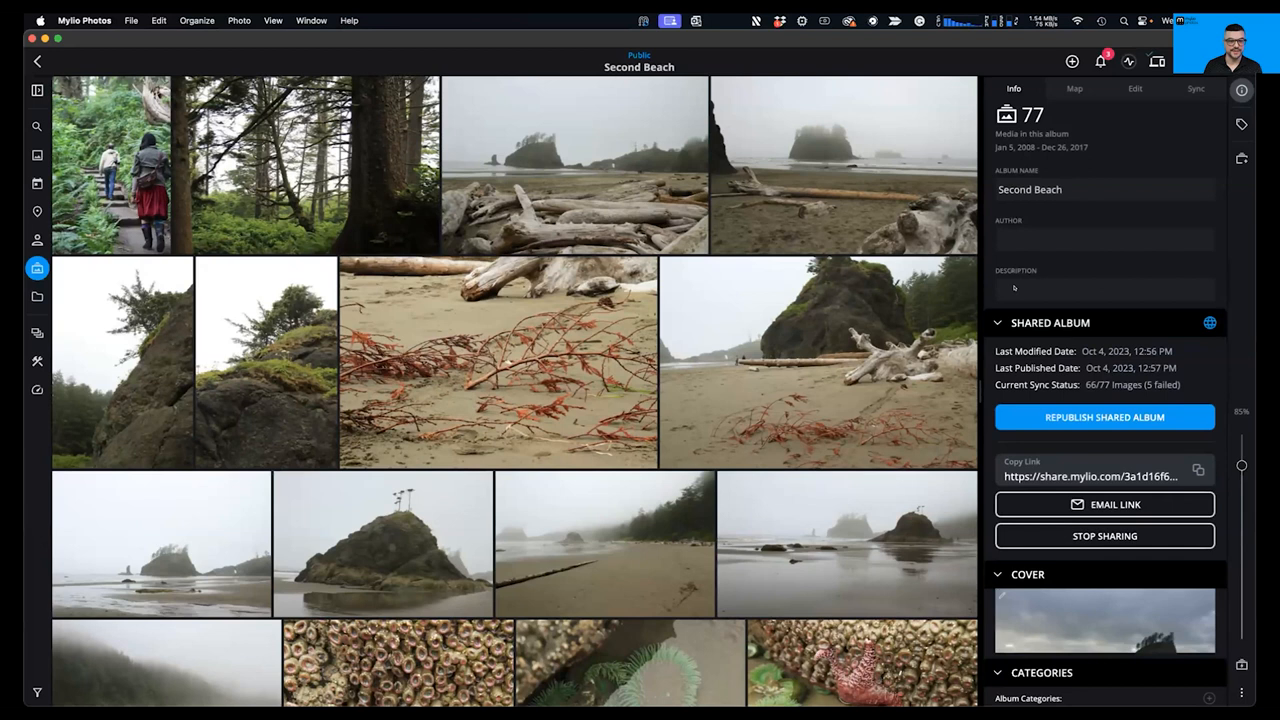
# Step: Enter author 'Osiris Indriya' and description 'My favorite place.' in the album info
pyautogui.write('Osiris')
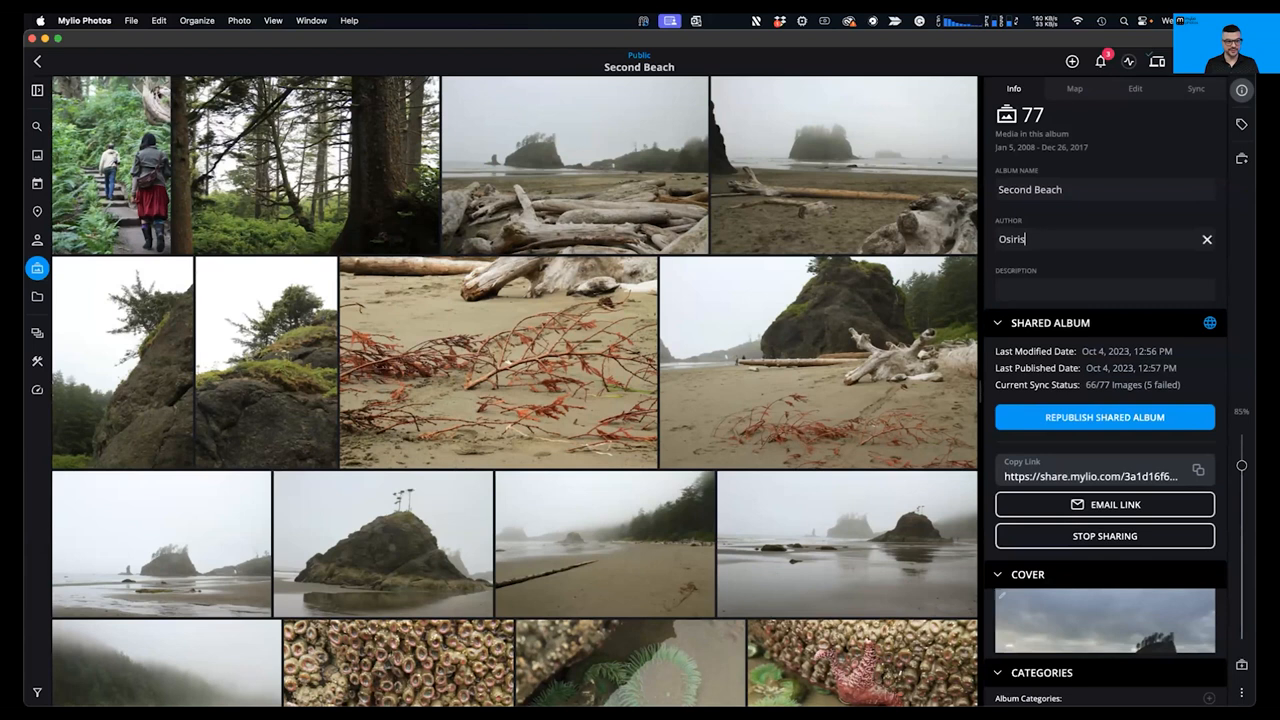
pyautogui.write('Indriya')
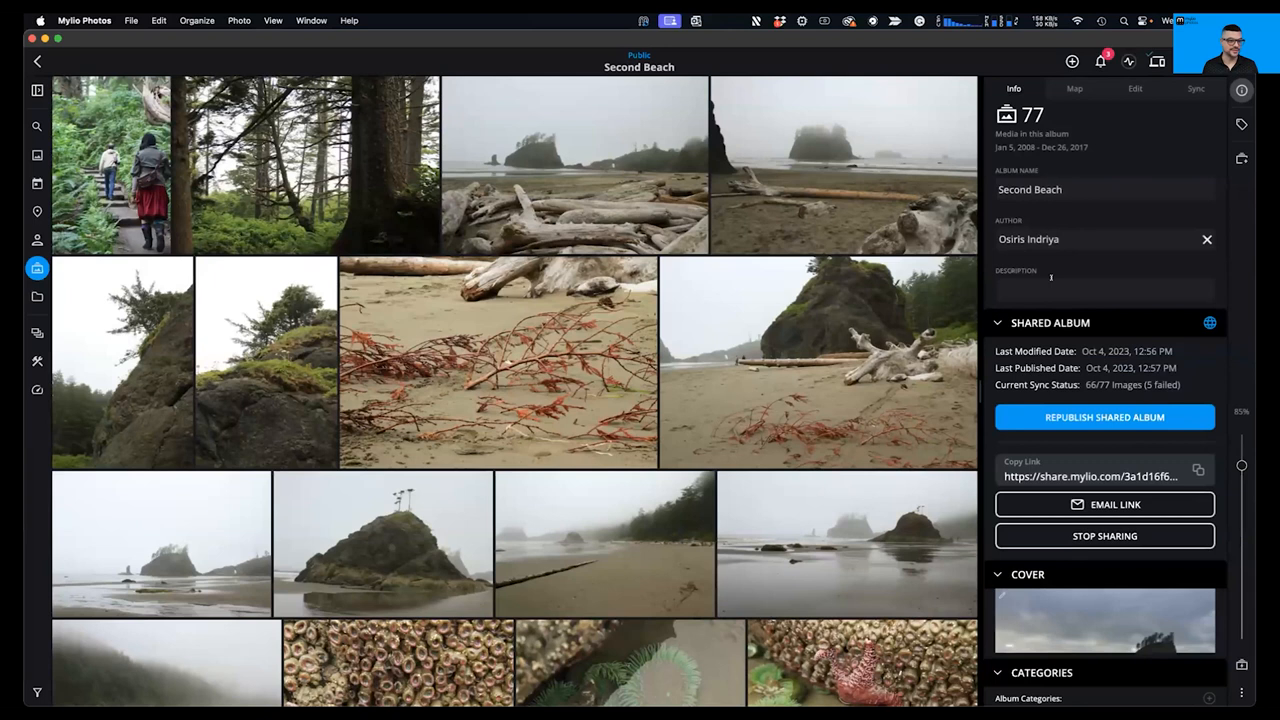
pyautogui.write('My favorite place.')
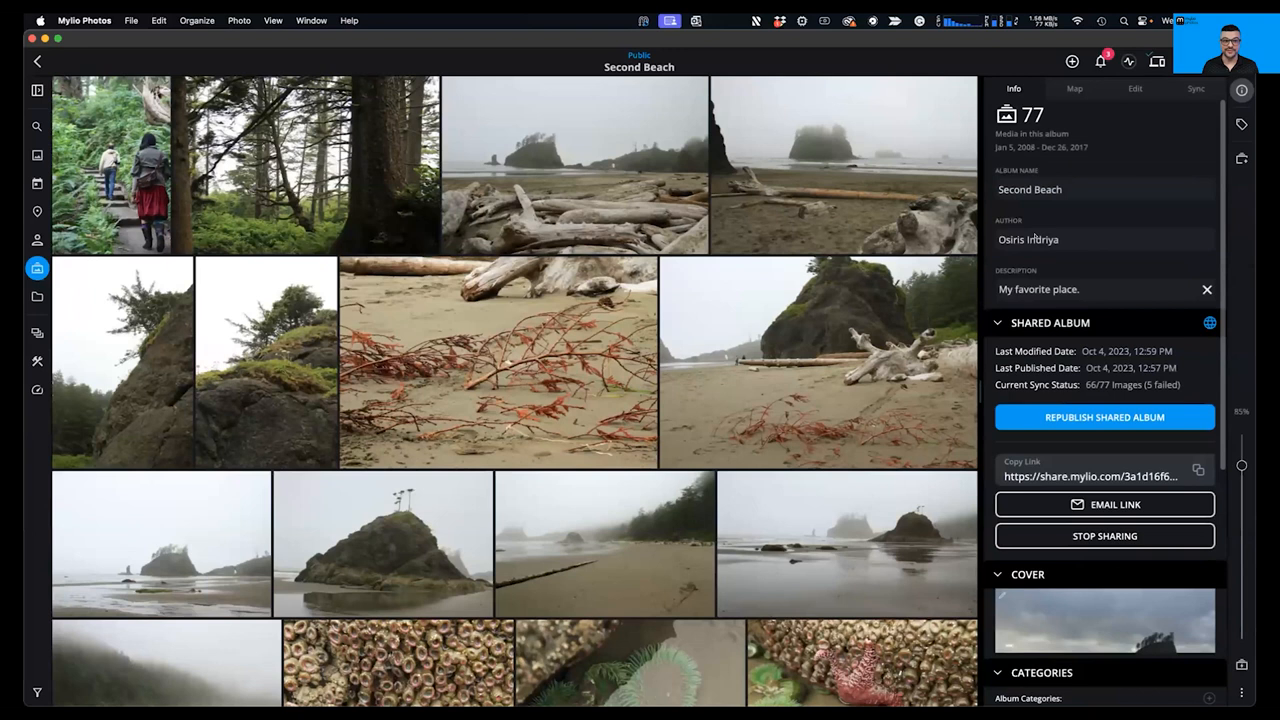
pyautogui.scroll(-3)
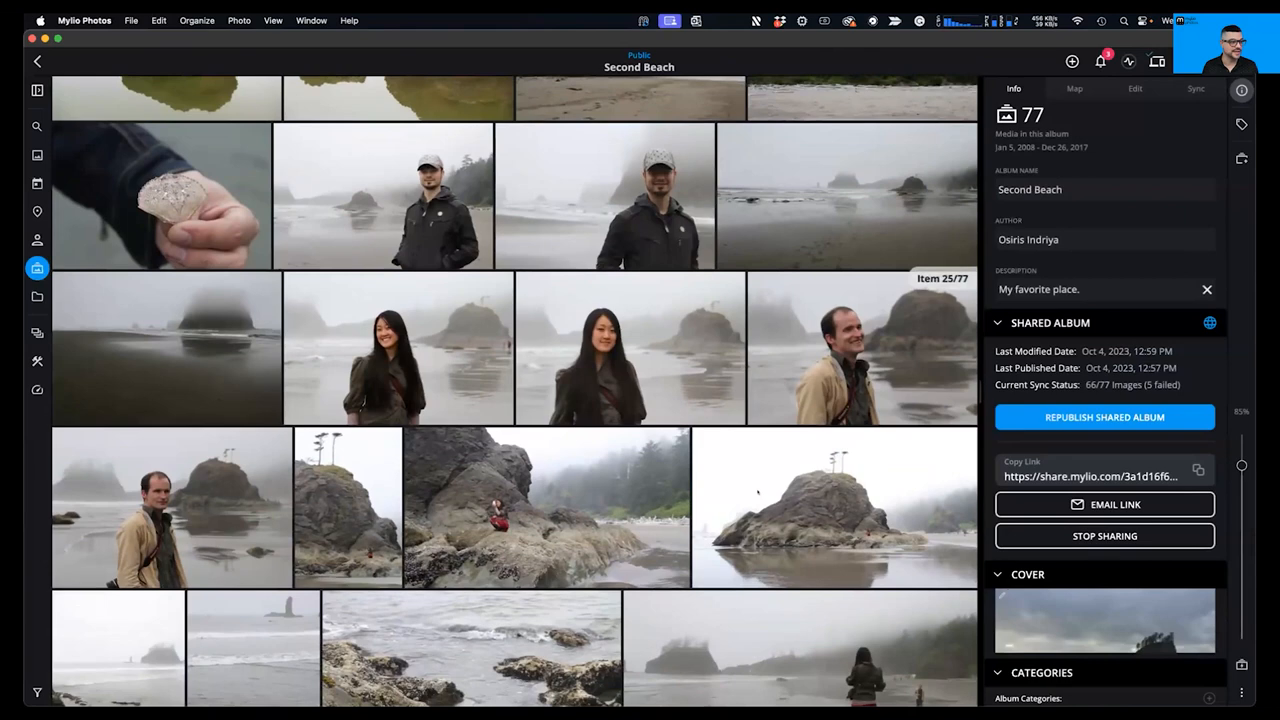
# Step: Remove a photo leaving 76 items, then bring up the album's Cover picker
pyautogui.scroll(-3)
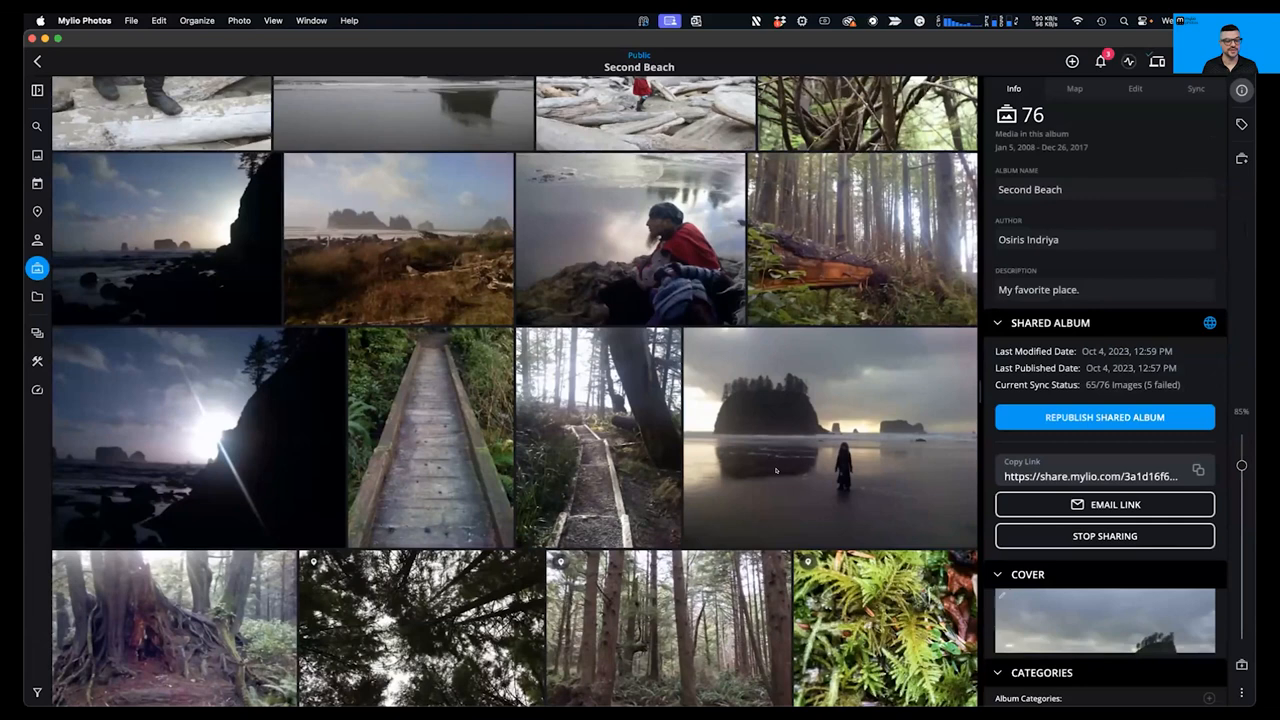
pyautogui.click(1104, 418)
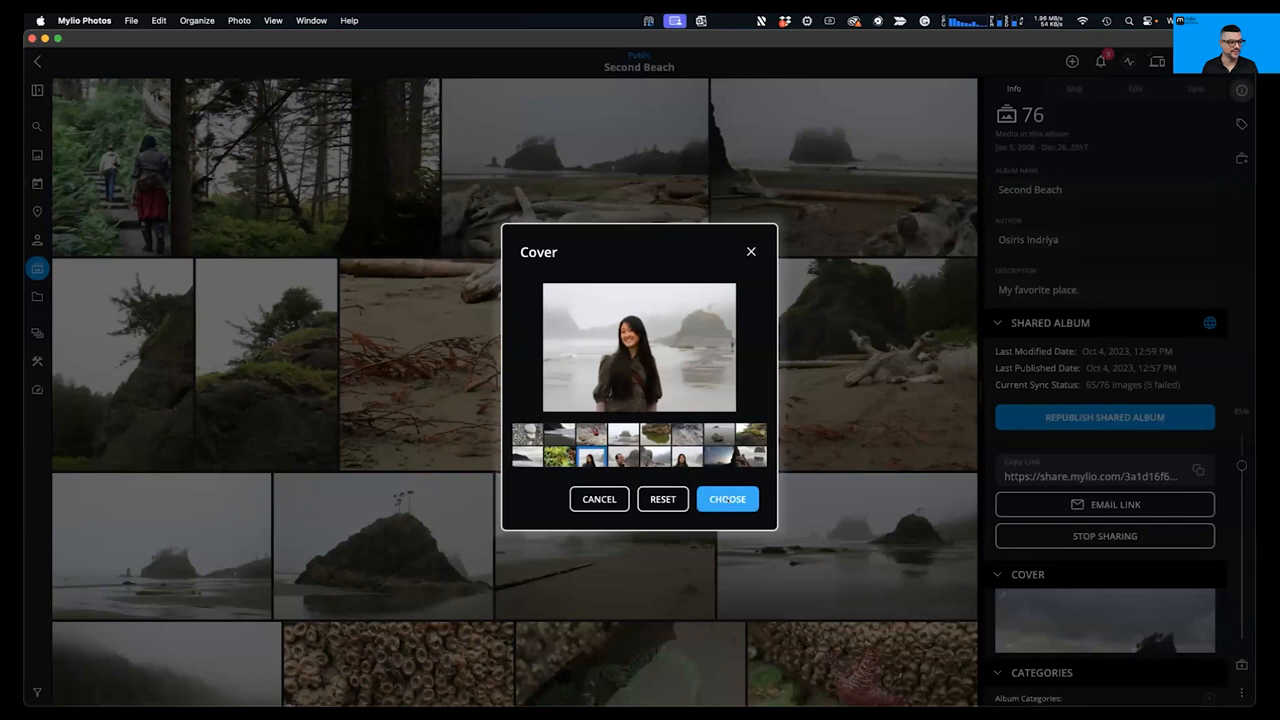
# Step: Choose the woman's foggy beach portrait as cover and start Republish Shared Album
pyautogui.click(728, 498)
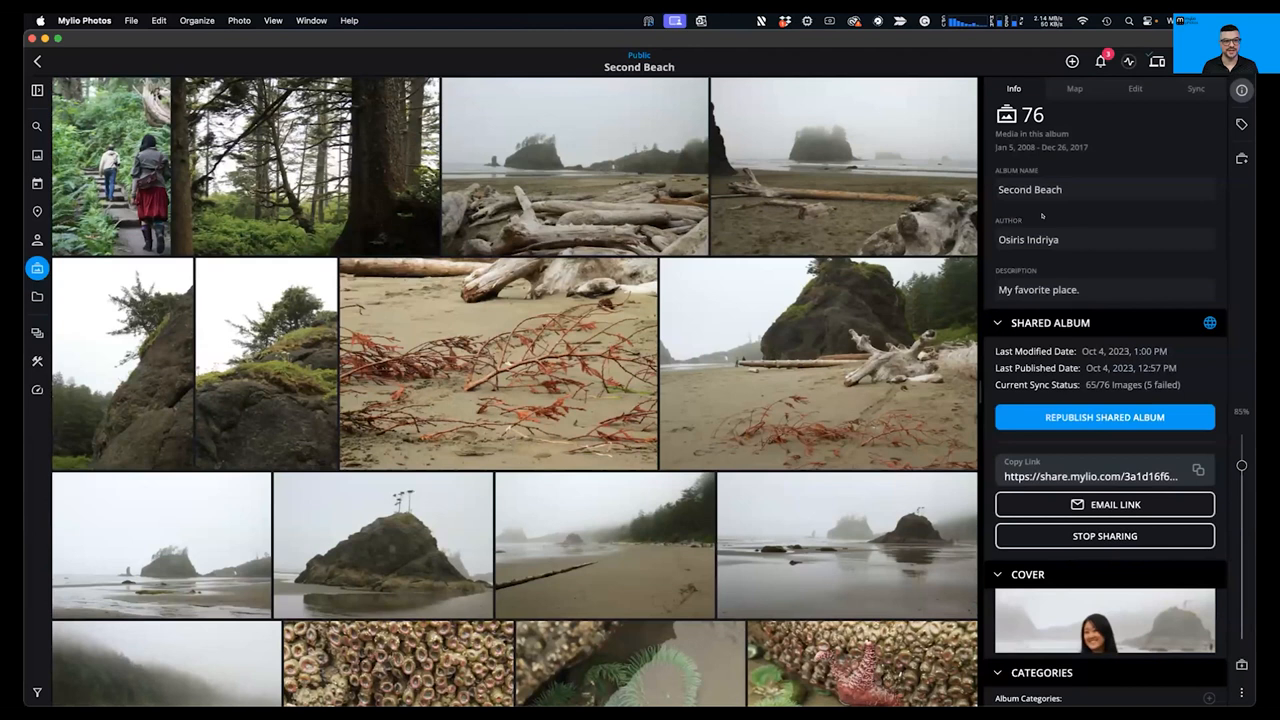
pyautogui.click(1104, 418)
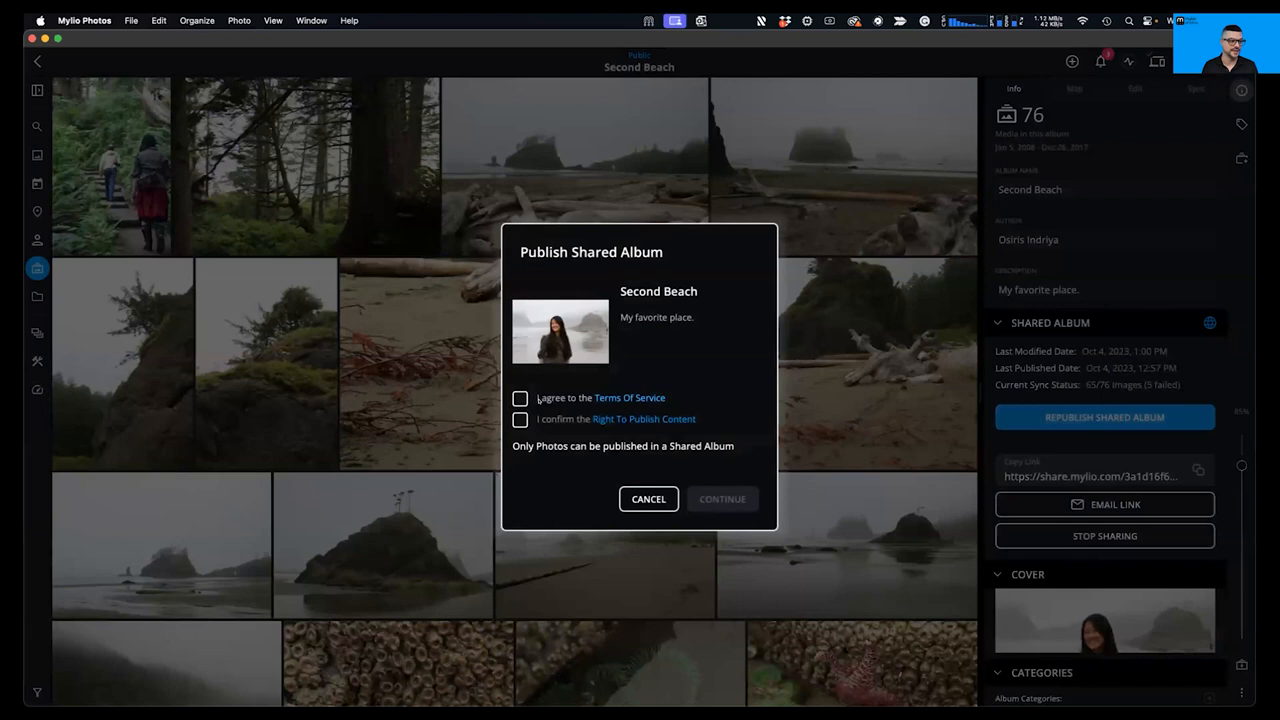
# Step: Accept the terms, share with Apply Watermark on, and close the publishing progress dialog
pyautogui.click(722, 498)
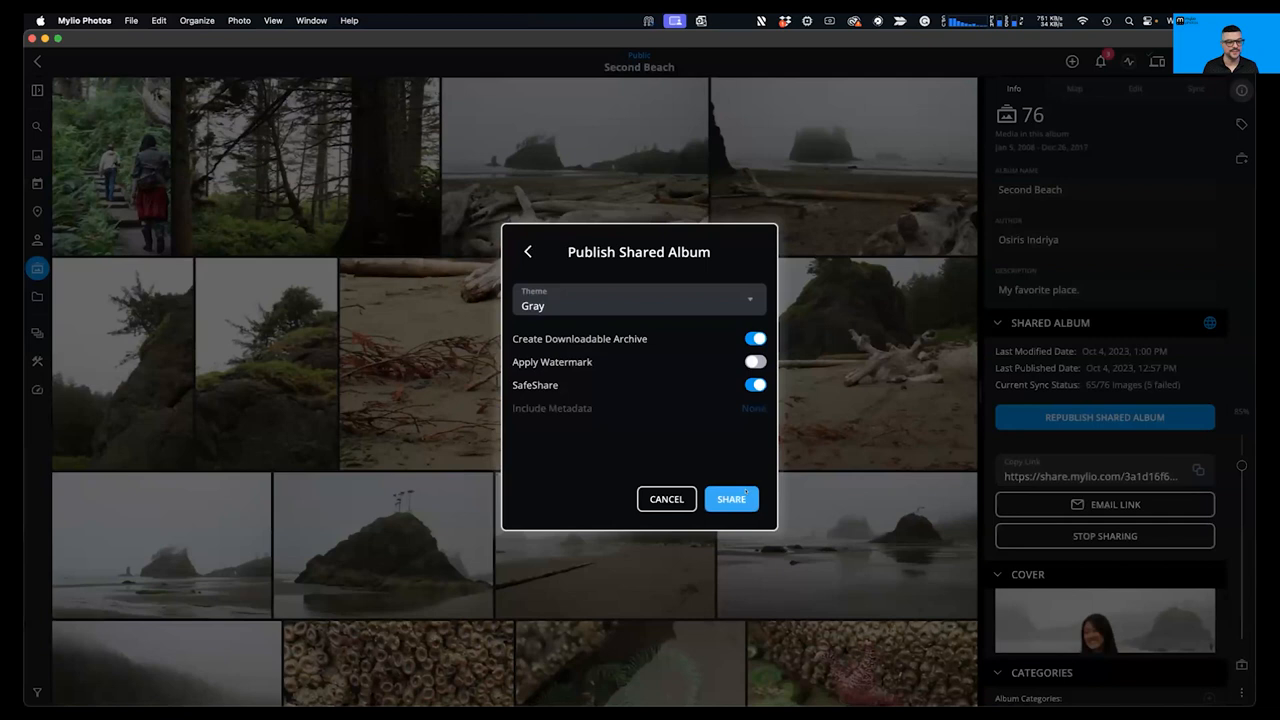
pyautogui.click(732, 498)
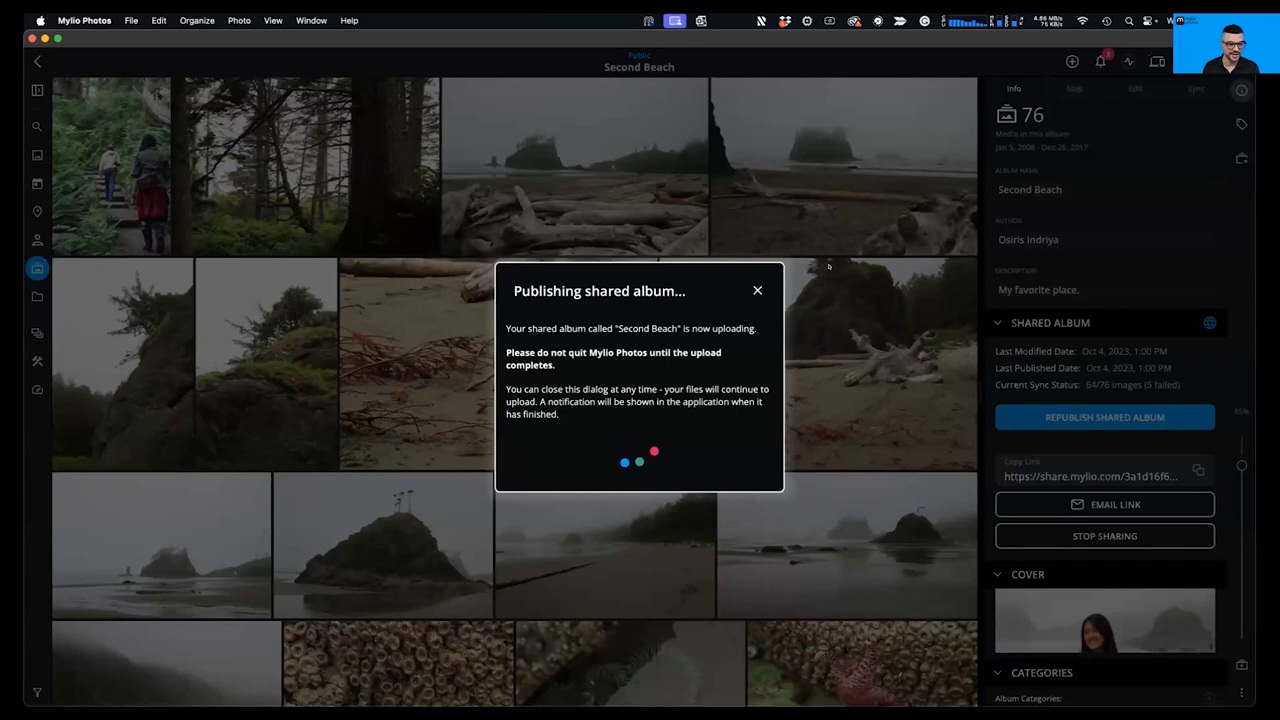
pyautogui.click(756, 290)
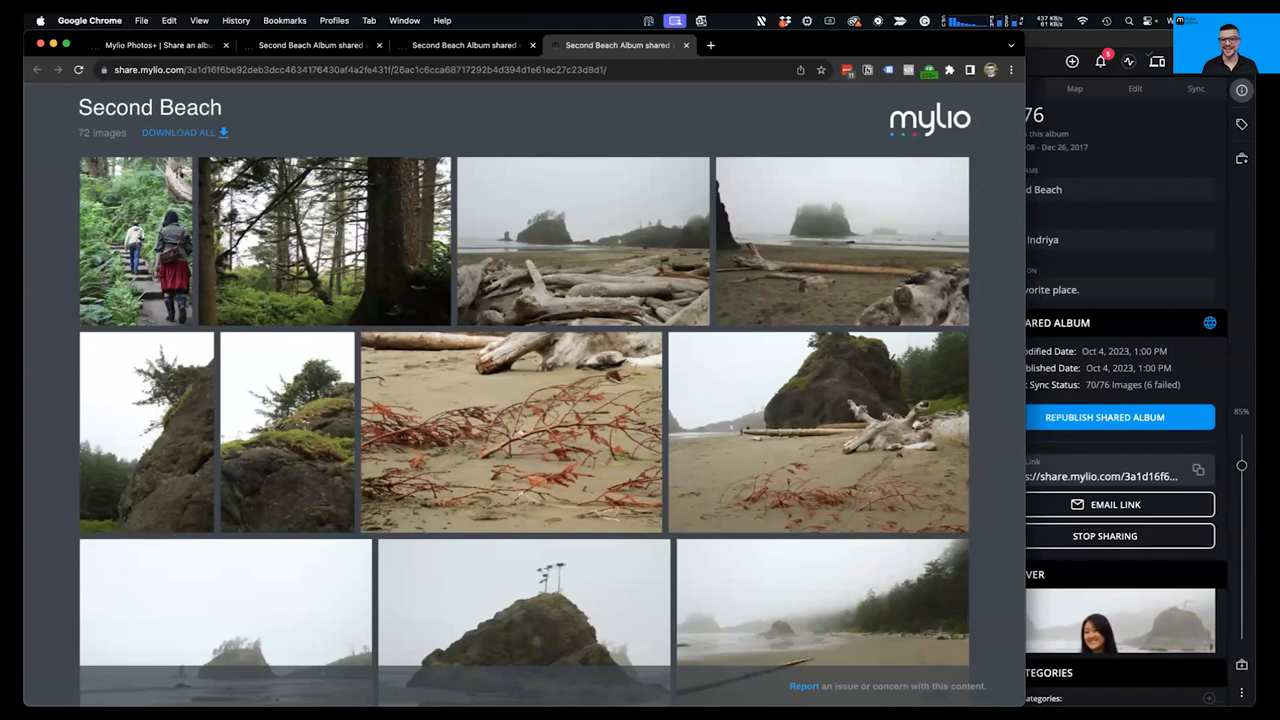
pyautogui.moveTo(384, 268)
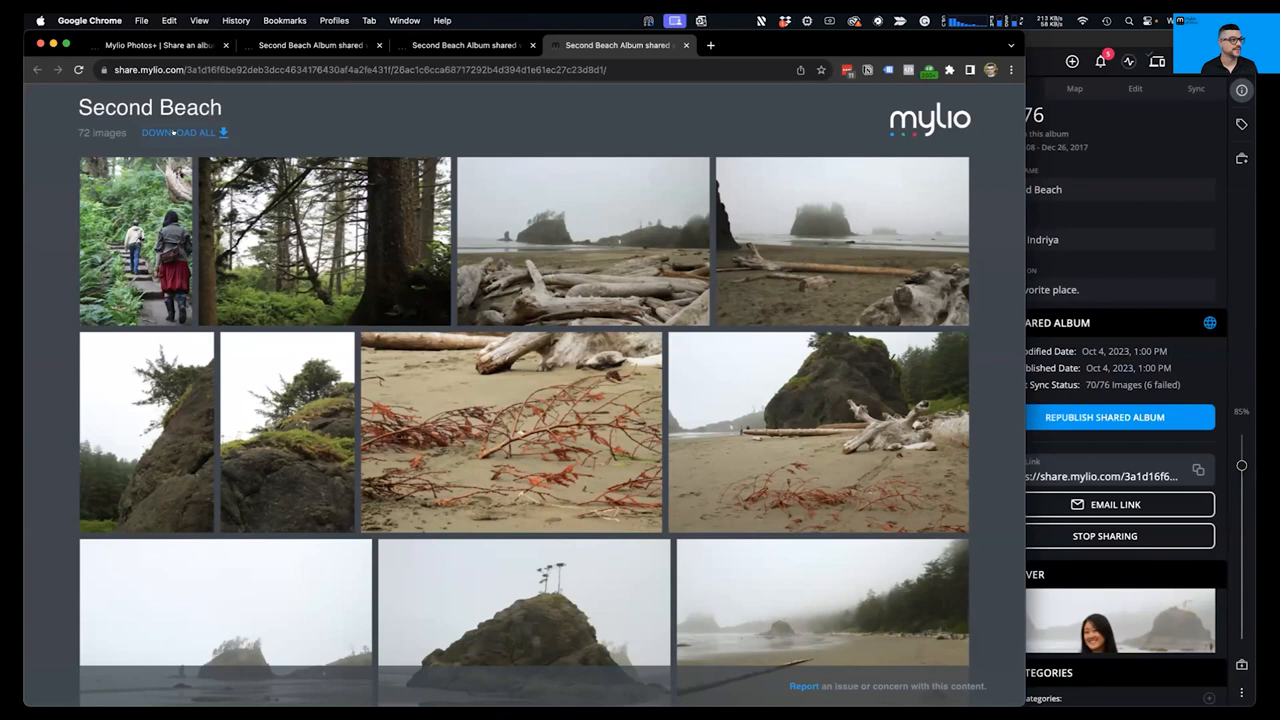
# Step: Scroll the share.mylio.com Second Beach page and open the starfish photo, image 16 of 72
pyautogui.scroll(-3)
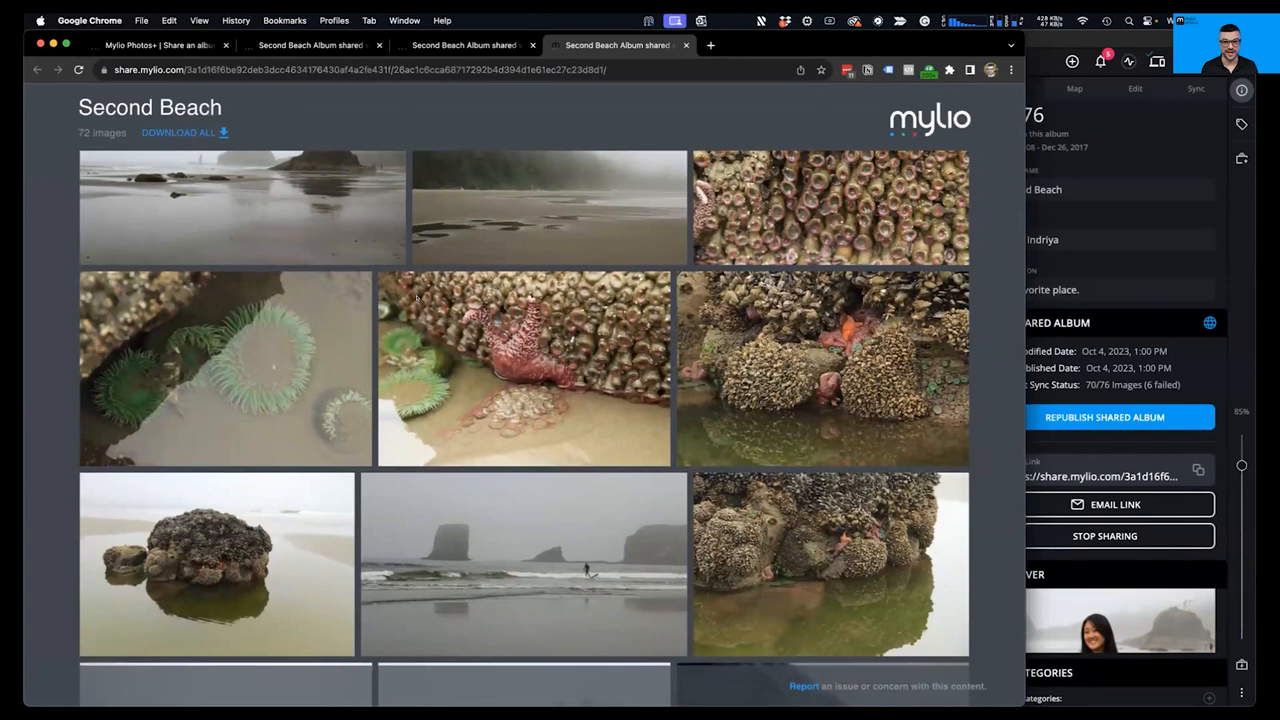
pyautogui.scroll(-3)
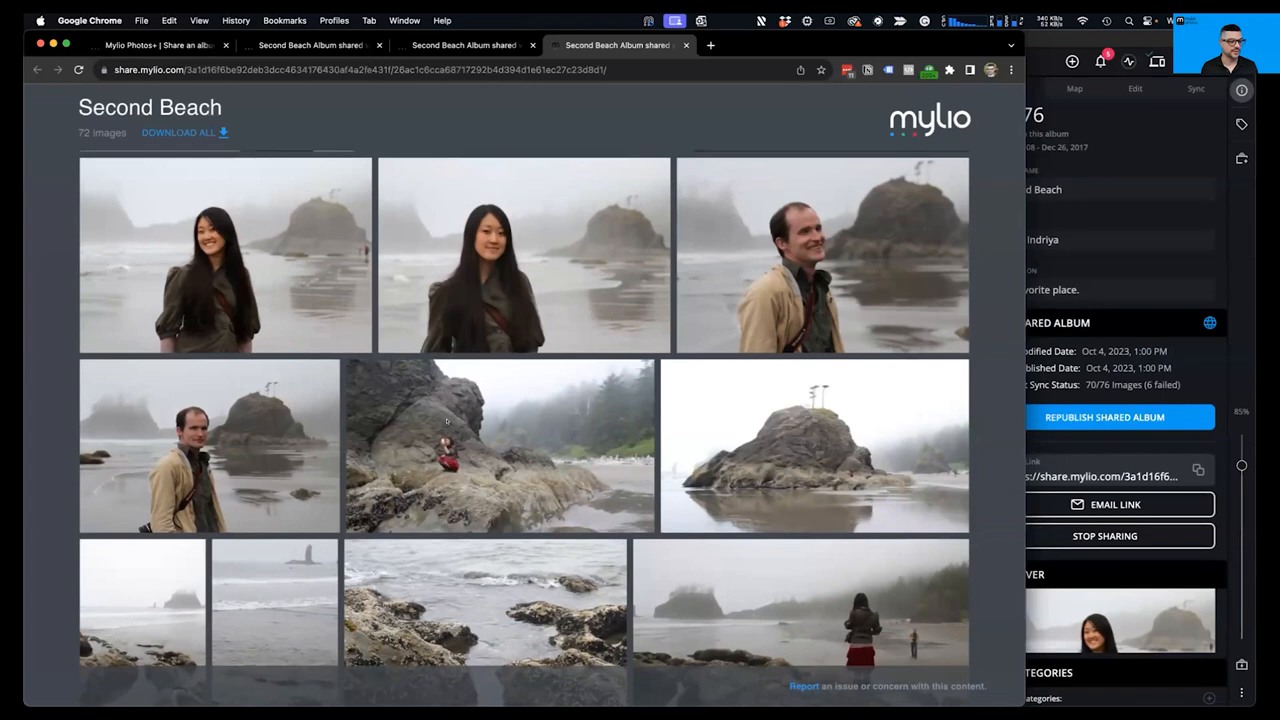
pyautogui.scroll(-3)
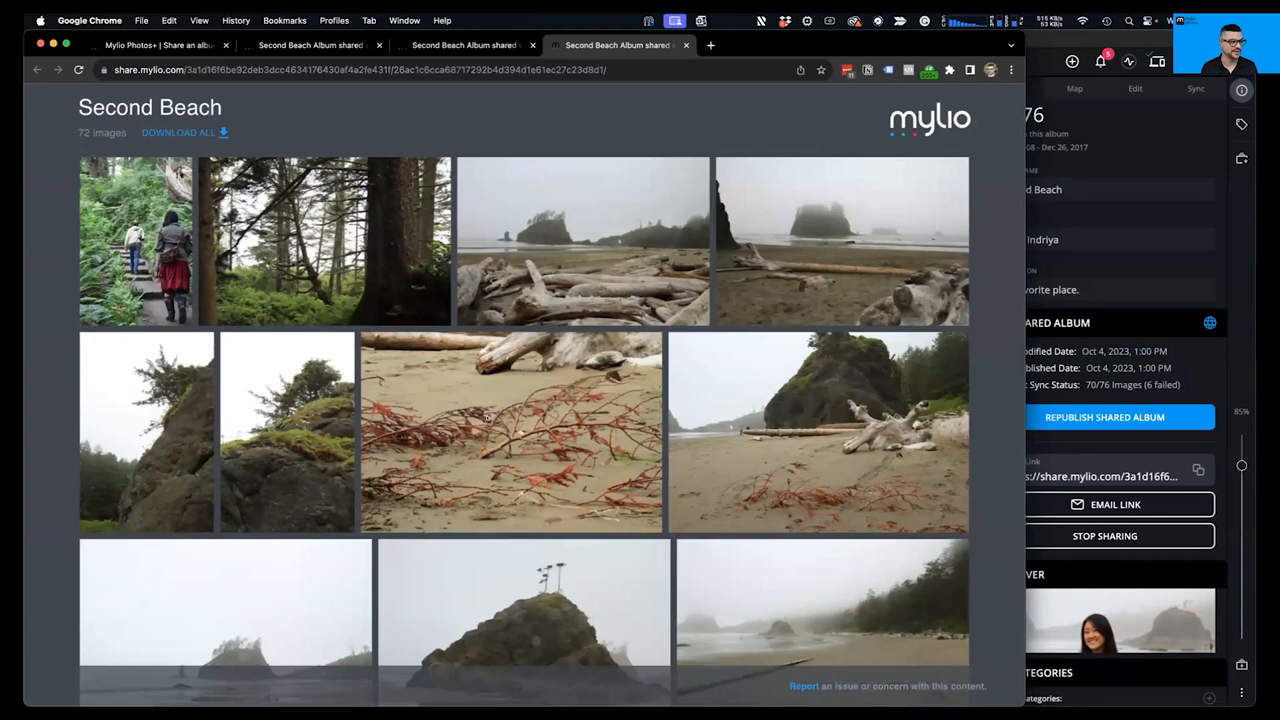
pyautogui.click(324, 240)
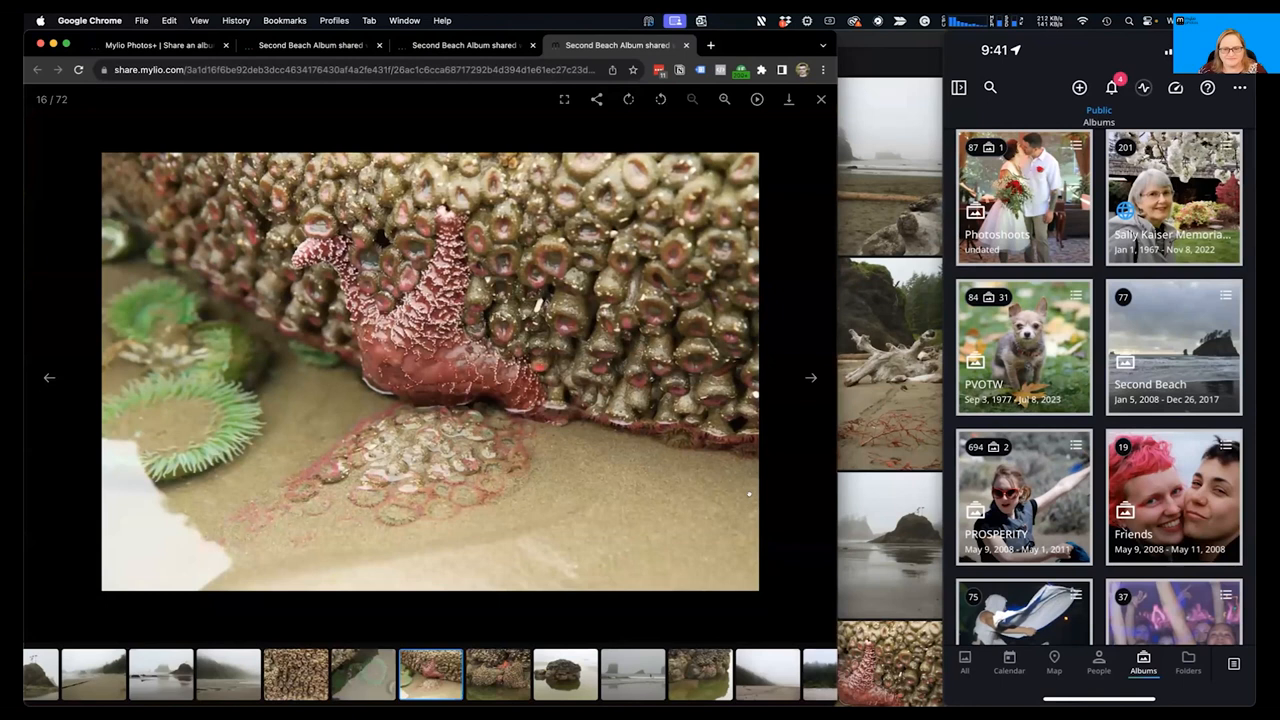
# Step: Rotate the starfish photo, check its social sharing options, then close it back to the 72-image Second Beach grid
pyautogui.click(660, 100)
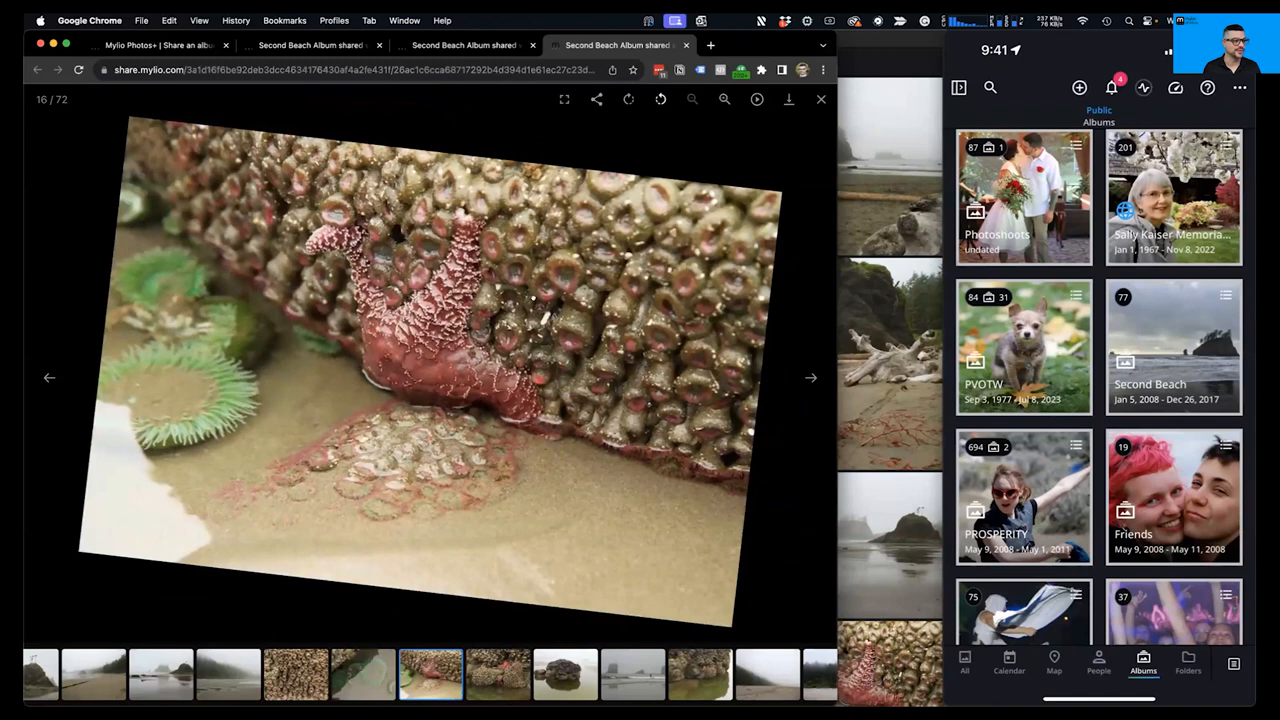
pyautogui.click(596, 100)
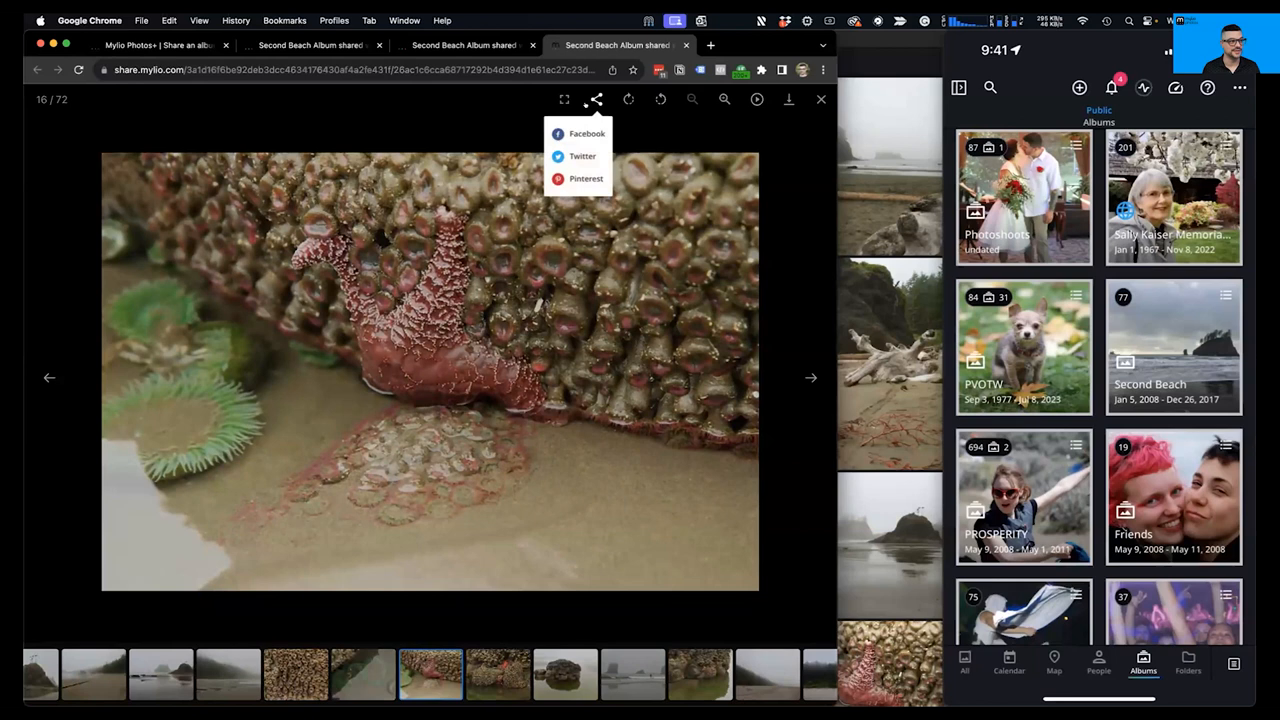
pyautogui.click(596, 100)
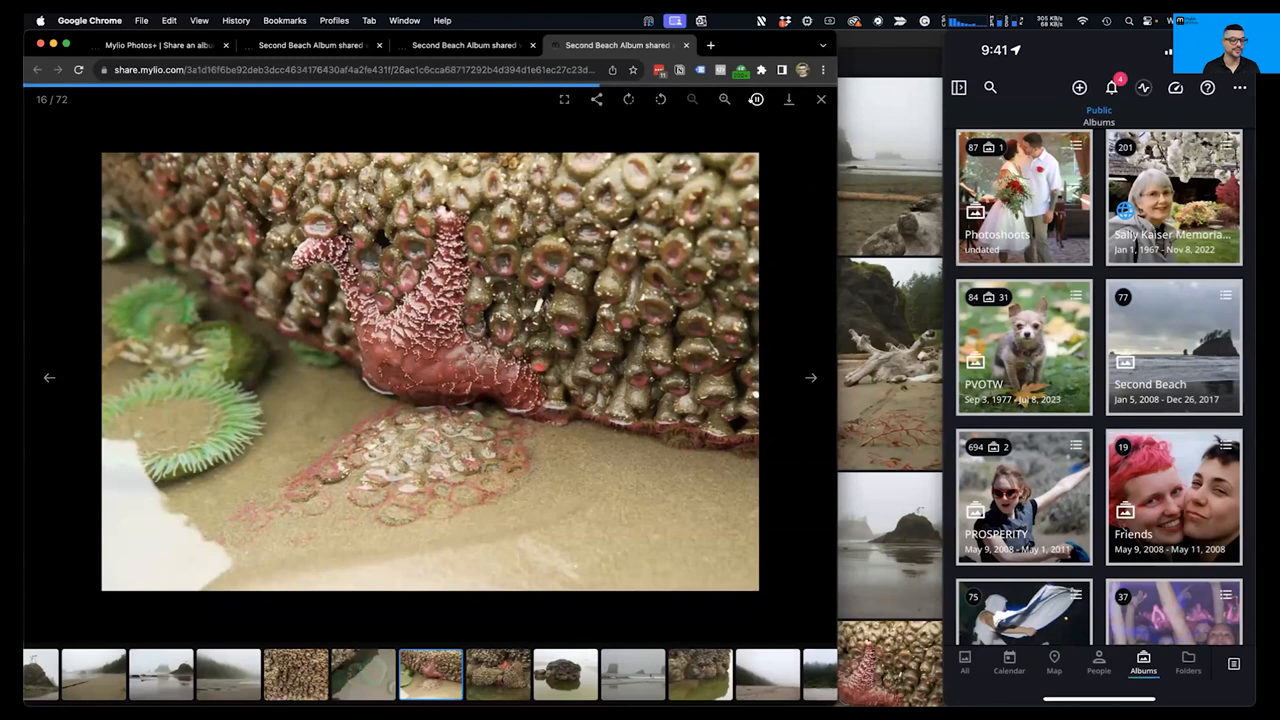
pyautogui.click(812, 376)
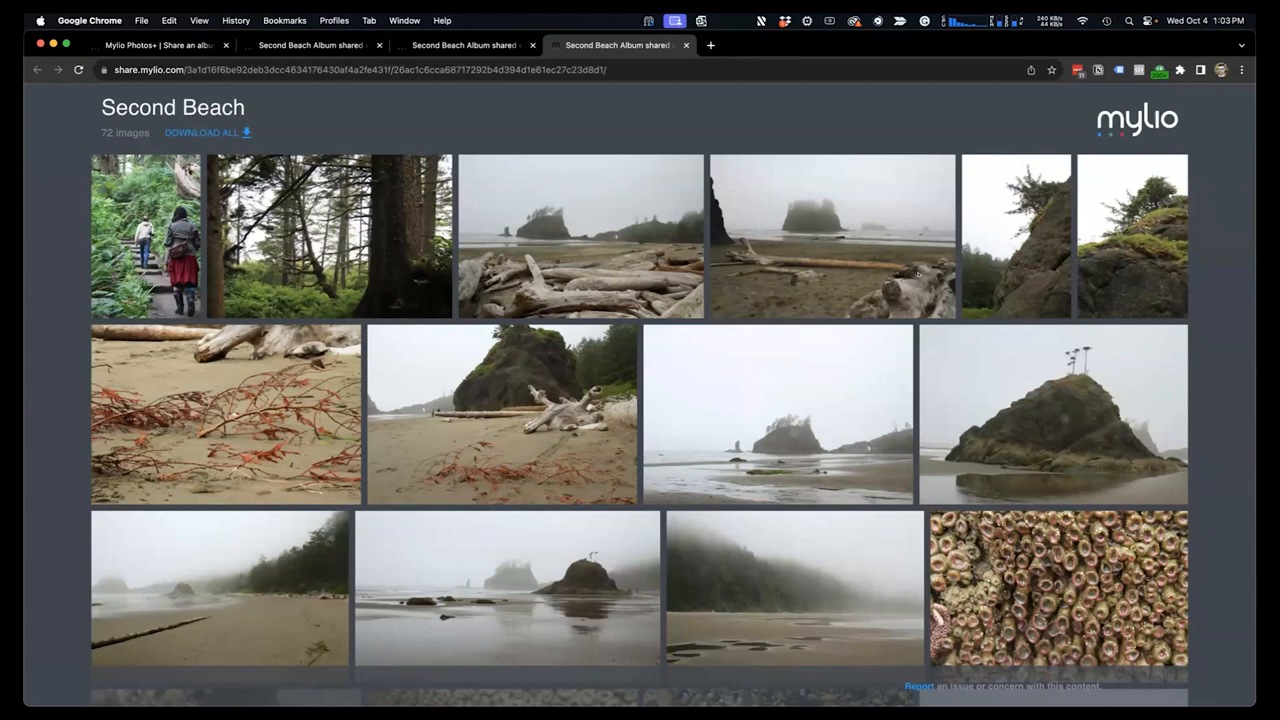
# Step: Browse down the shared Second Beach album and view the driftwood photo full size (51 of 72)
pyautogui.scroll(-3)
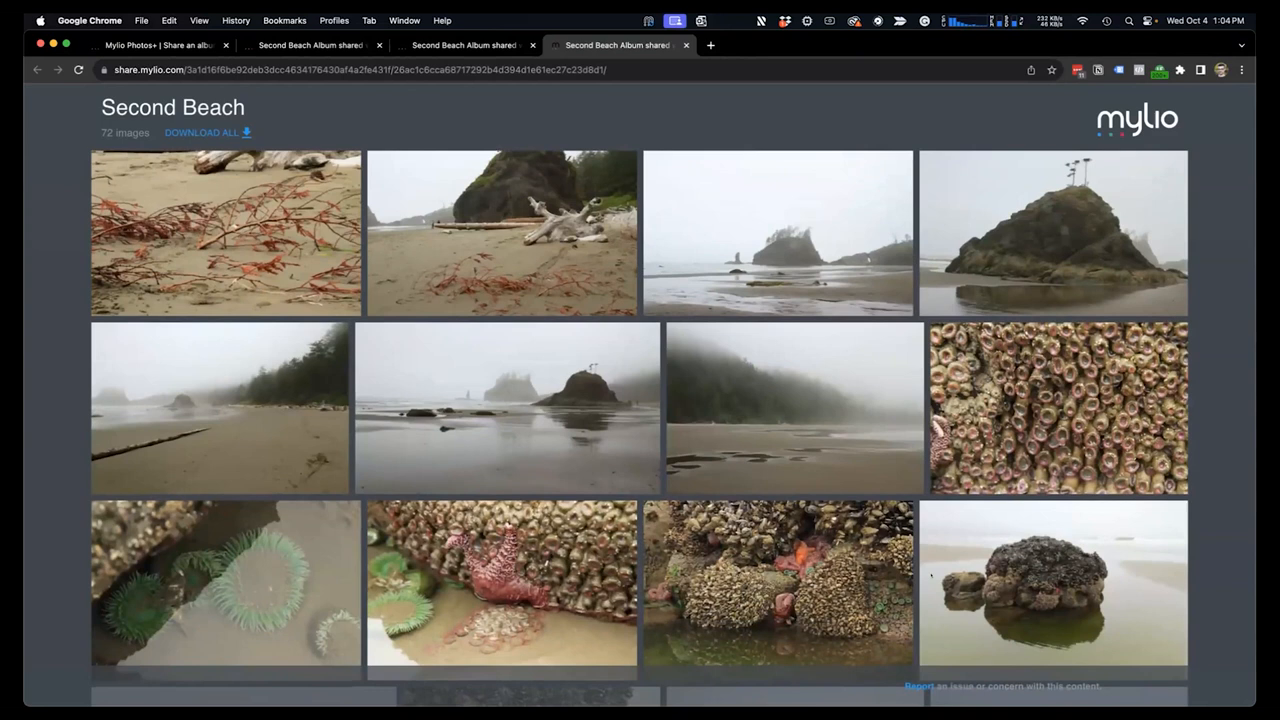
pyautogui.scroll(-3)
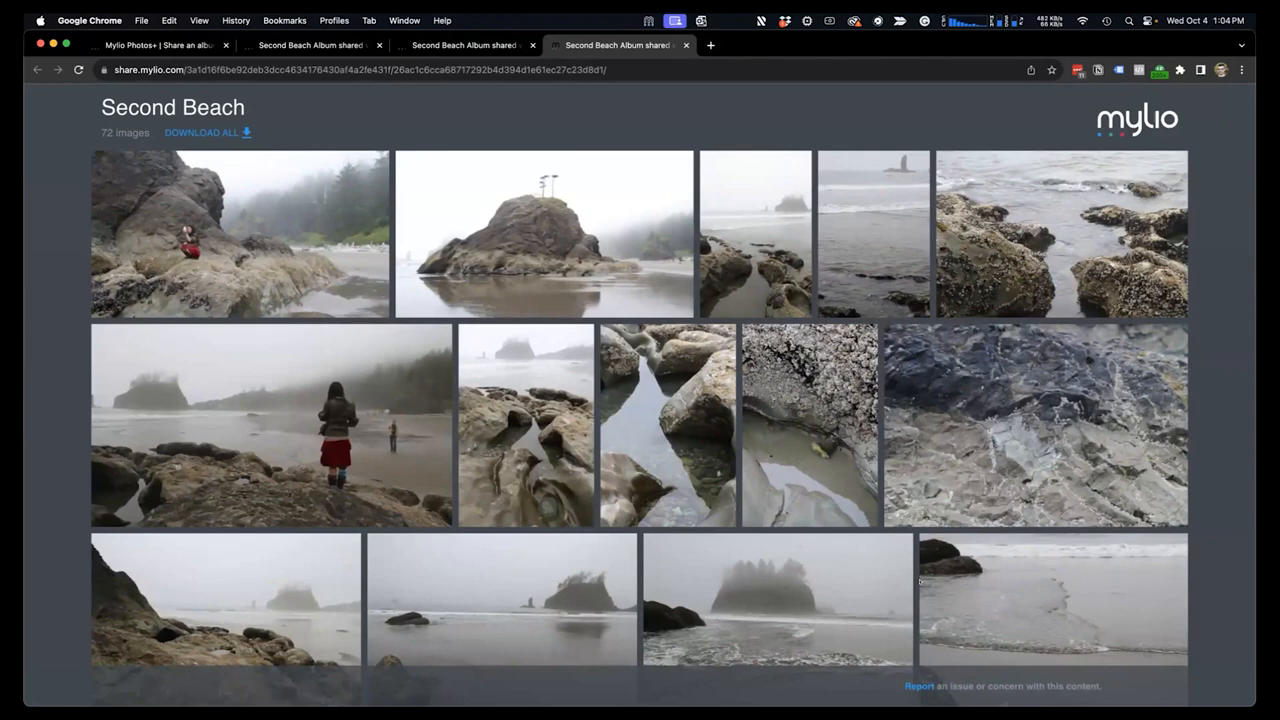
pyautogui.click(270, 424)
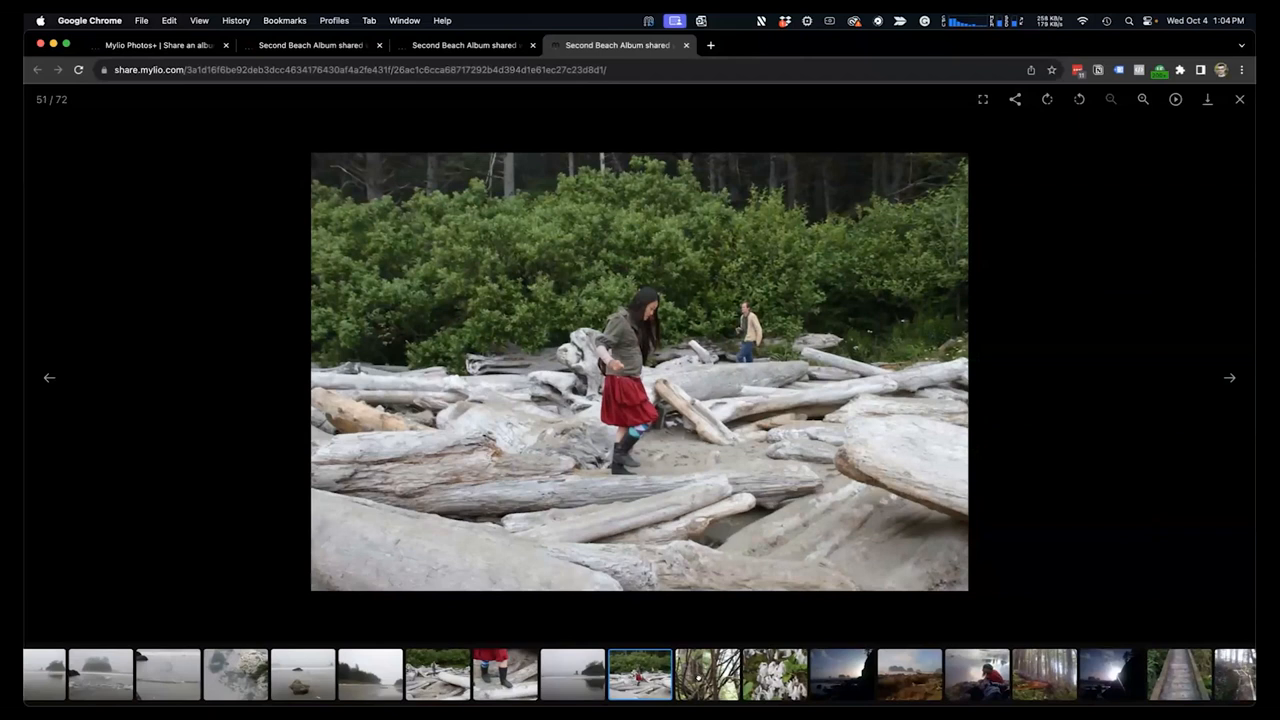
# Step: Close the full-size driftwood photo and return to Mylio Photos' Second Beach album Info panel
pyautogui.click(1228, 376)
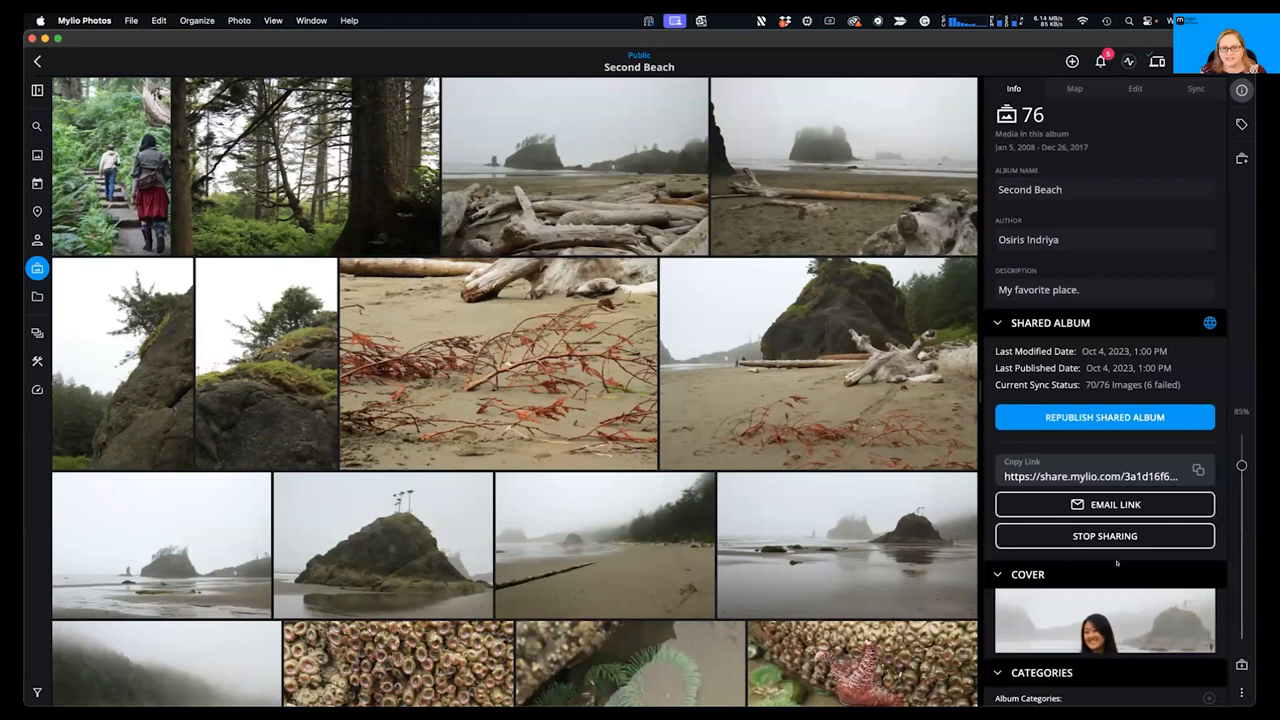
# Step: Go back to the PVOTW album group and open the 2022-12-01 album
pyautogui.click(1104, 418)
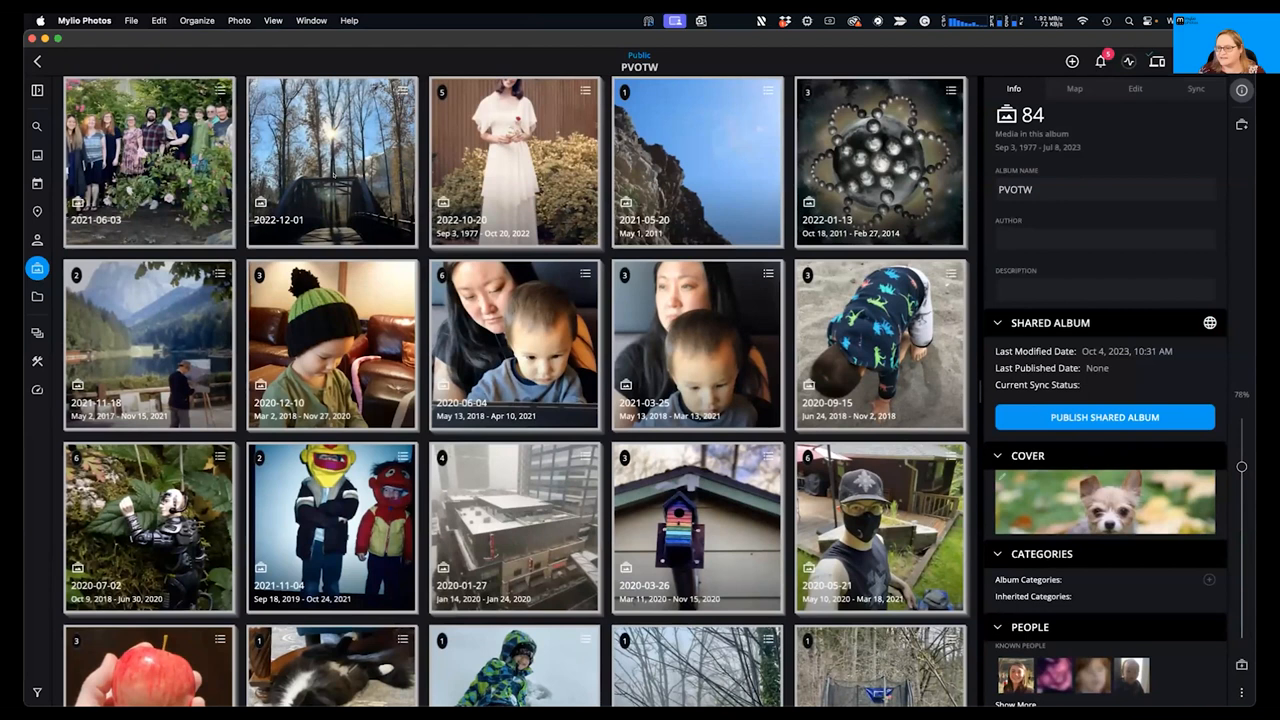
pyautogui.doubleClick(332, 162)
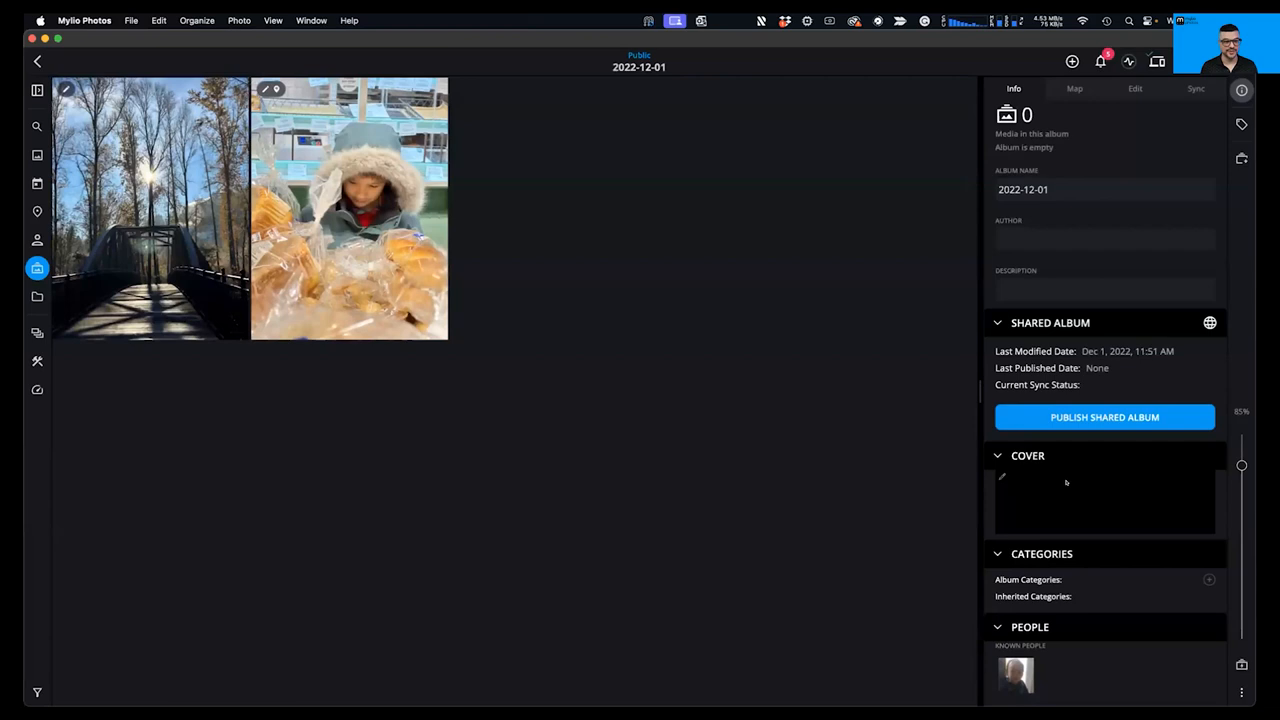
# Step: Name the 2022-12-01 album Bothell Photos with author and description 'Shared with the MYlio Photo', then start Publish Shared Album
pyautogui.click(150, 208)
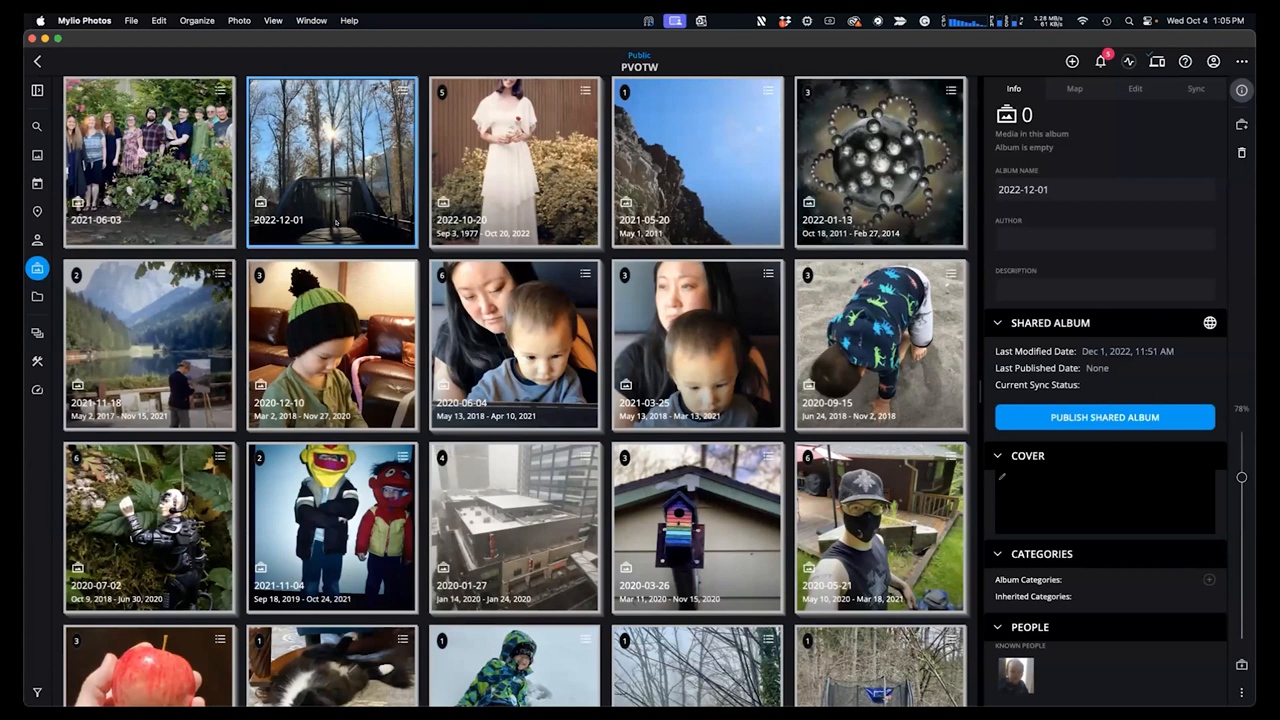
pyautogui.doubleClick(332, 162)
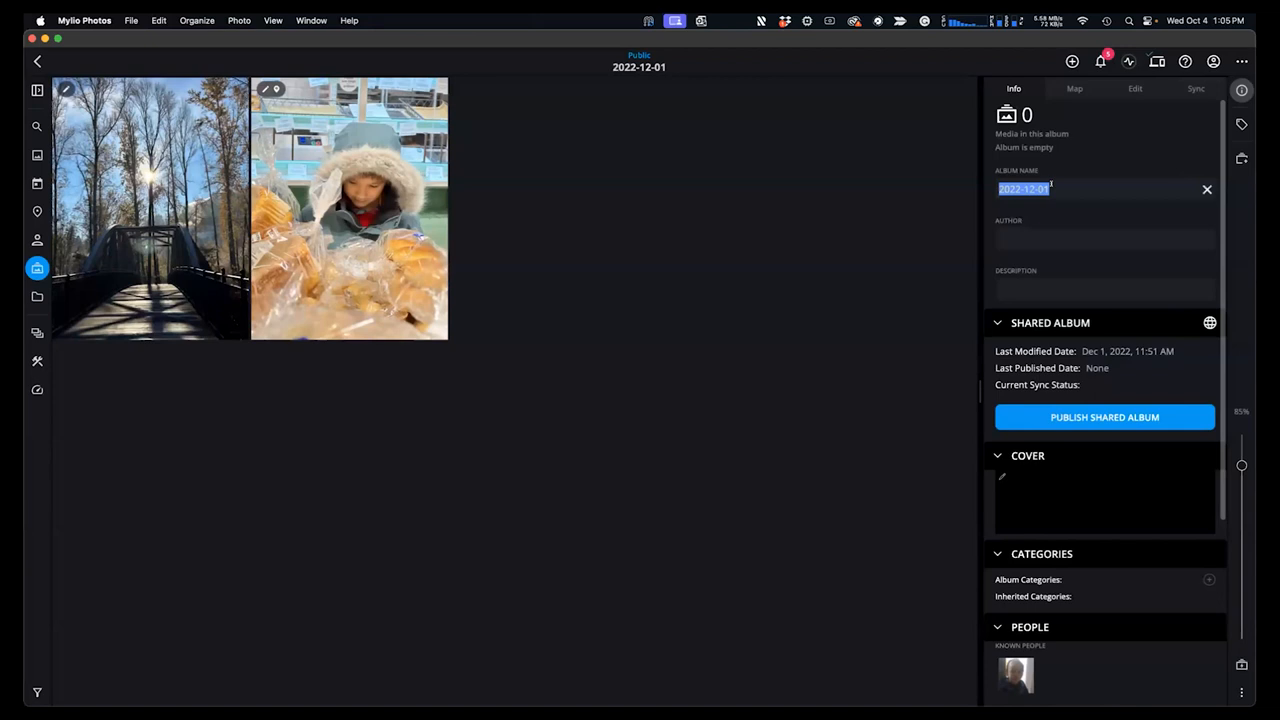
pyautogui.write('Osiris Indriya')
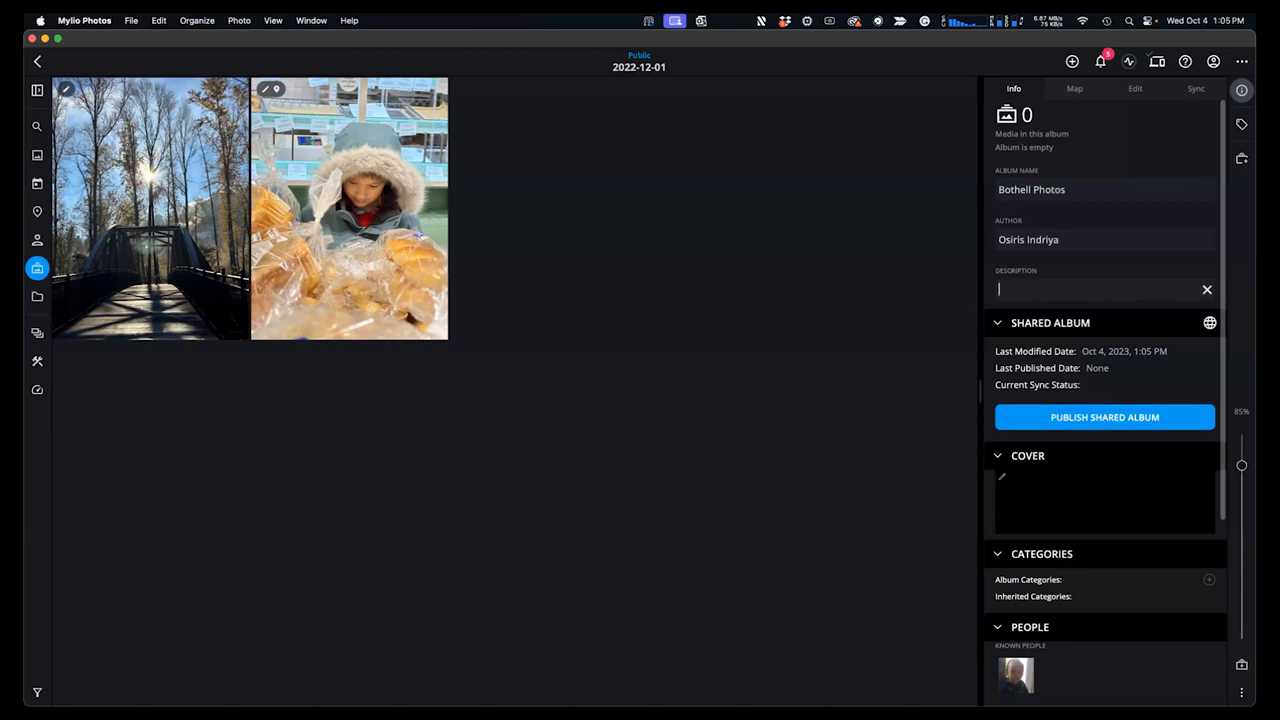
pyautogui.write('Shared with the MYlio Photos team.')
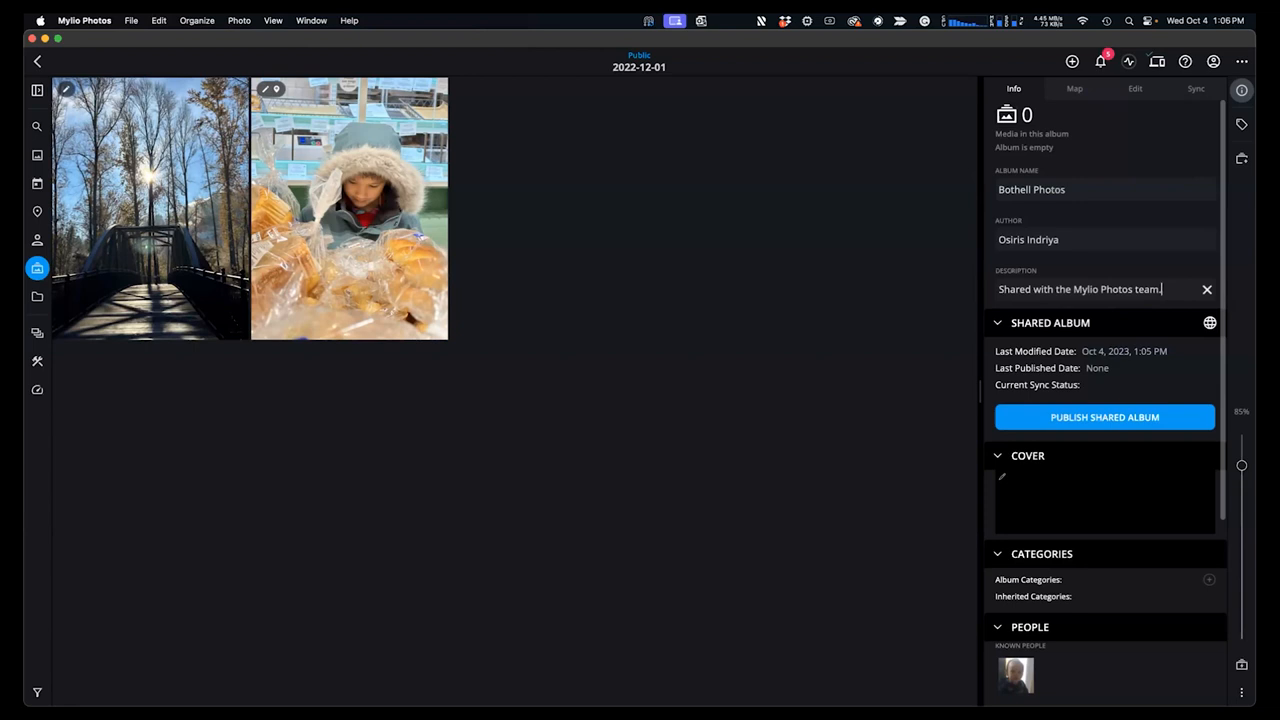
pyautogui.click(1104, 418)
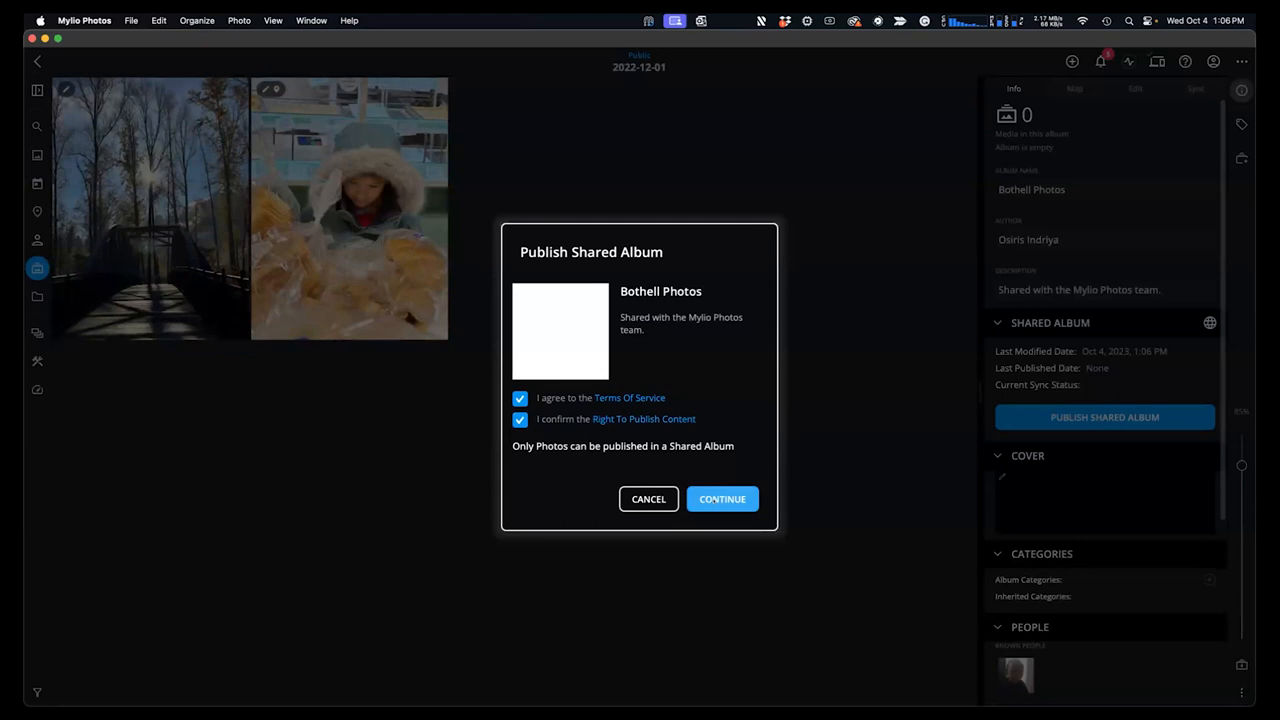
# Step: Set a bottom-right '© Osiris Indriya 2023' watermark and include Camera EXIF plus Caption and Keywords metadata
pyautogui.click(720, 498)
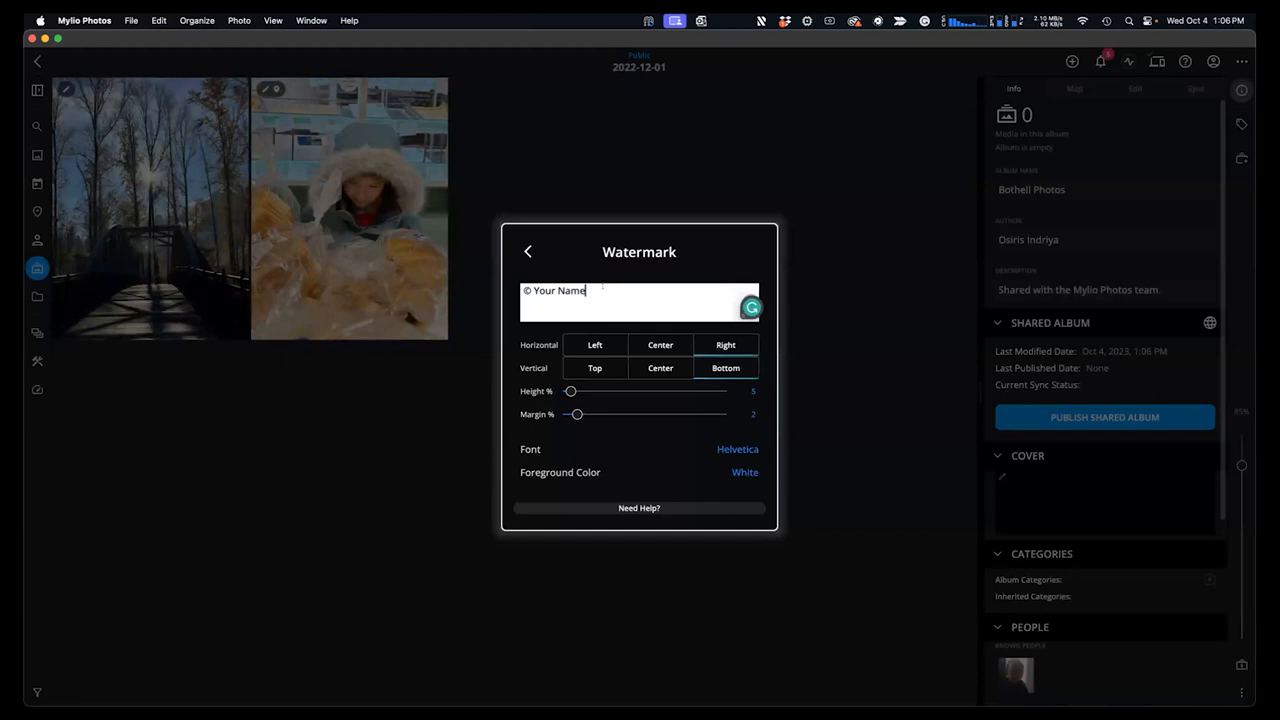
pyautogui.write('Osiris Indriya')
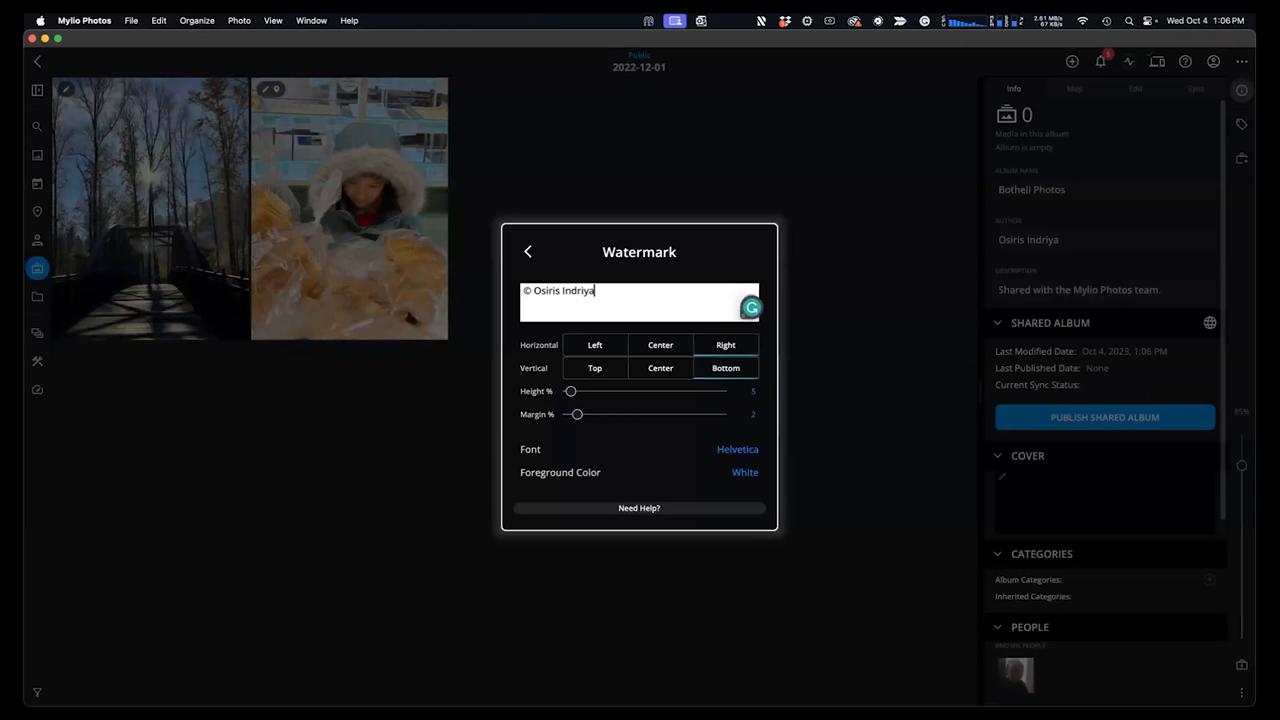
pyautogui.write('2023')
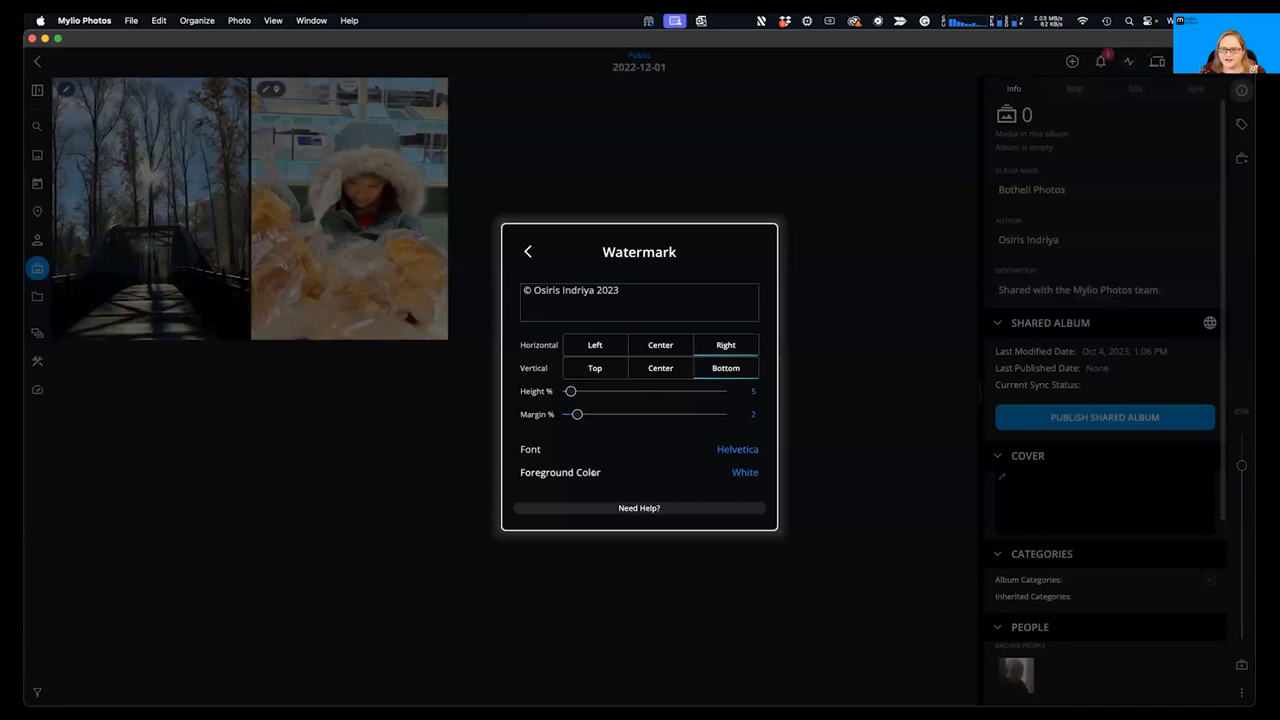
pyautogui.click(528, 252)
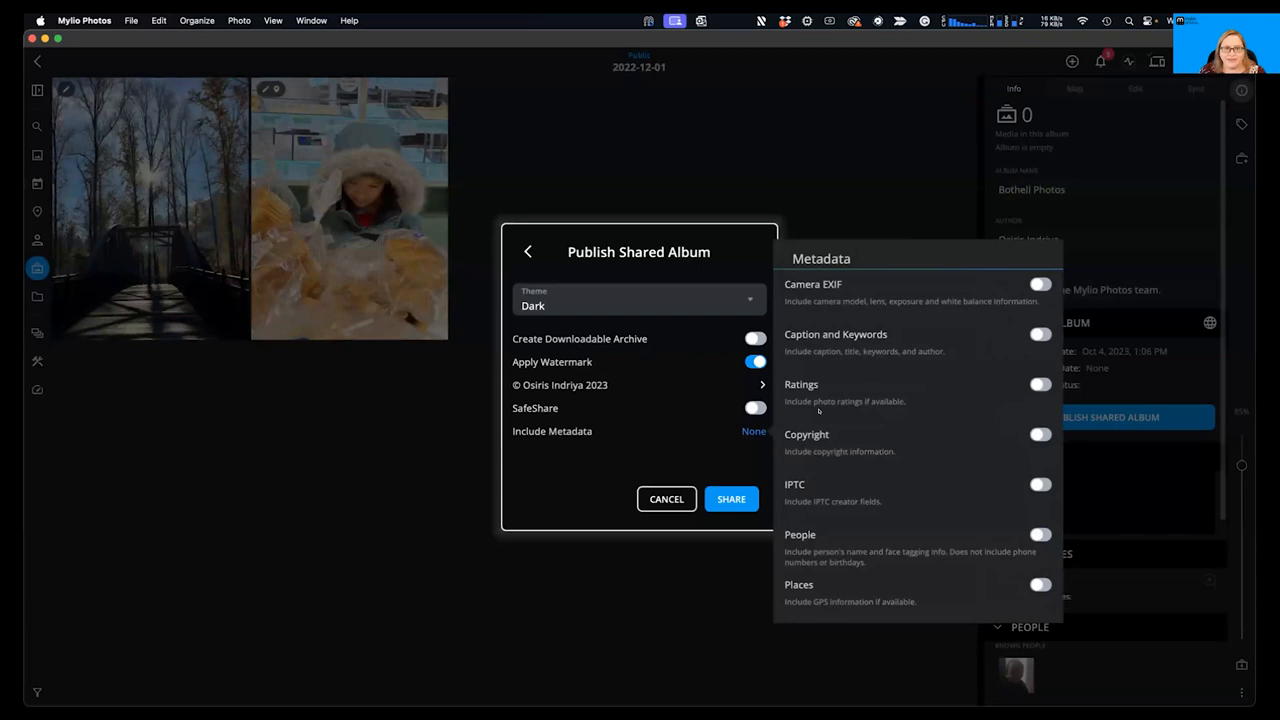
pyautogui.moveTo(992, 460)
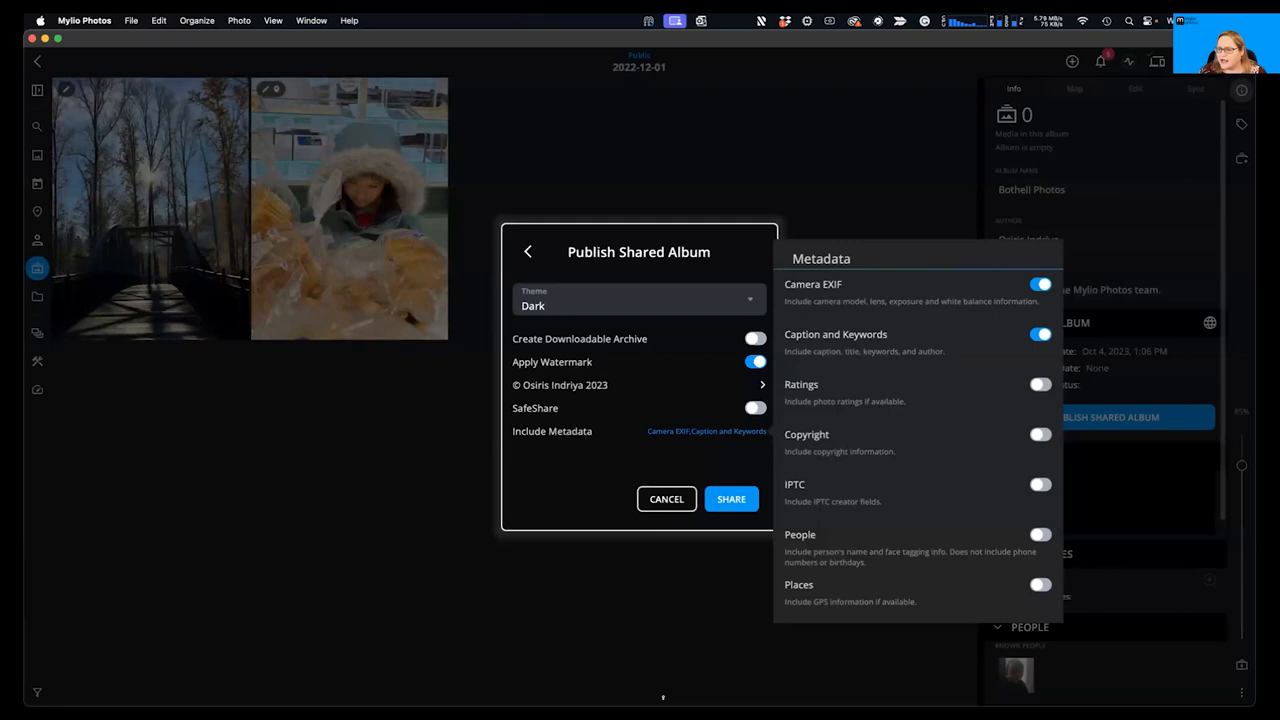
pyautogui.click(1040, 434)
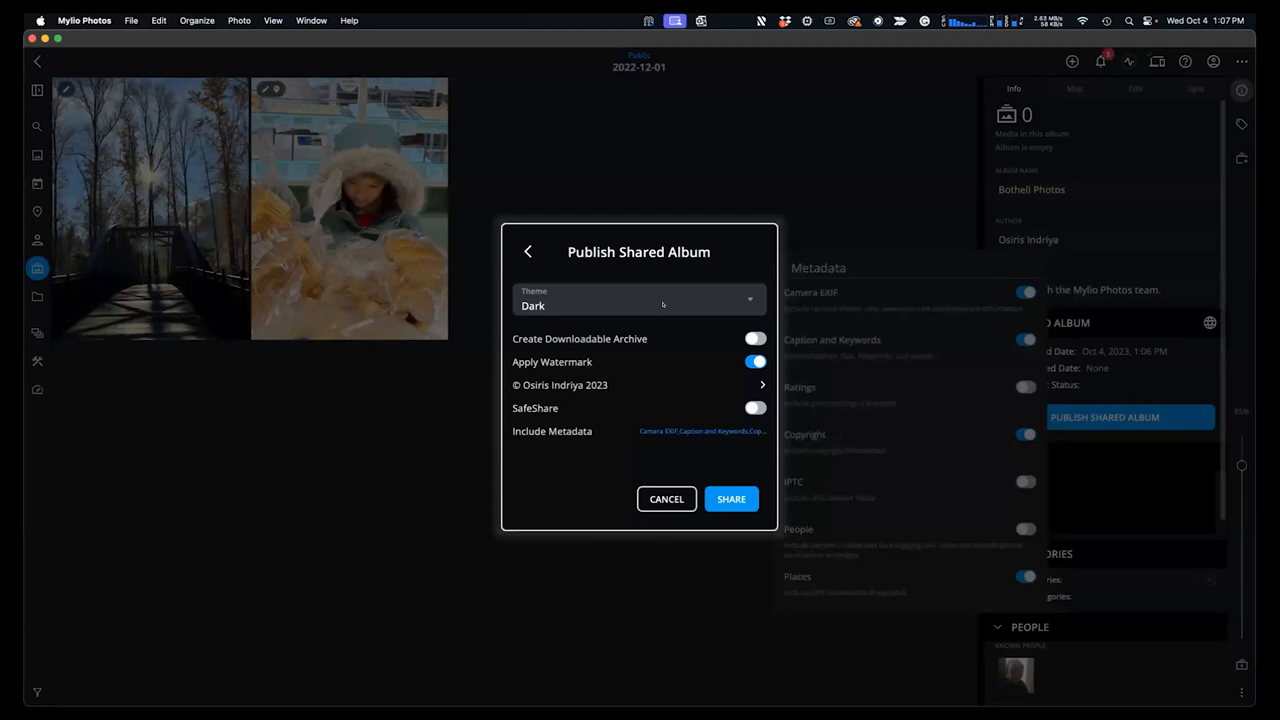
# Step: Publish Bothell Photos as a shared album and view its second photo (the child) in Chrome
pyautogui.click(732, 498)
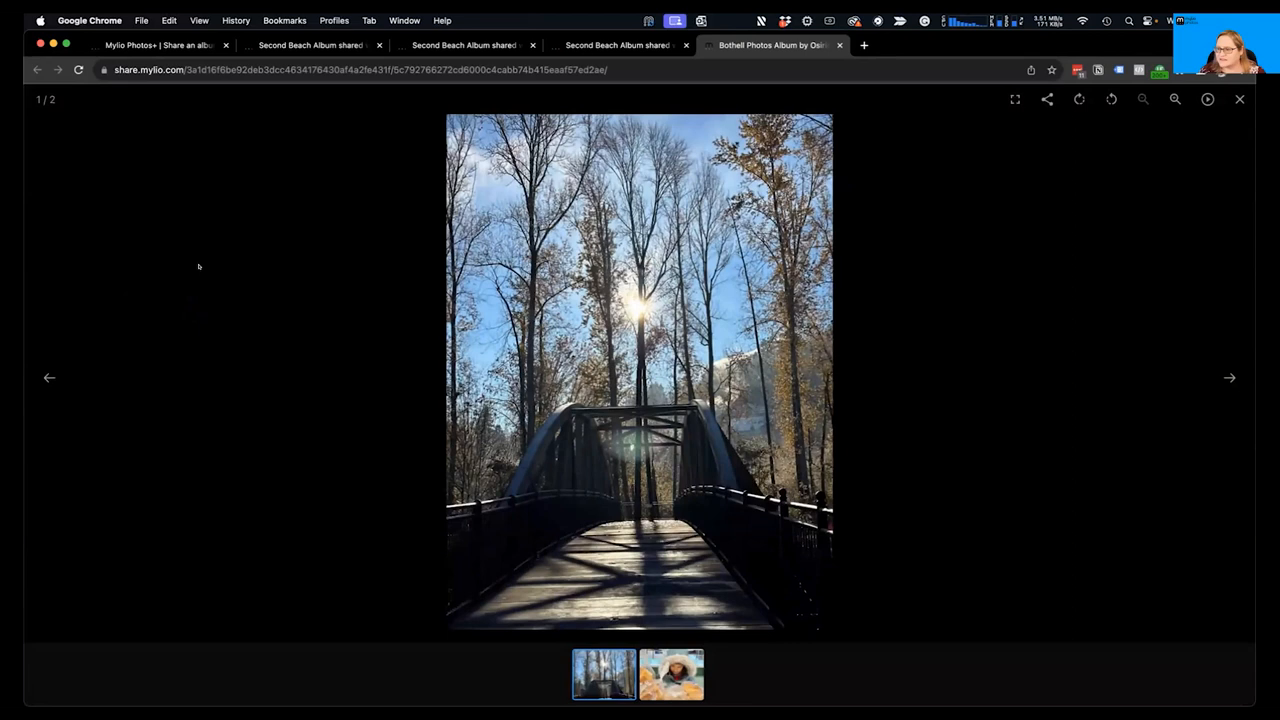
pyautogui.click(1228, 376)
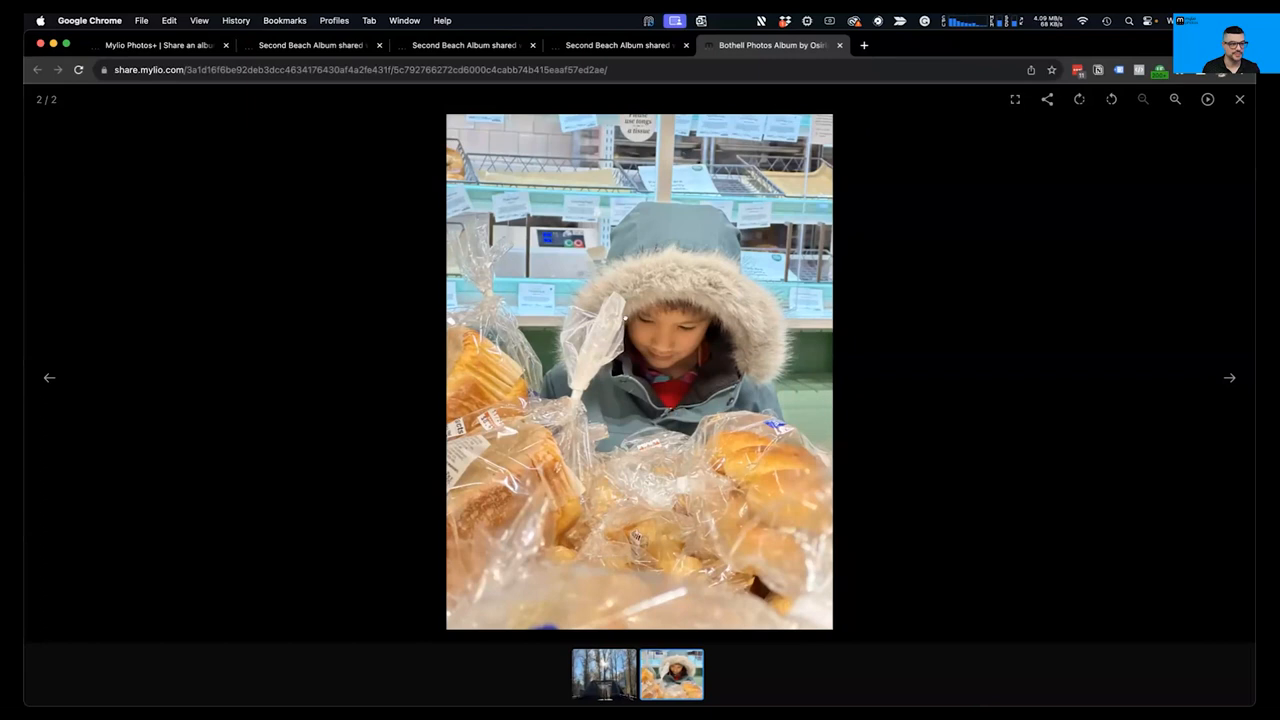
pyautogui.moveTo(286, 336)
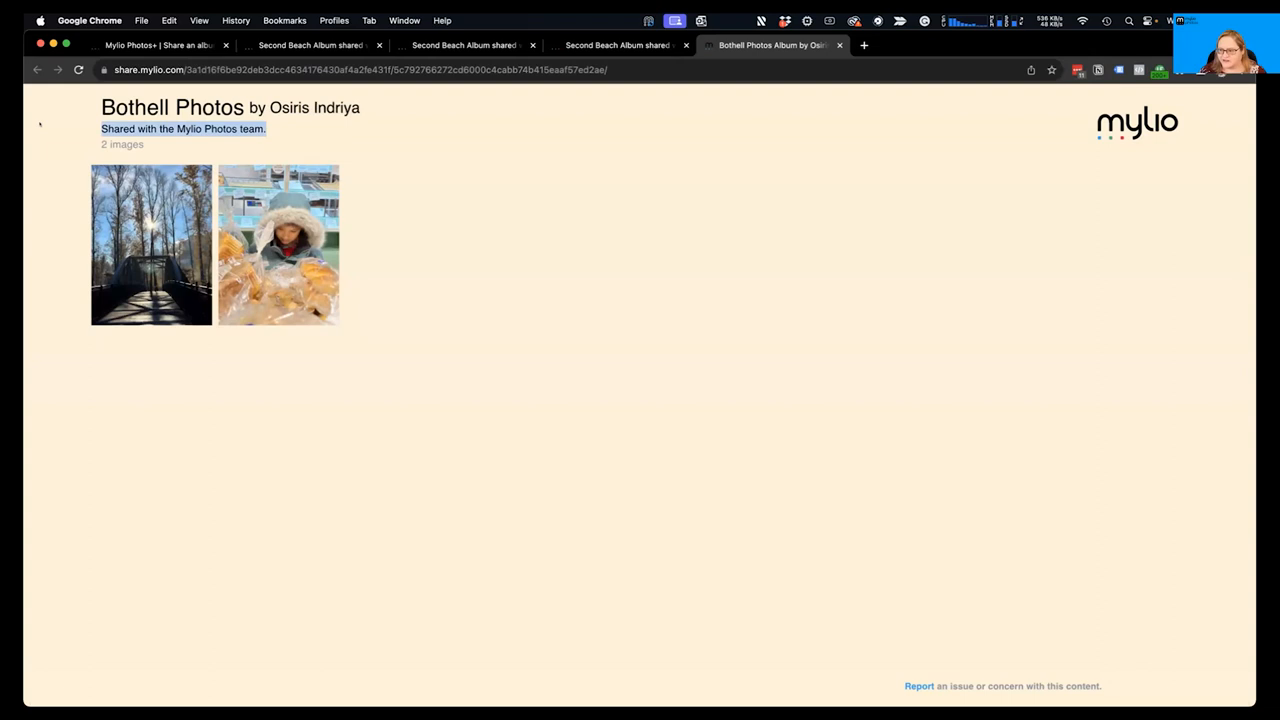
# Step: Switch Chrome to the Second Beach shared album page listing 72 images
pyautogui.click(152, 244)
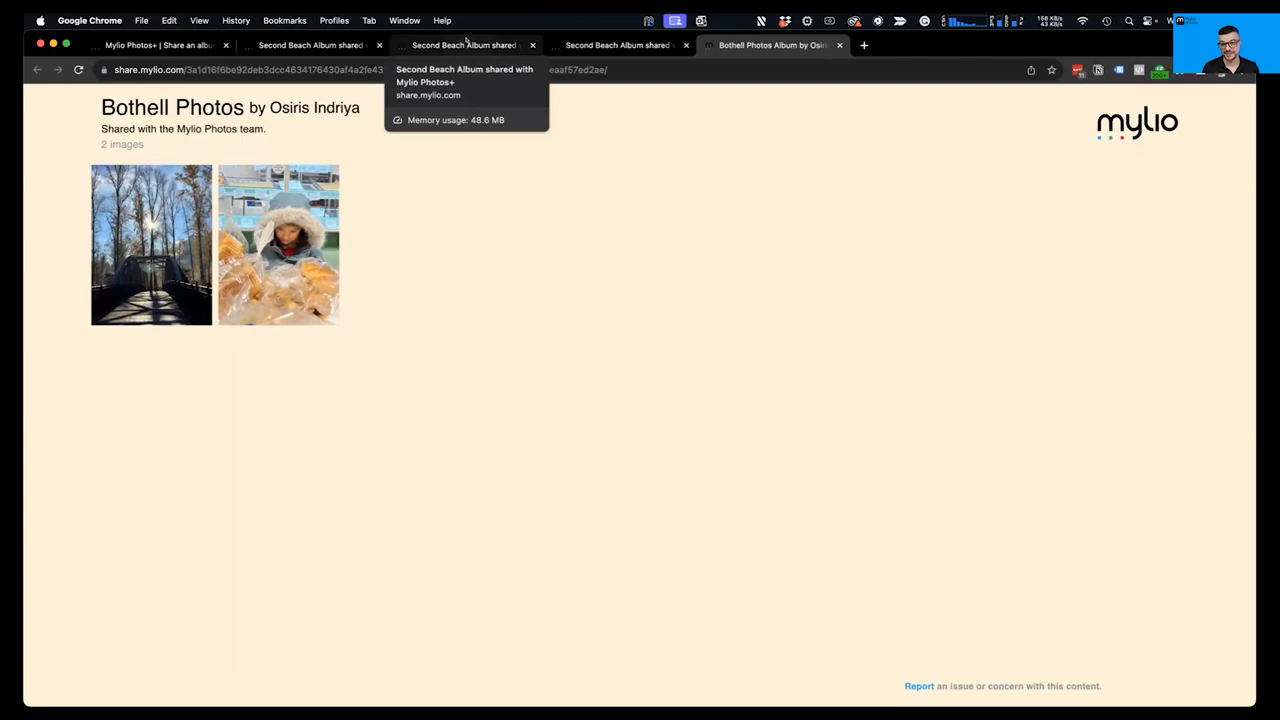
pyautogui.click(464, 44)
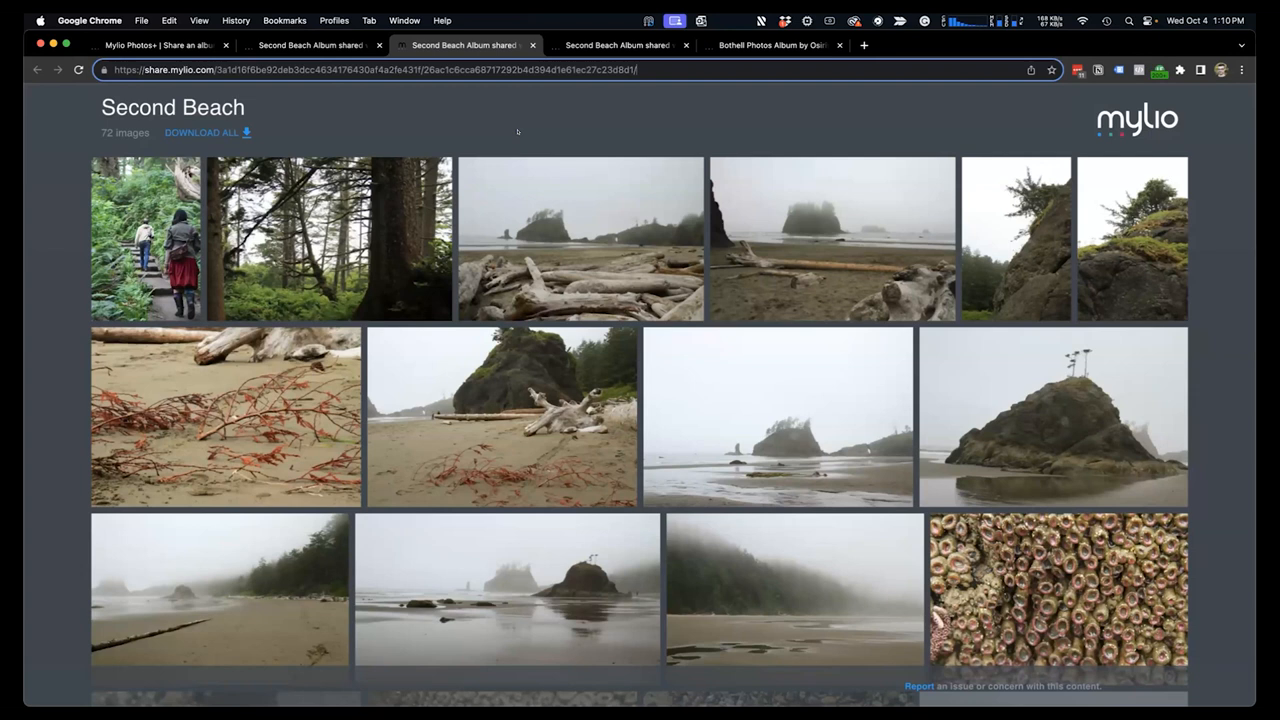
pyautogui.moveTo(540, 154)
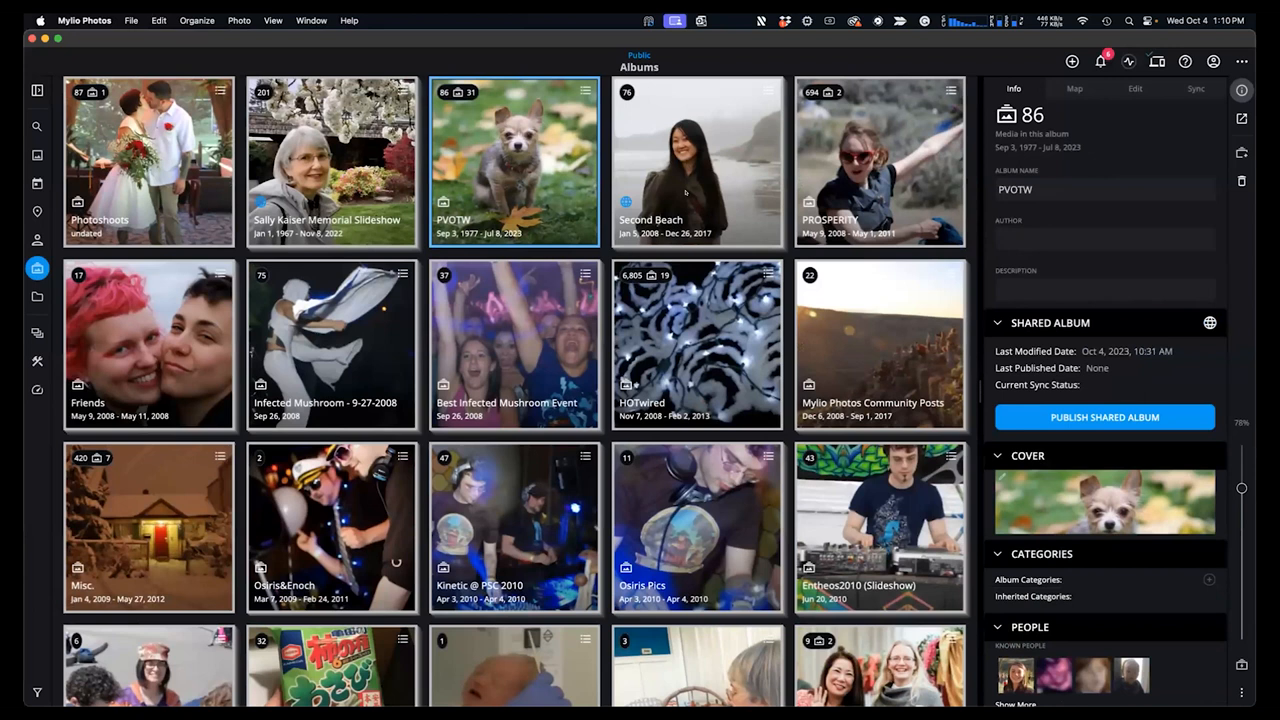
# Step: Select Bothell Photos in the PVOTW group and Stop Sharing so it is unpublished
pyautogui.click(696, 162)
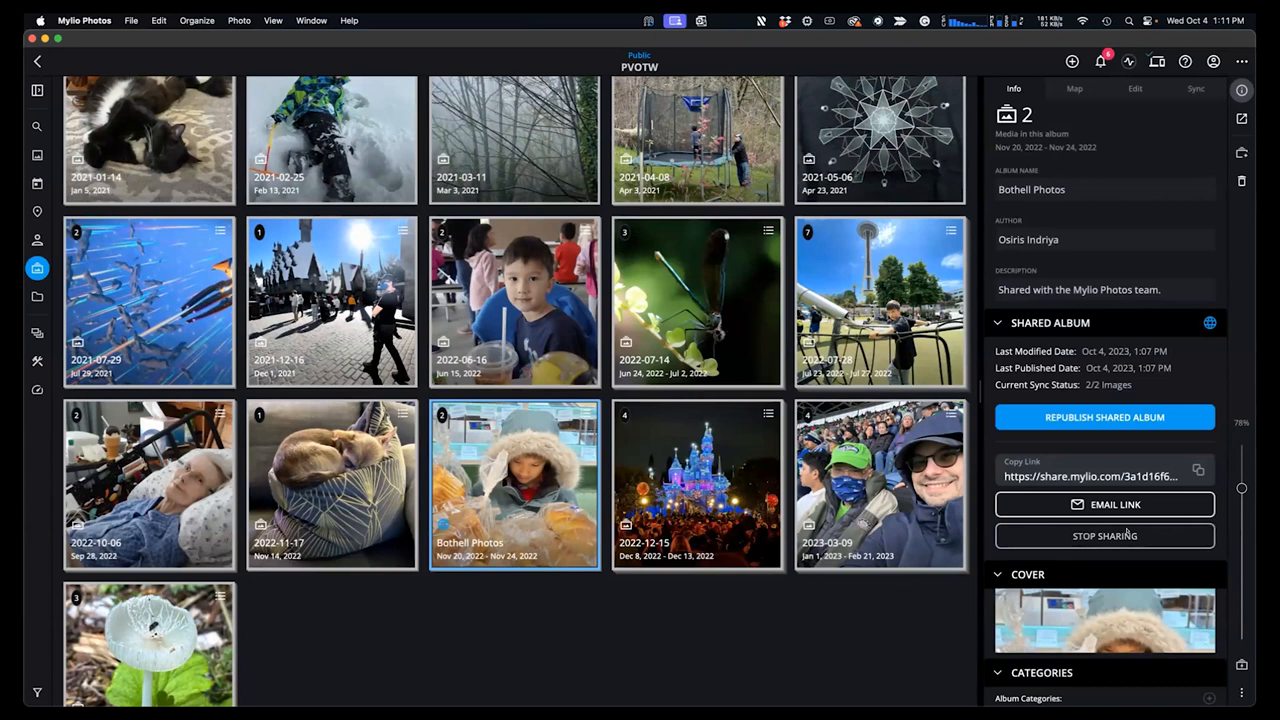
pyautogui.click(1104, 536)
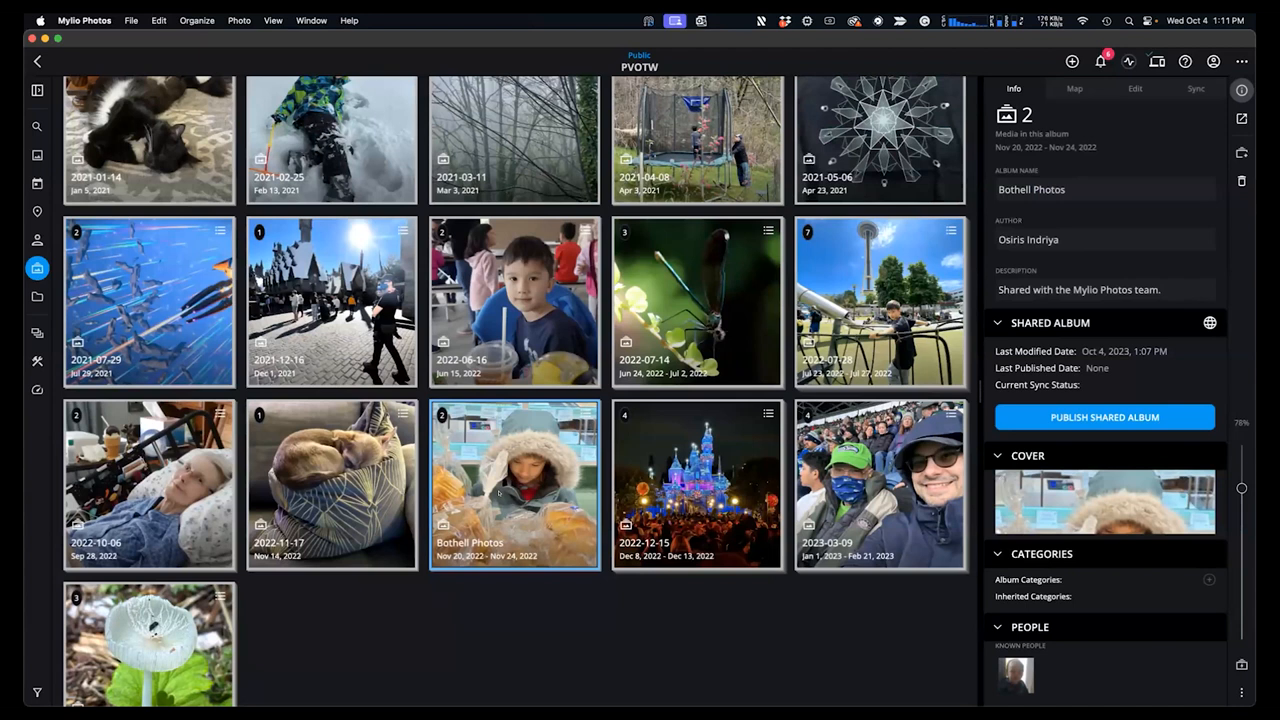
pyautogui.scroll(3)
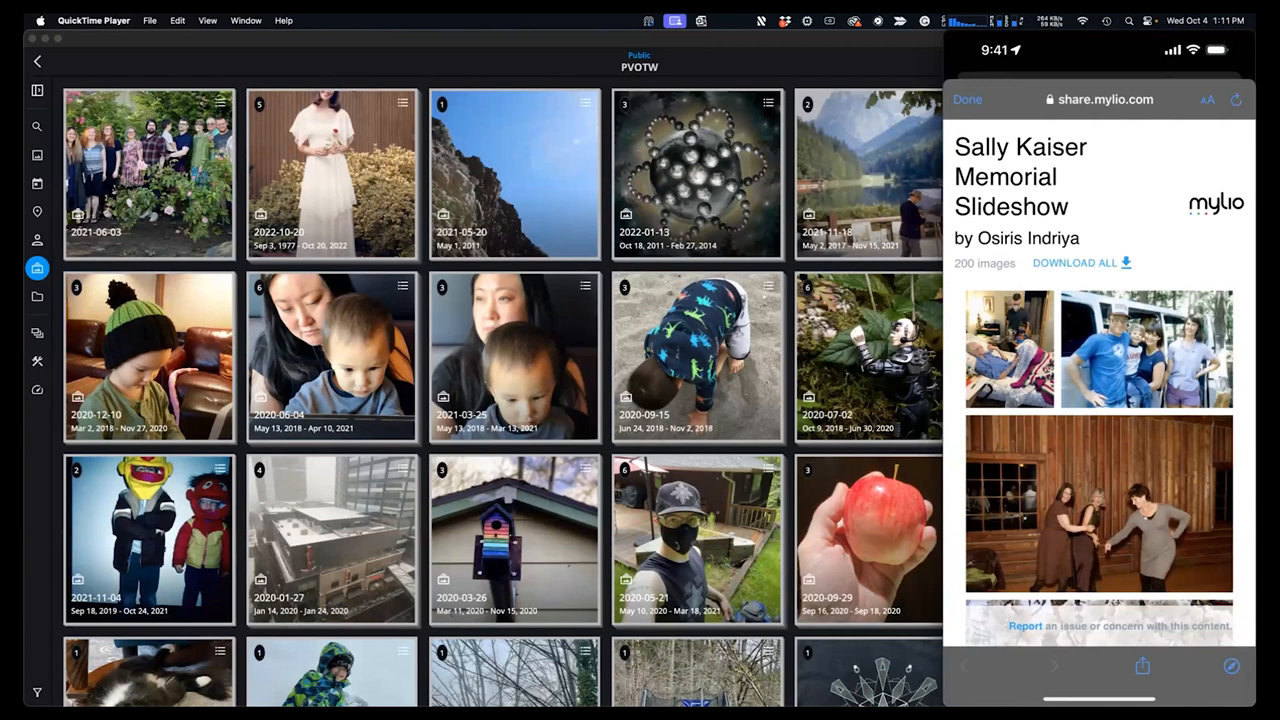
pyautogui.click(1098, 504)
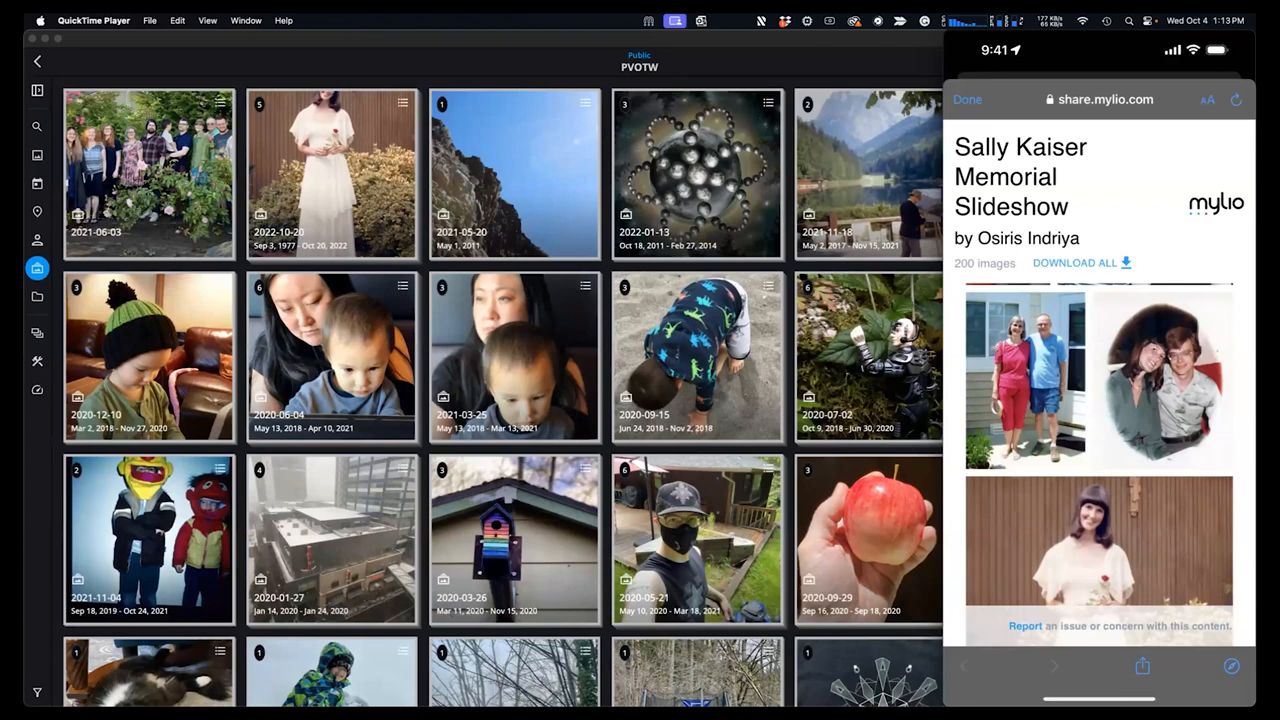
pyautogui.scroll(-3)
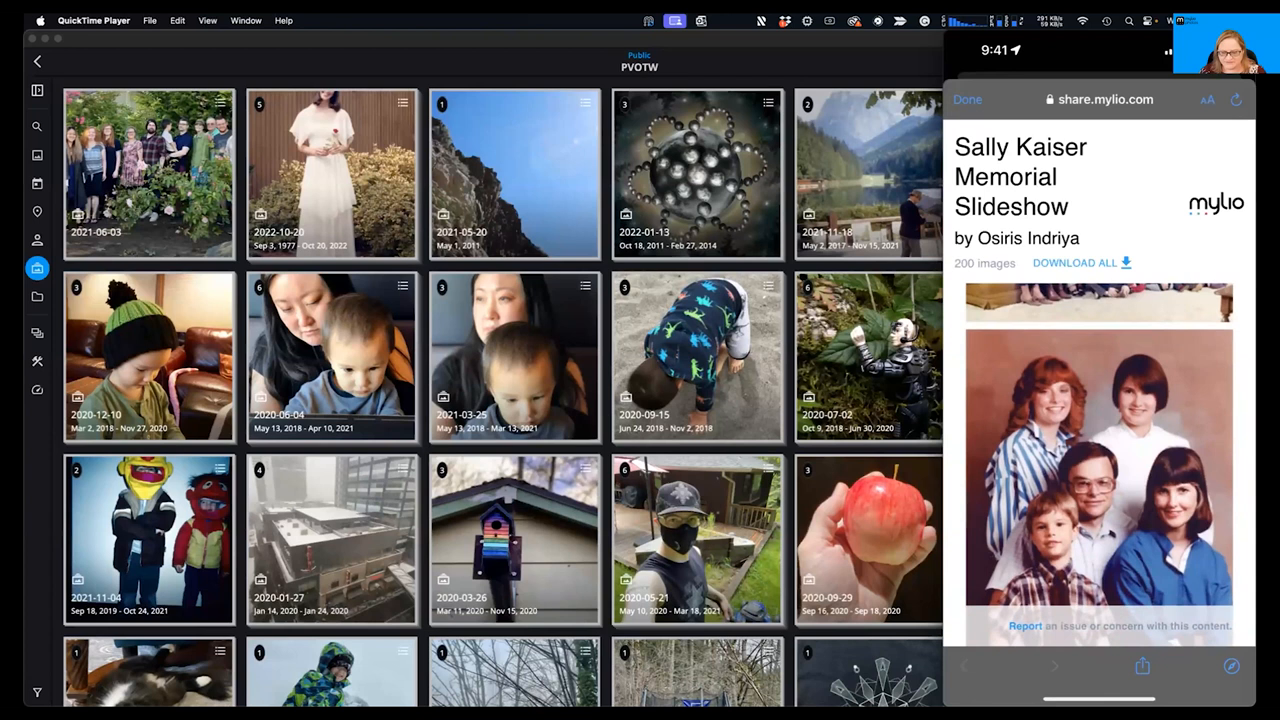
pyautogui.click(1098, 450)
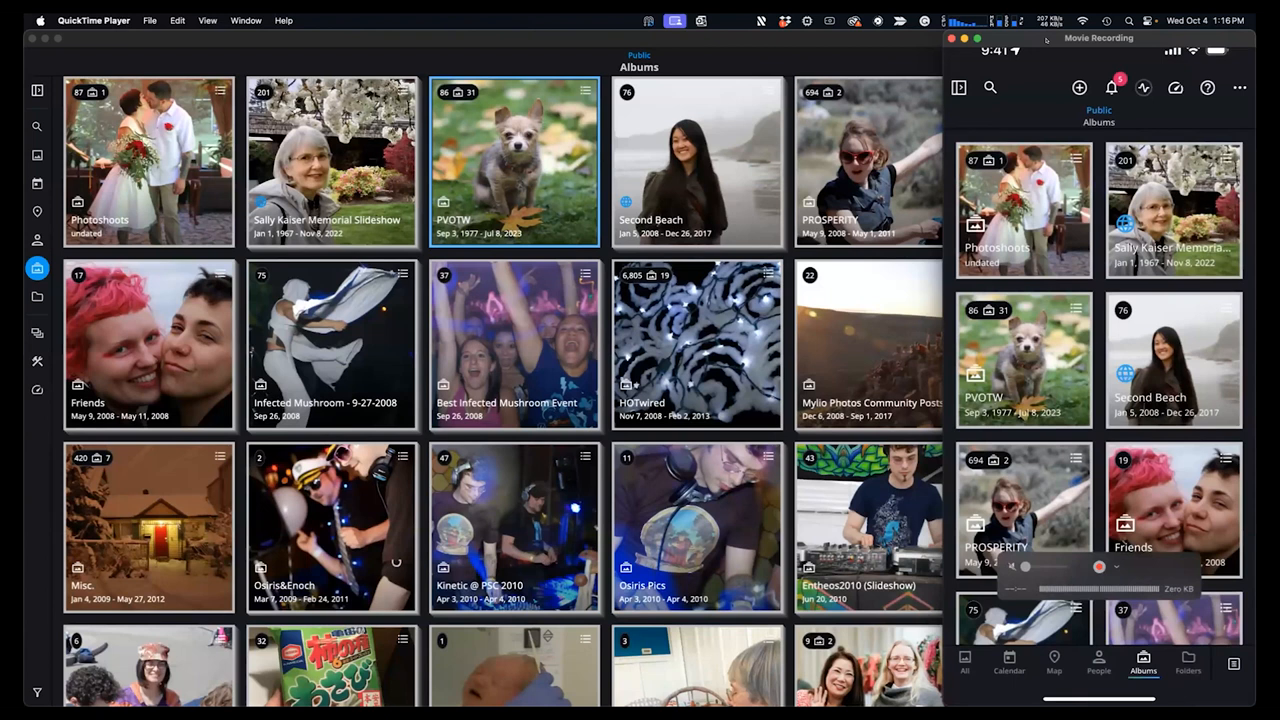
pyautogui.click(1240, 88)
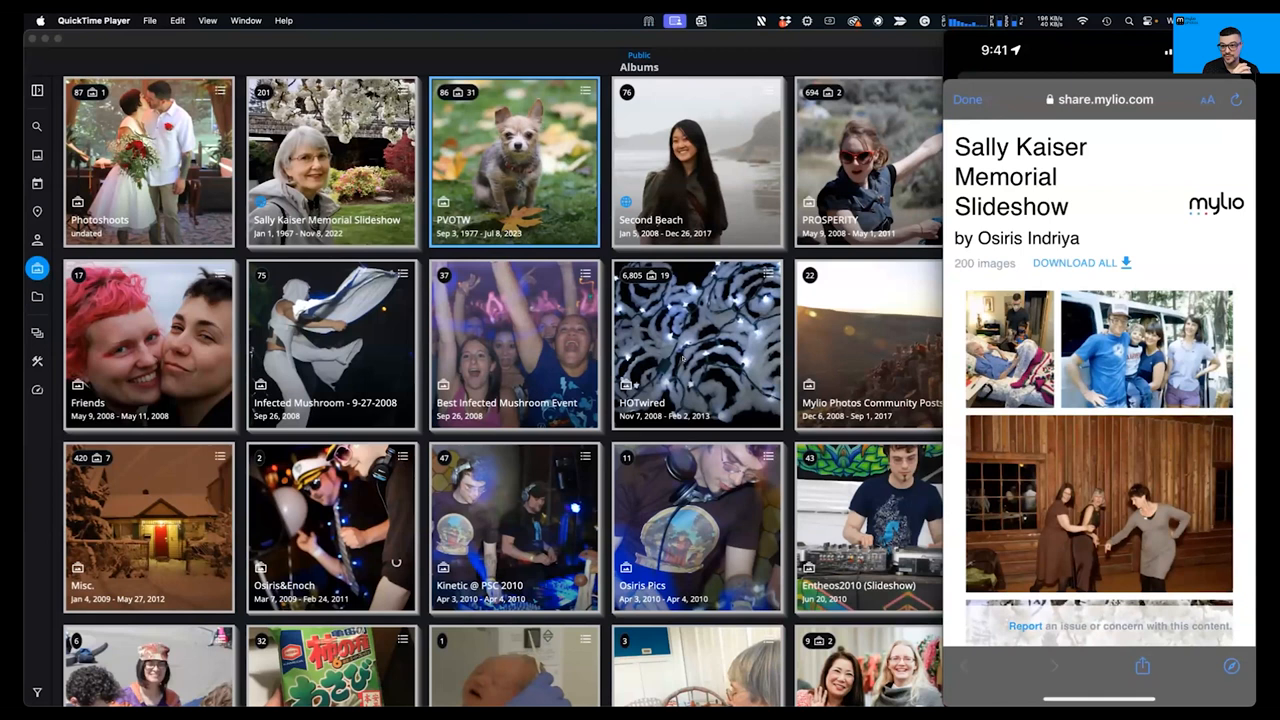
# Step: Return from the share.mylio.com page to the album's Info panel with Republish, Copy Link and Stop Sharing
pyautogui.click(1142, 664)
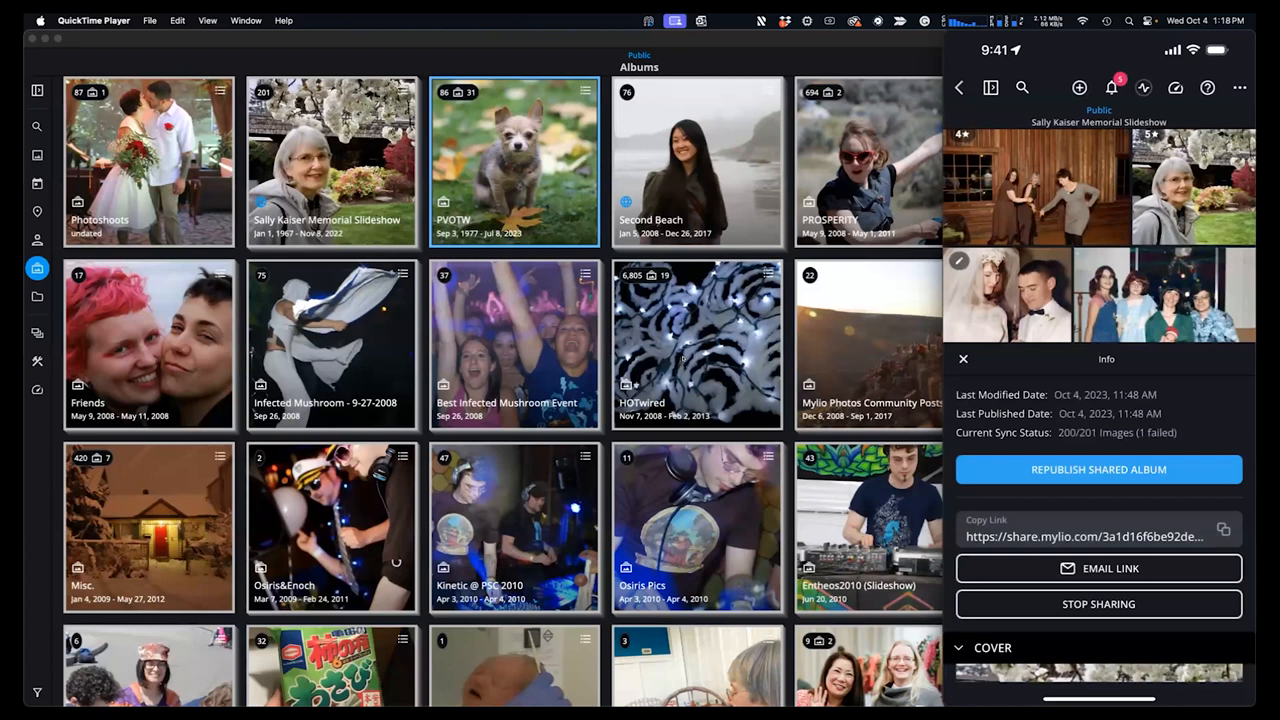
pyautogui.moveTo(324, 284)
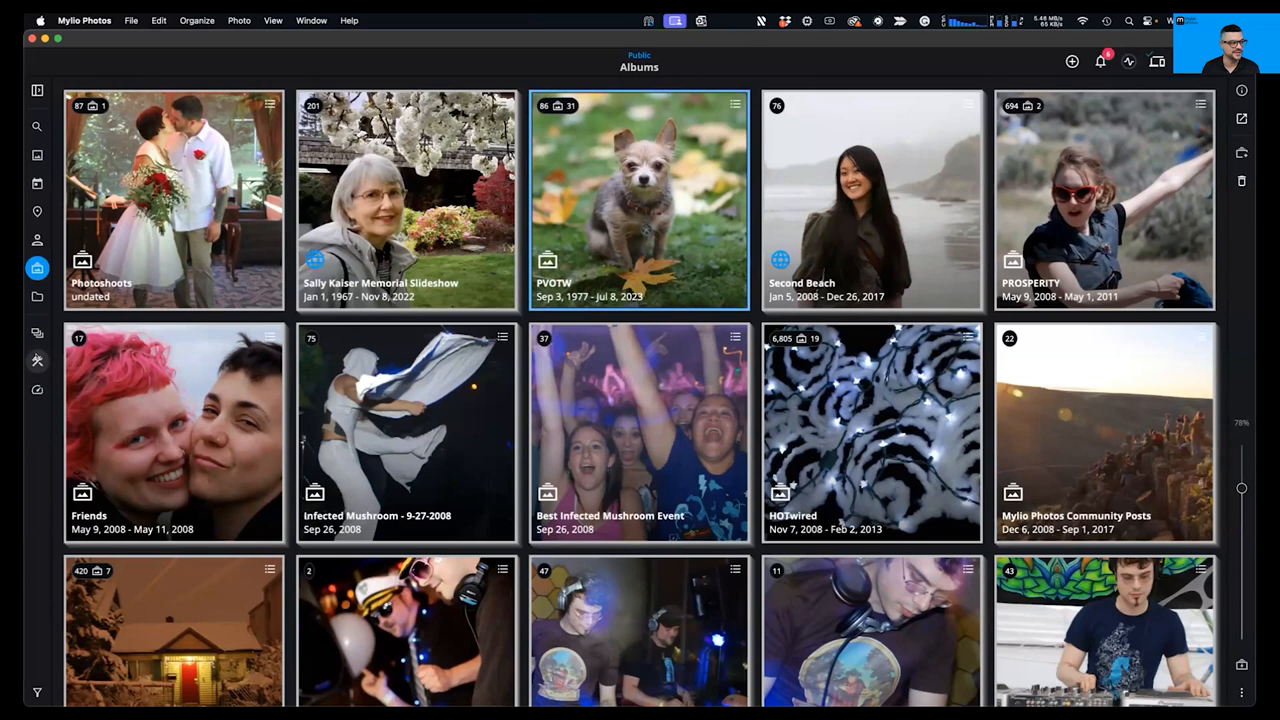
pyautogui.moveTo(36, 388)
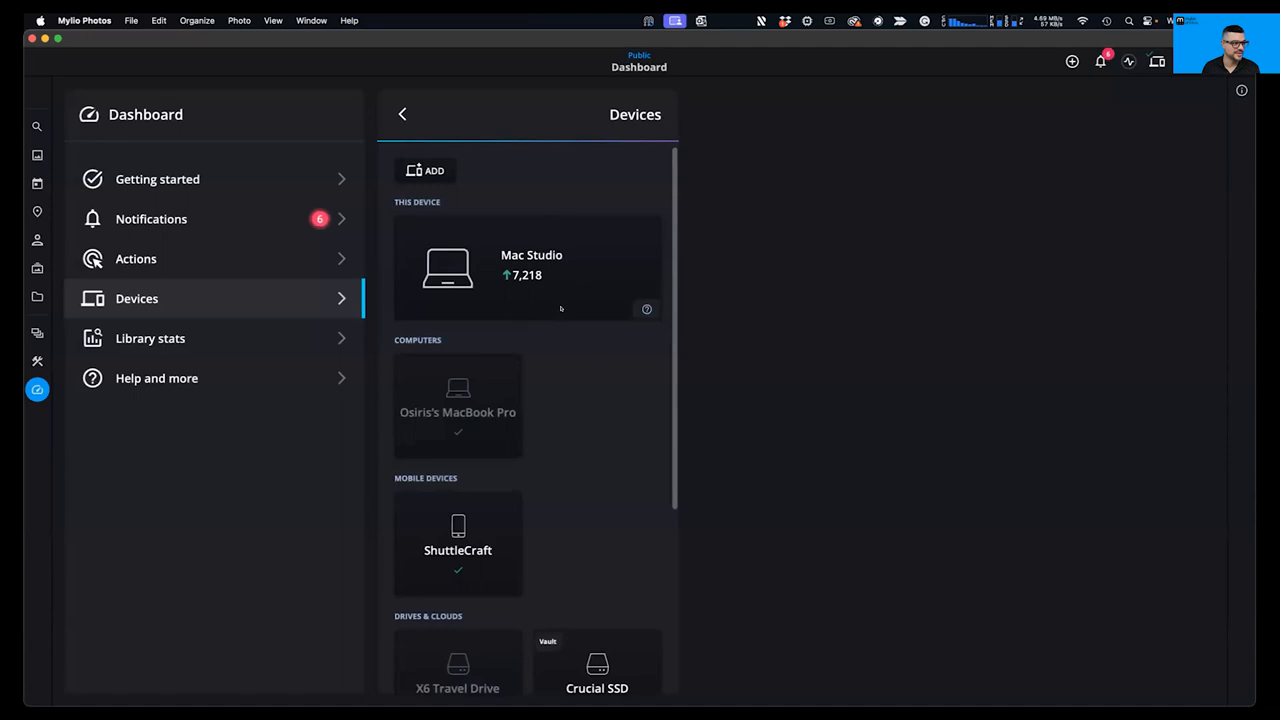
# Step: Scroll the Devices panel down to the Drives & Clouds section with Mylio Drive and OneDrive
pyautogui.scroll(-3)
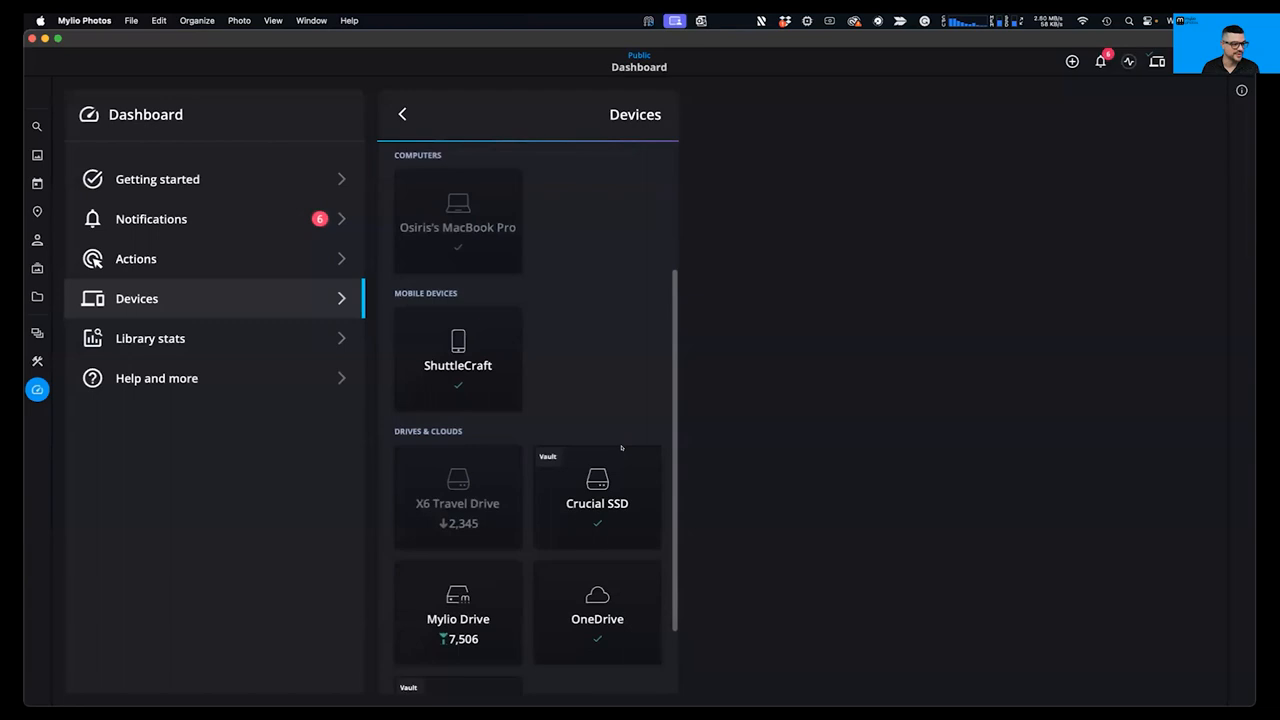
pyautogui.scroll(-3)
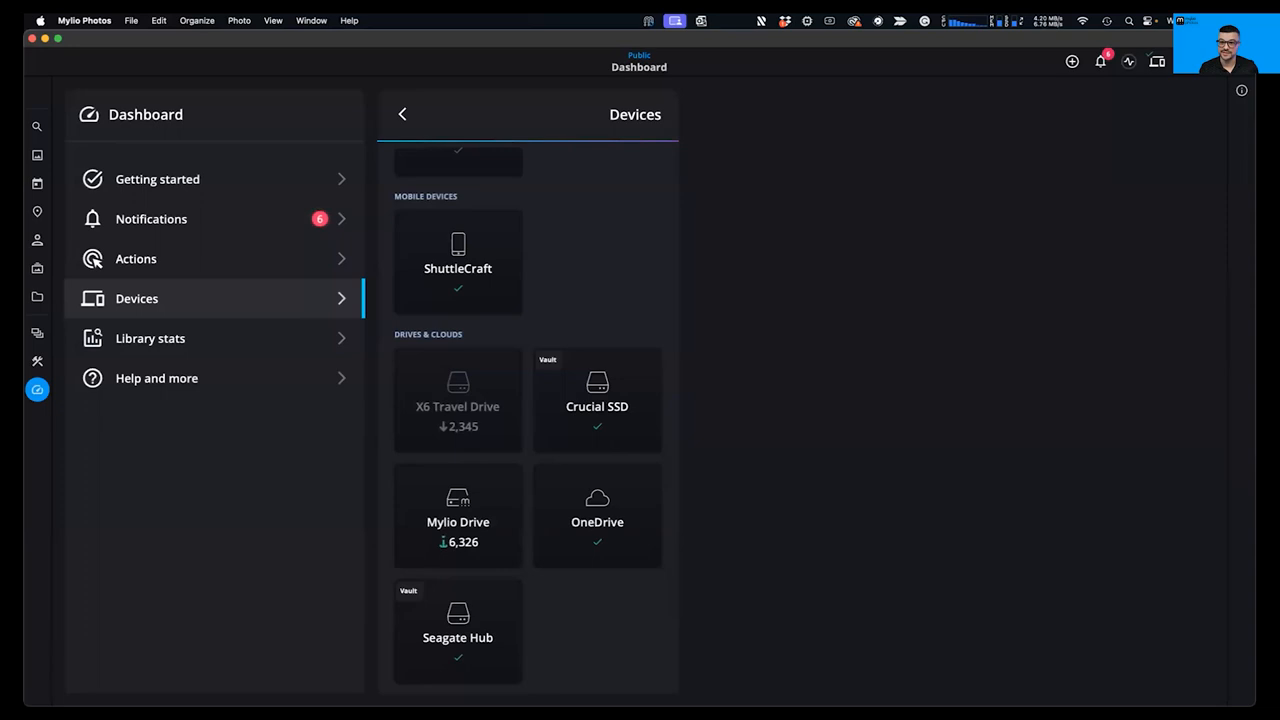
pyautogui.moveTo(1020, 532)
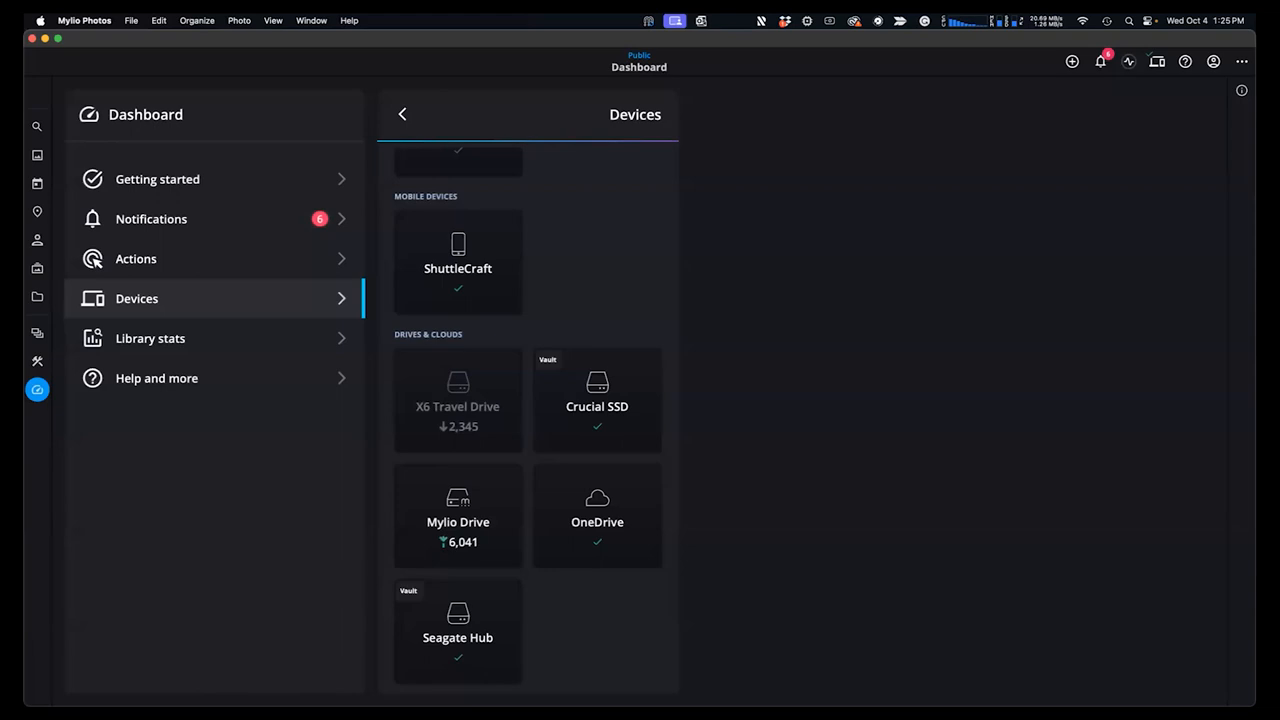
# Step: Show Mylio Drive's details panel with sync status 5,003 up and 2,199 down, online
pyautogui.click(456, 516)
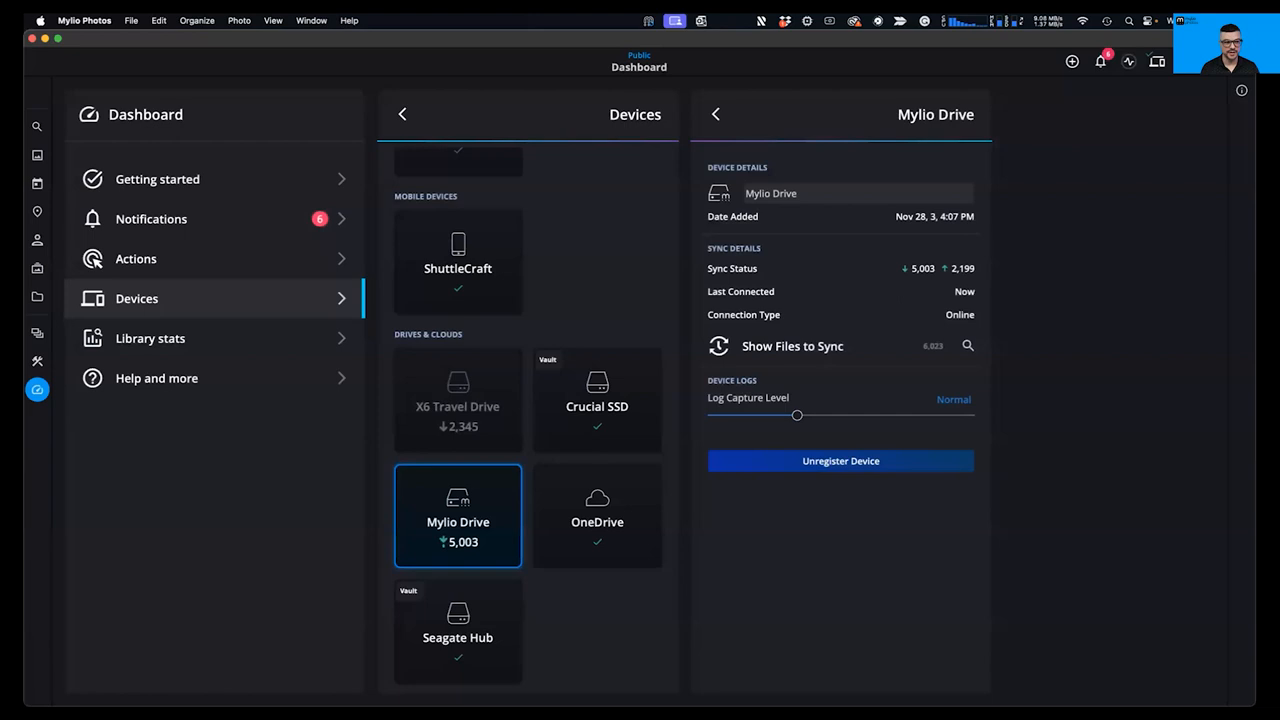
pyautogui.click(1100, 60)
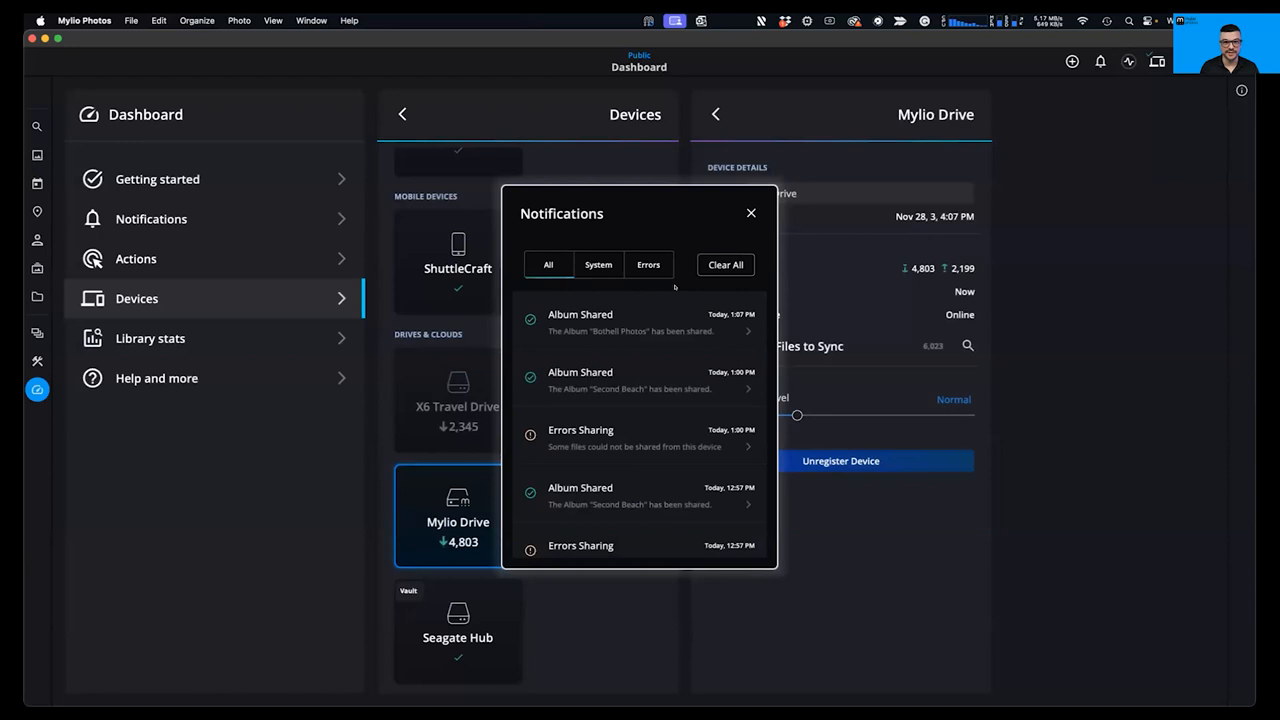
pyautogui.click(752, 212)
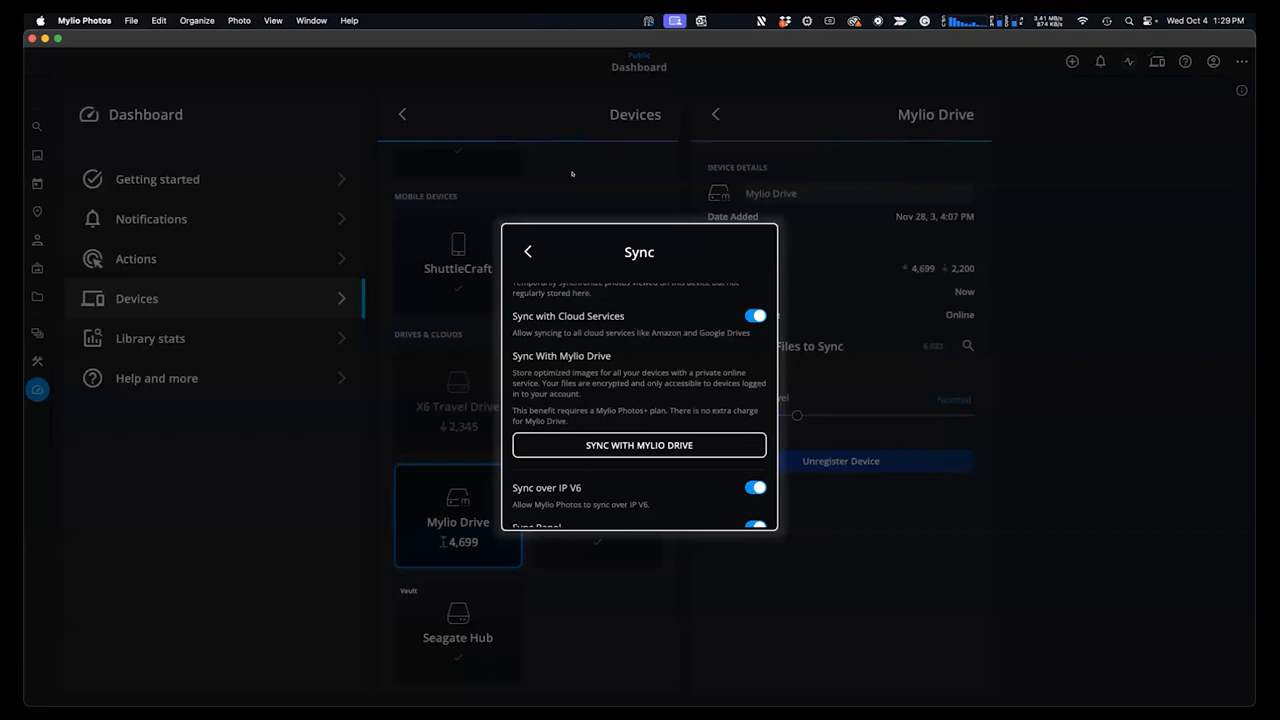
pyautogui.click(528, 252)
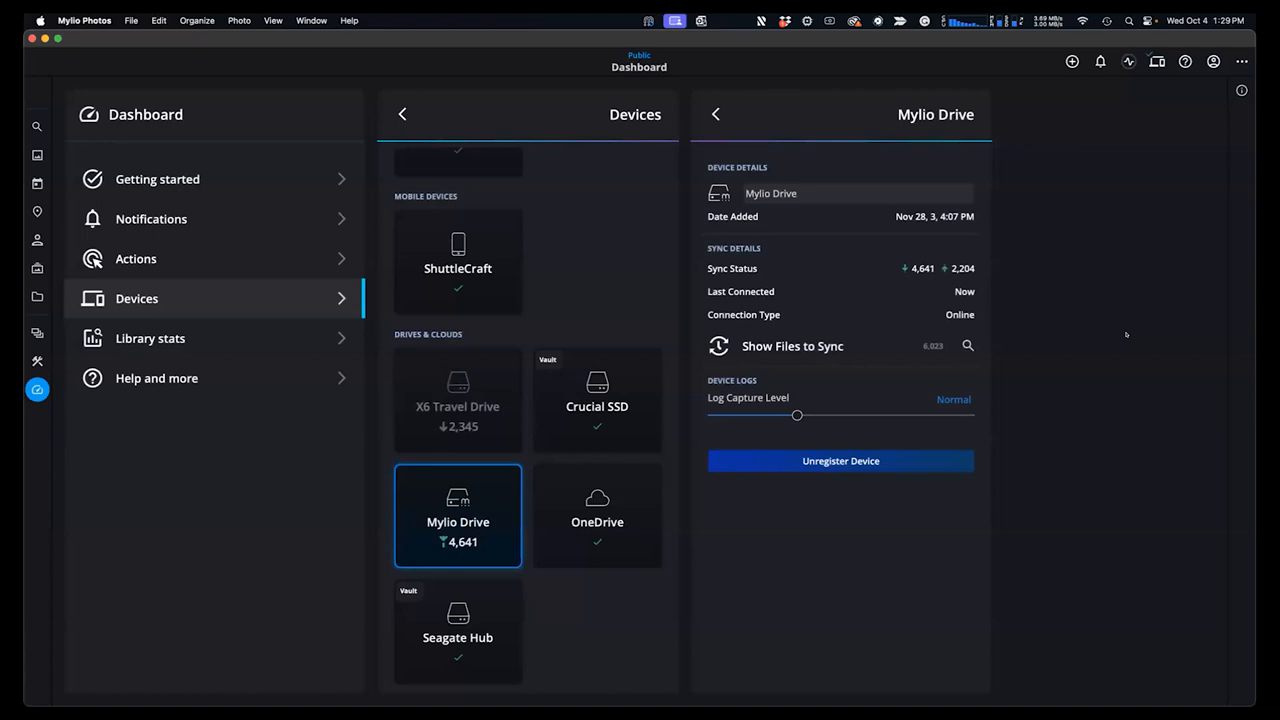